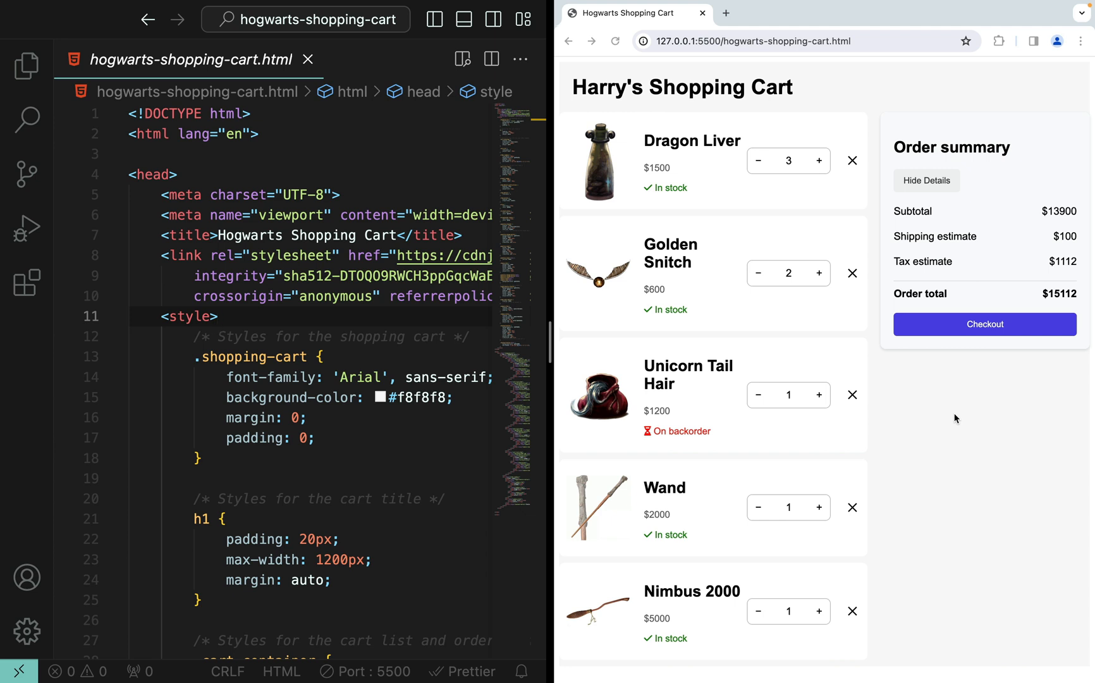
mouse_move(967, 462)
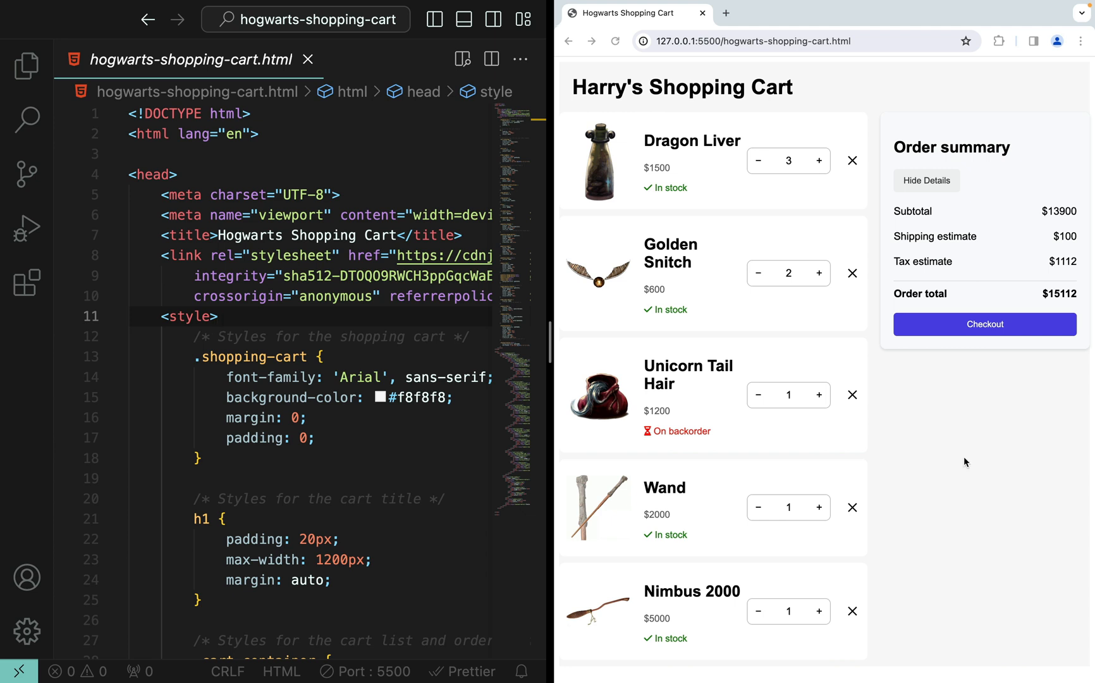
mouse_move(949, 446)
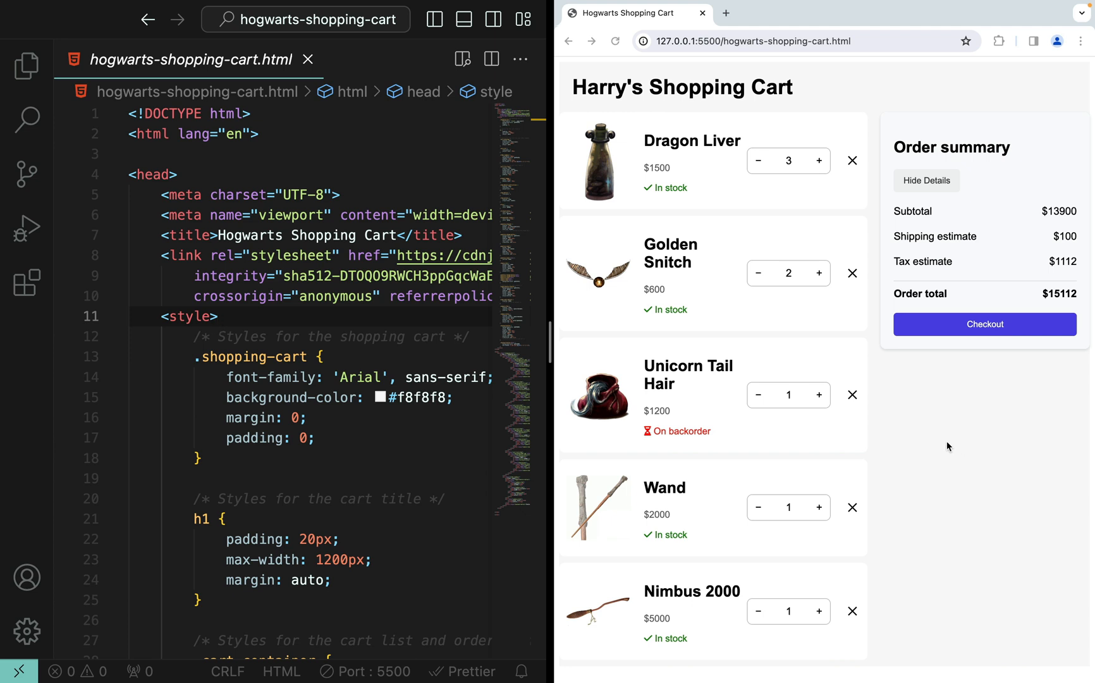
mouse_move(721, 145)
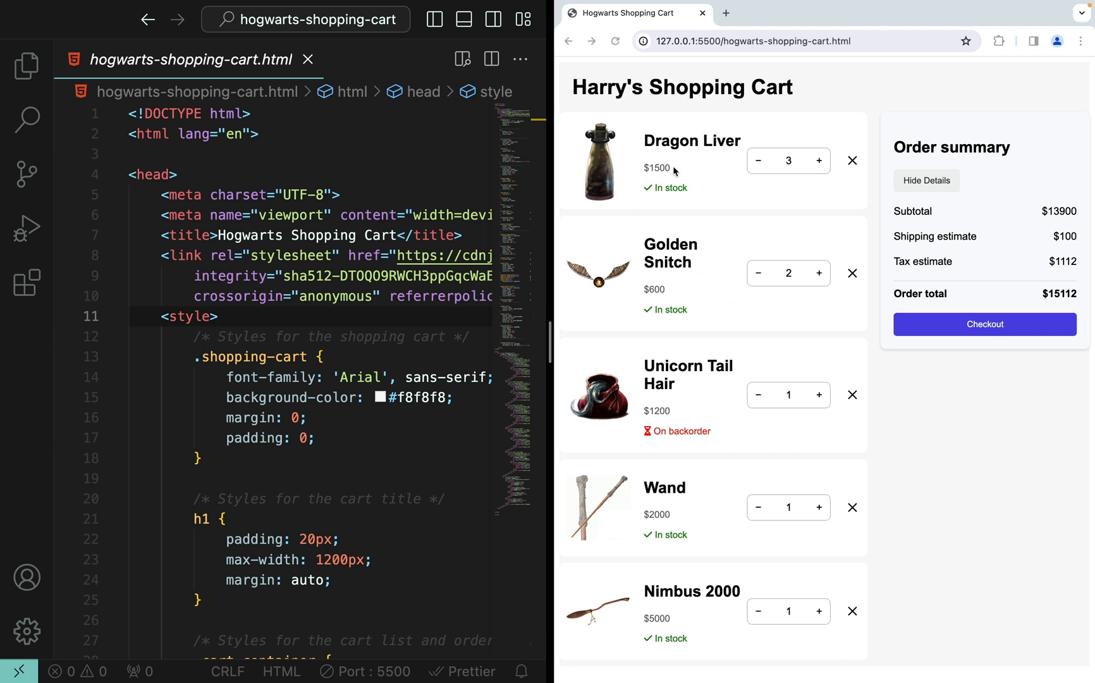
mouse_move(690, 193)
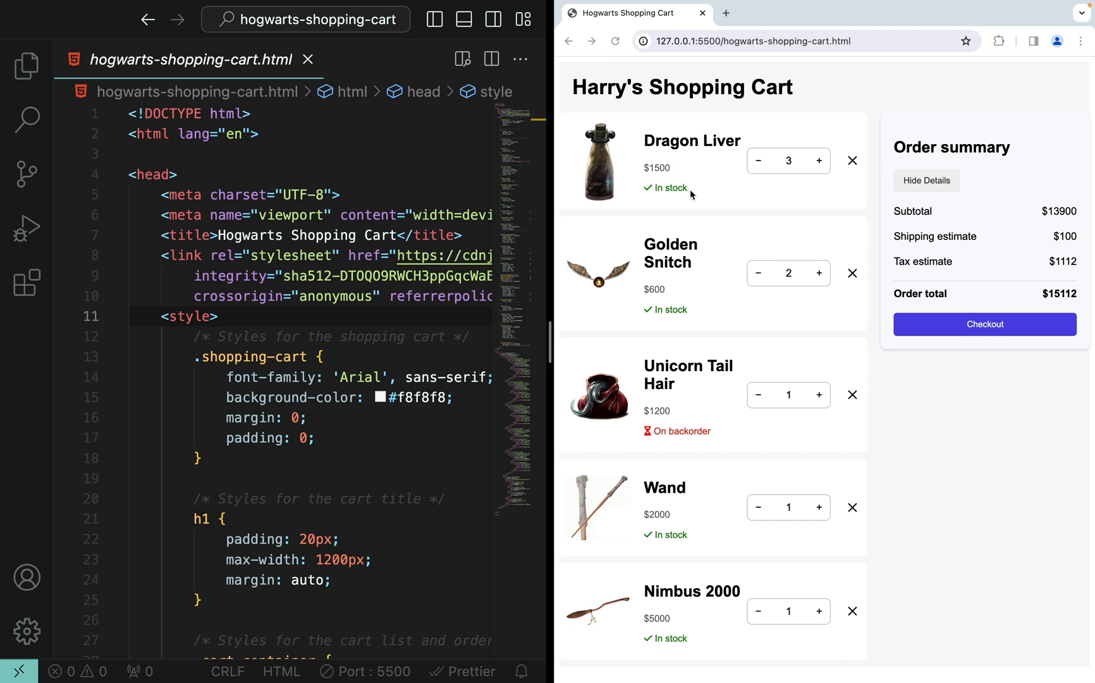
mouse_move(703, 446)
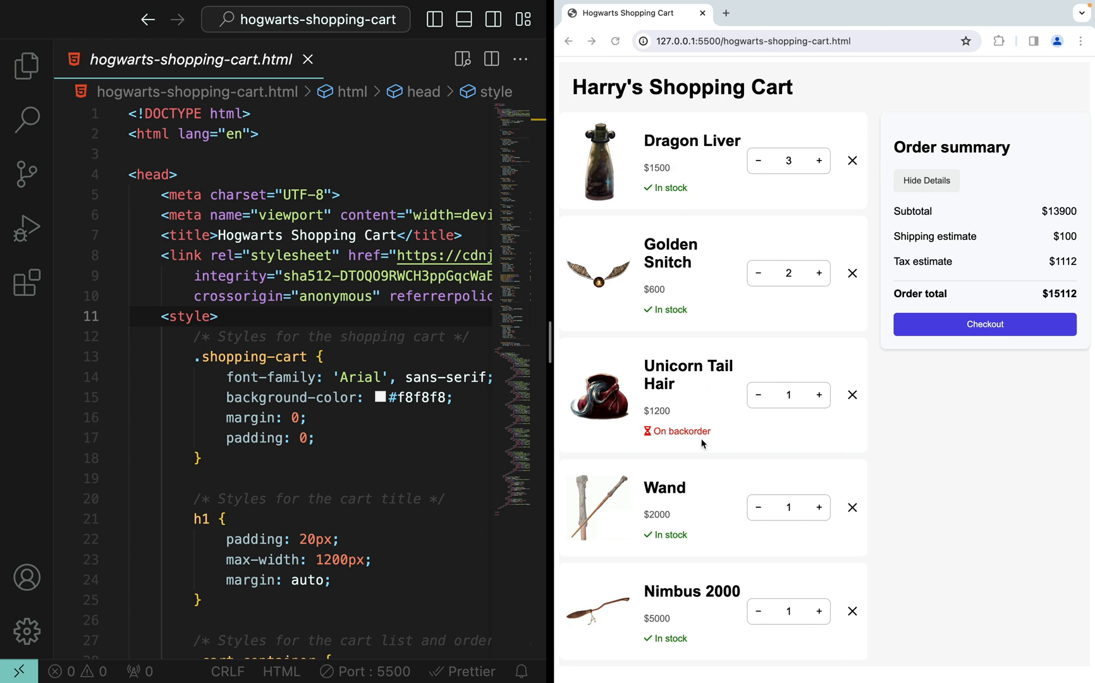
mouse_move(789, 166)
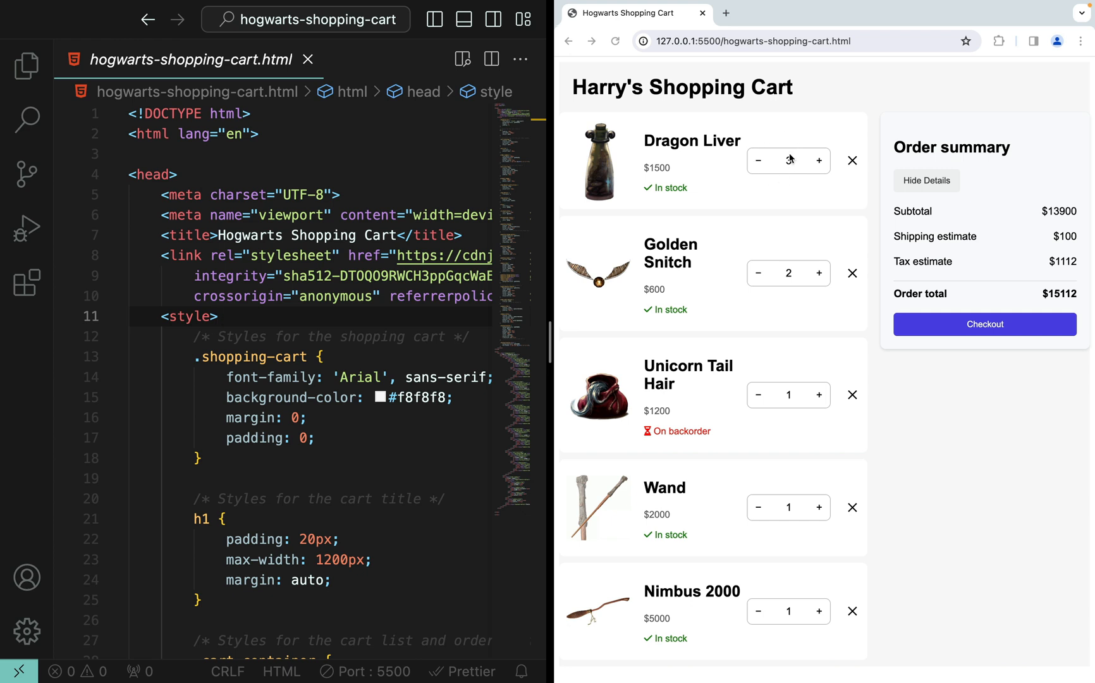
mouse_move(789, 159)
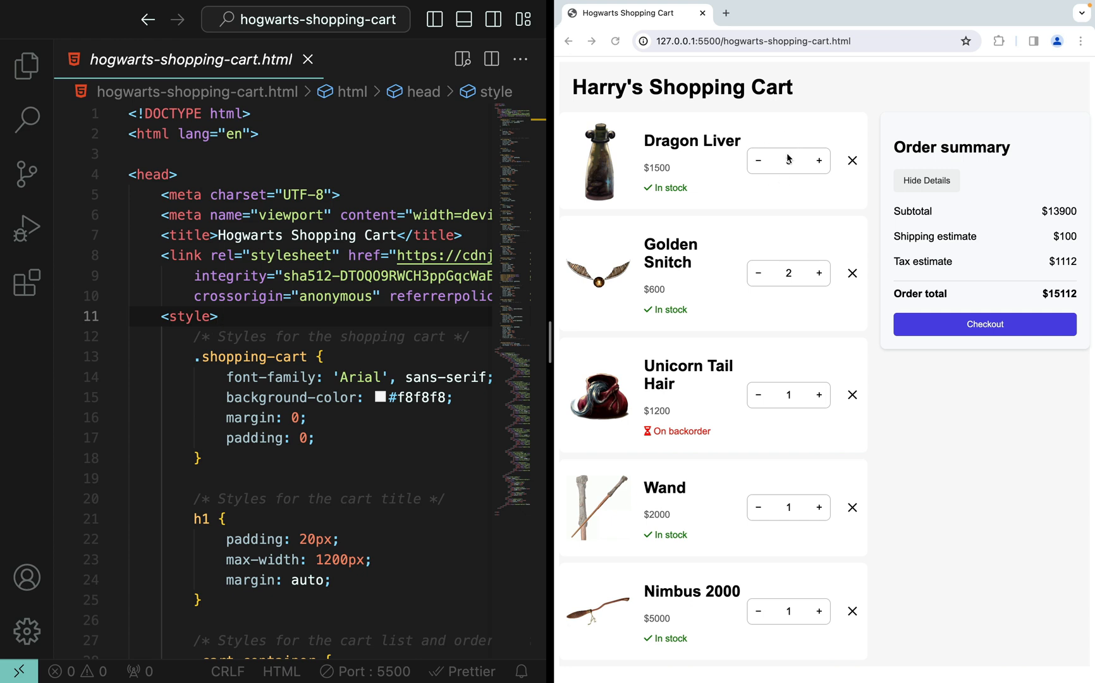
- Fold the cart-list block in hogwarts-shopping-cart.html so the body outlines the shopping-cart container
click(819, 161)
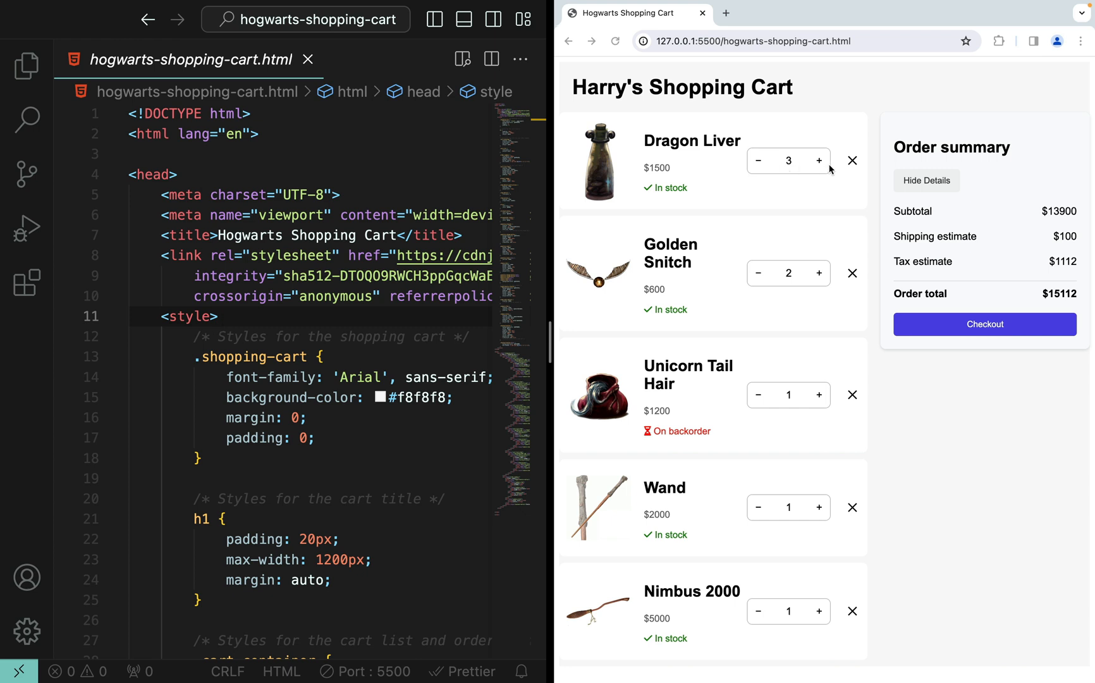
mouse_move(810, 181)
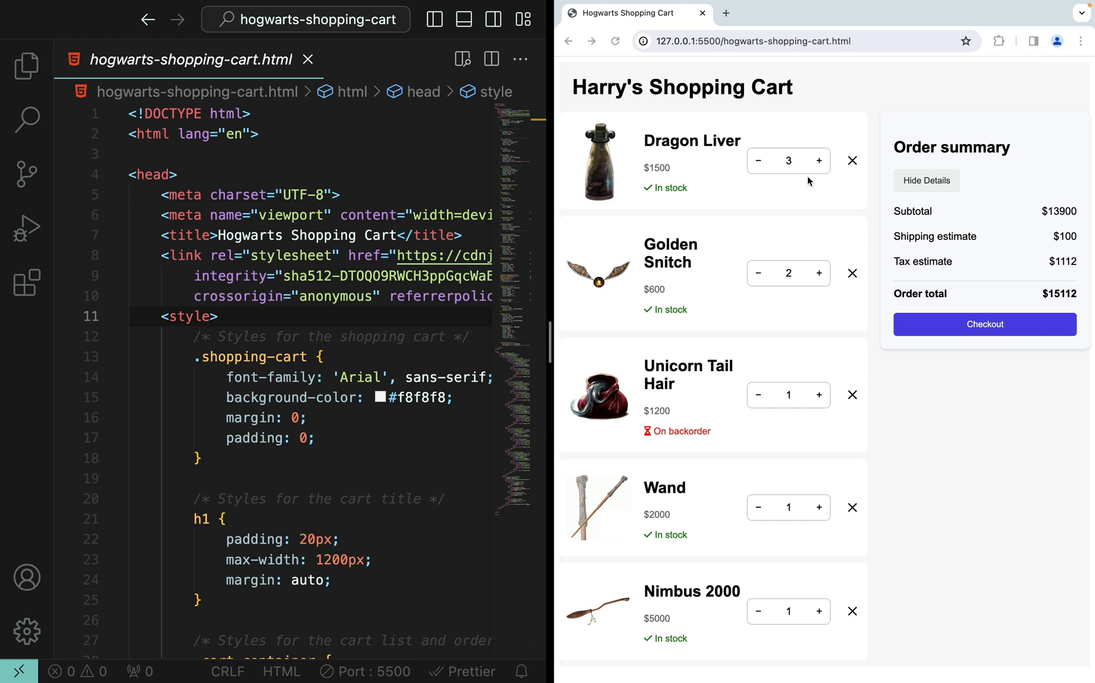
mouse_move(769, 195)
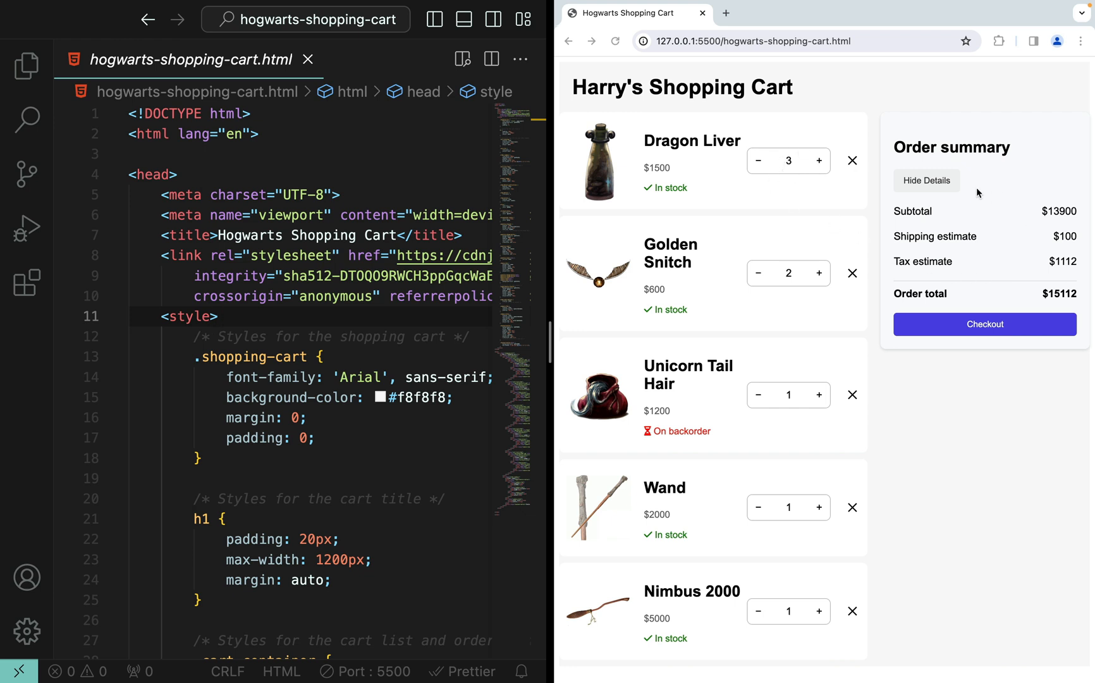
mouse_move(975, 240)
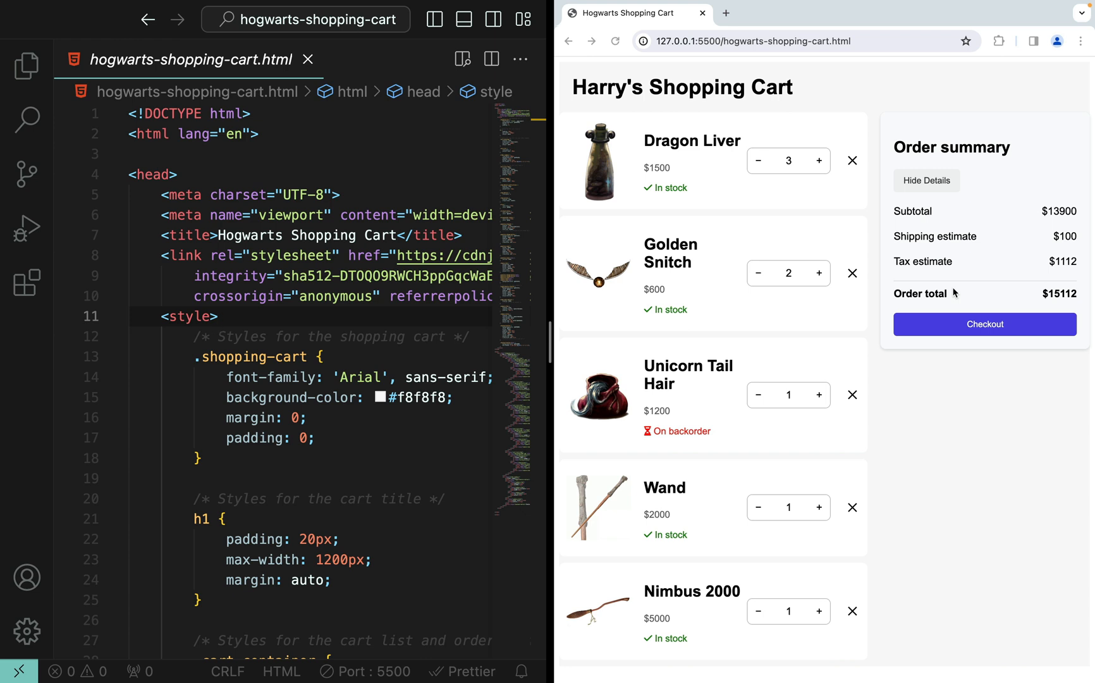
mouse_move(865, 176)
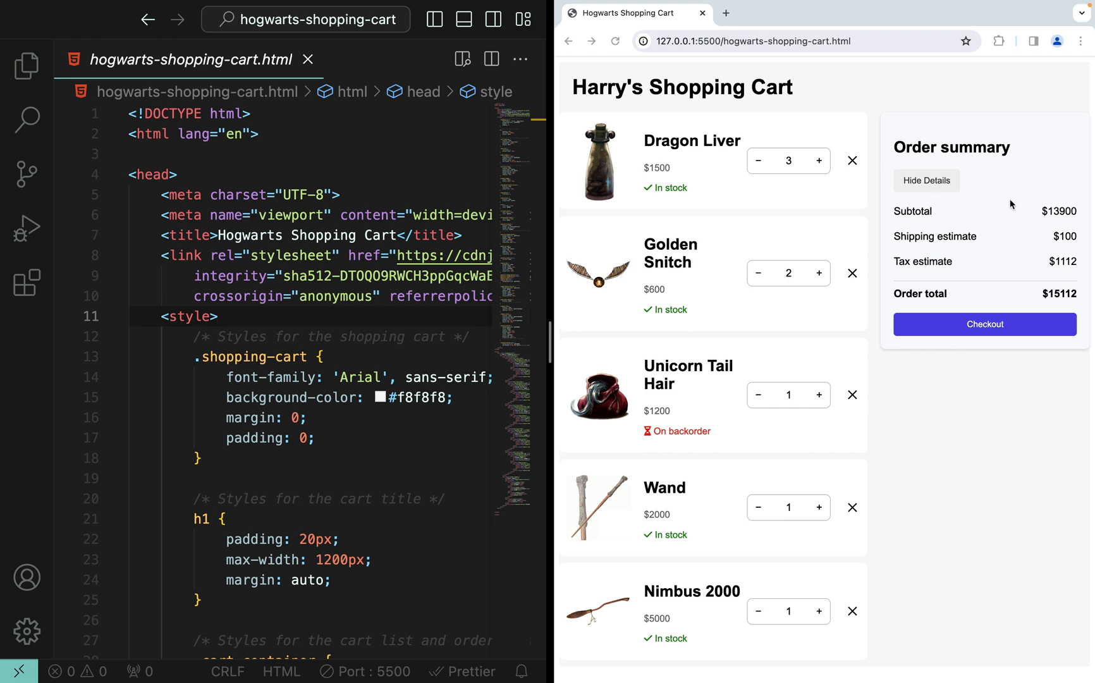
mouse_move(759, 163)
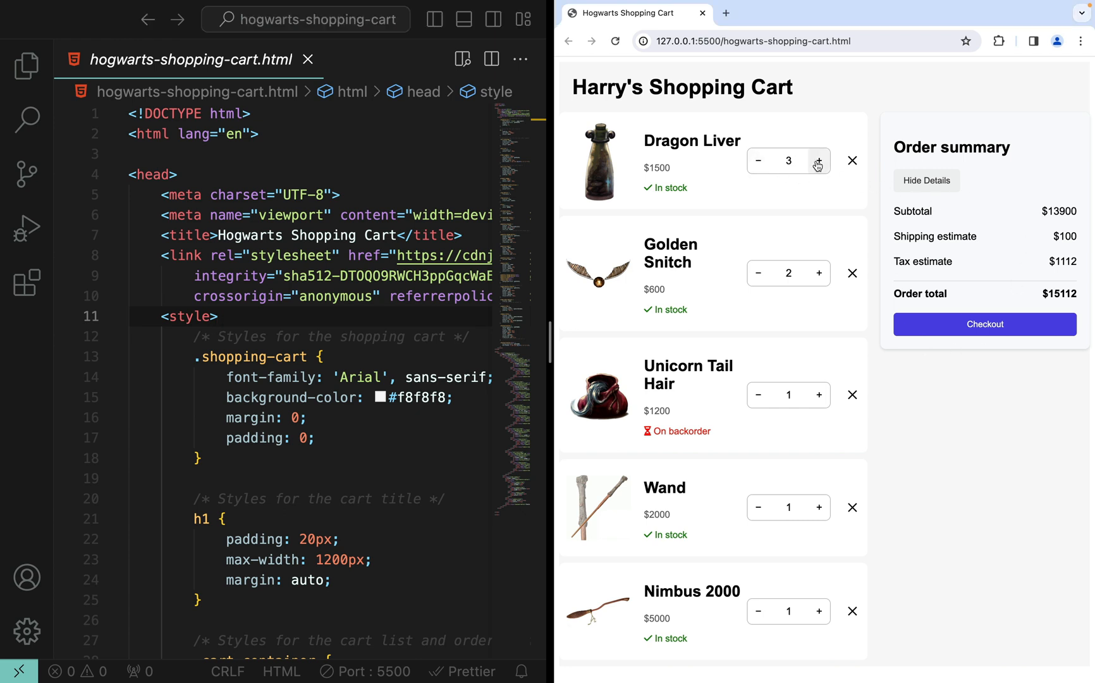
mouse_move(826, 206)
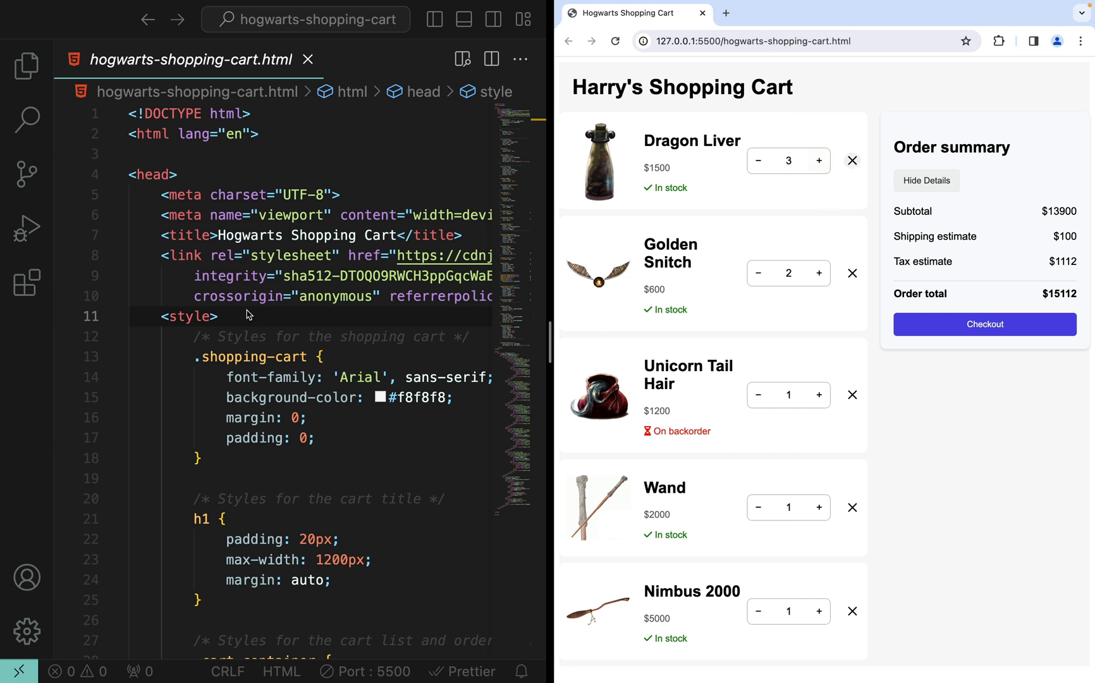
mouse_move(295, 309)
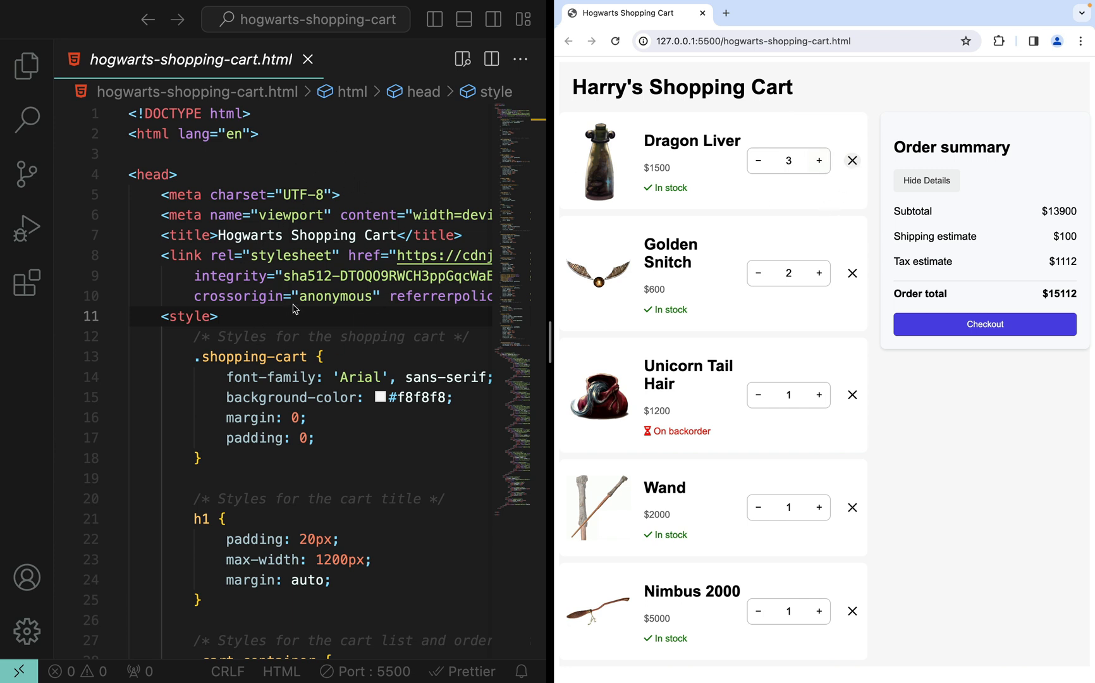
mouse_move(615, 279)
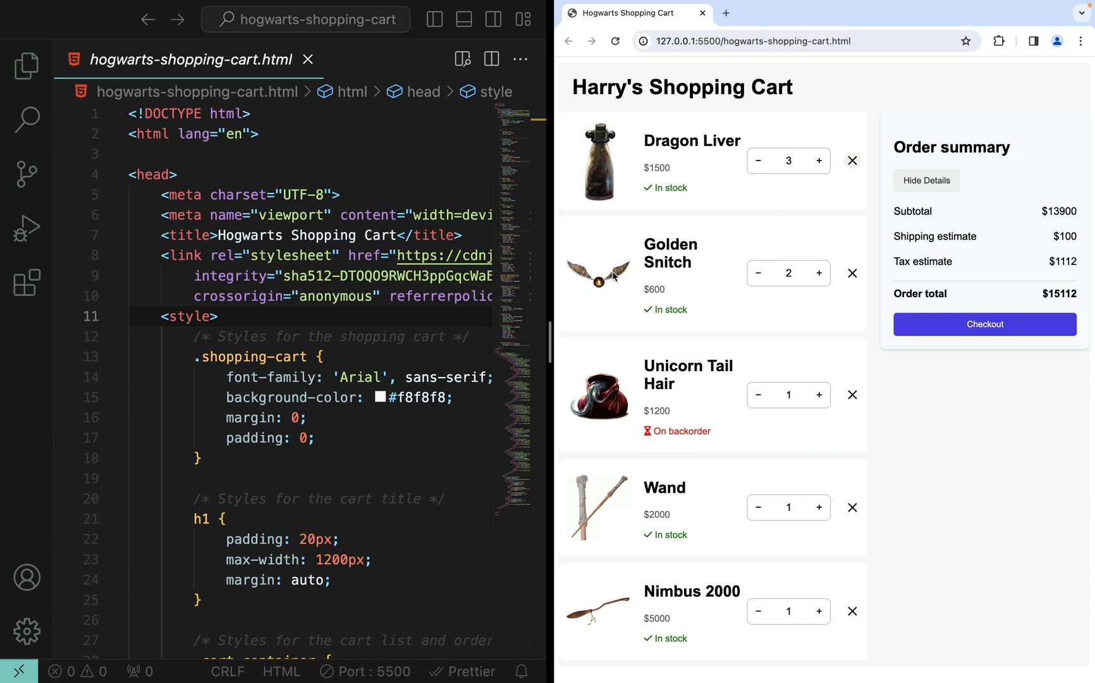
mouse_move(349, 402)
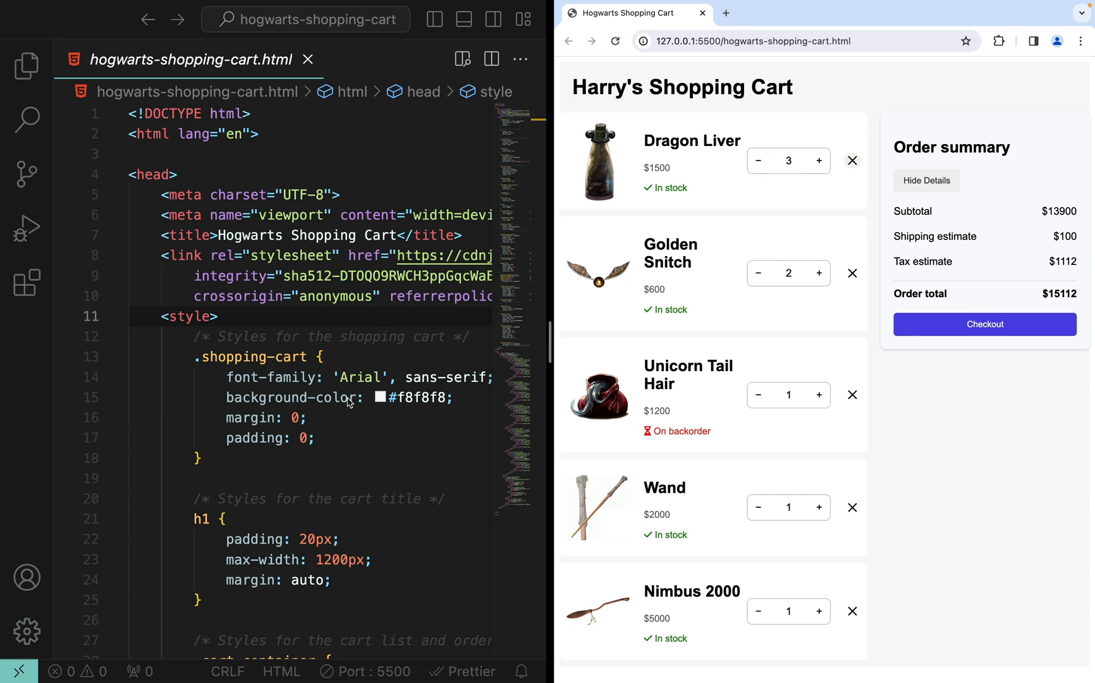
scroll(down, 3)
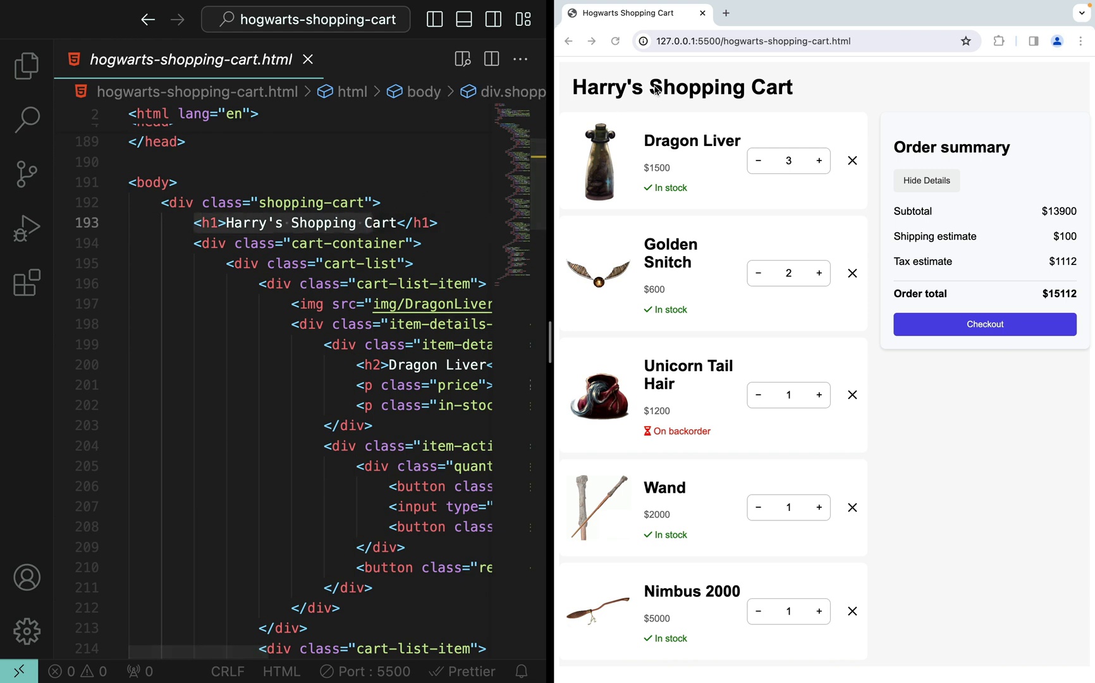
click(117, 243)
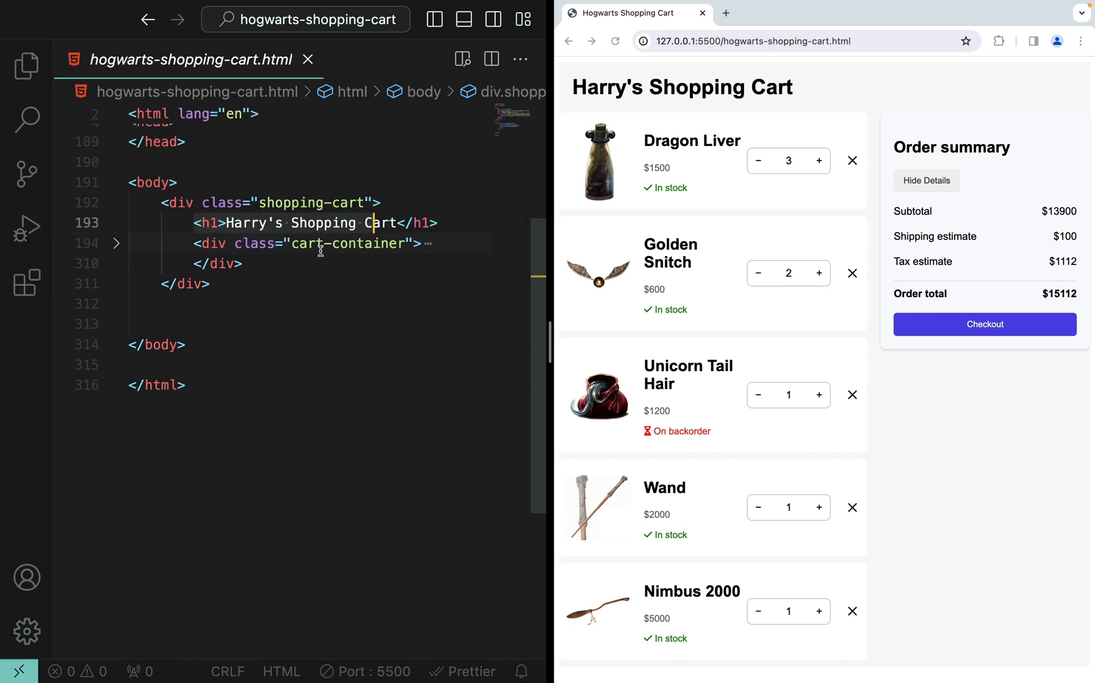
click(116, 242)
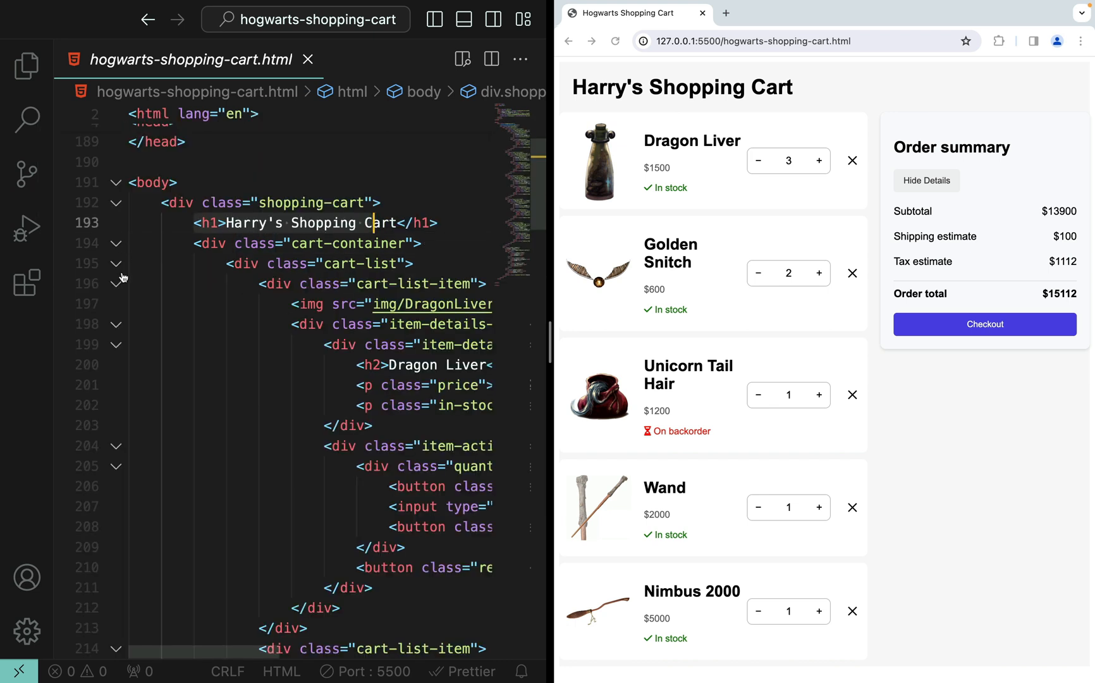
click(116, 264)
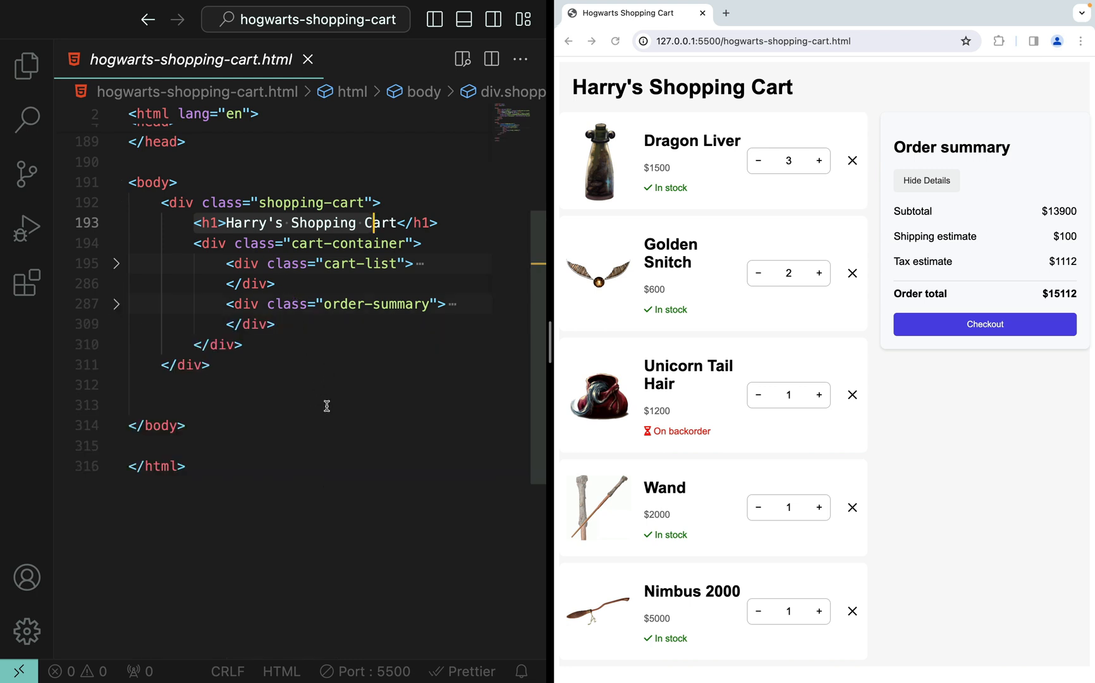
mouse_move(736, 185)
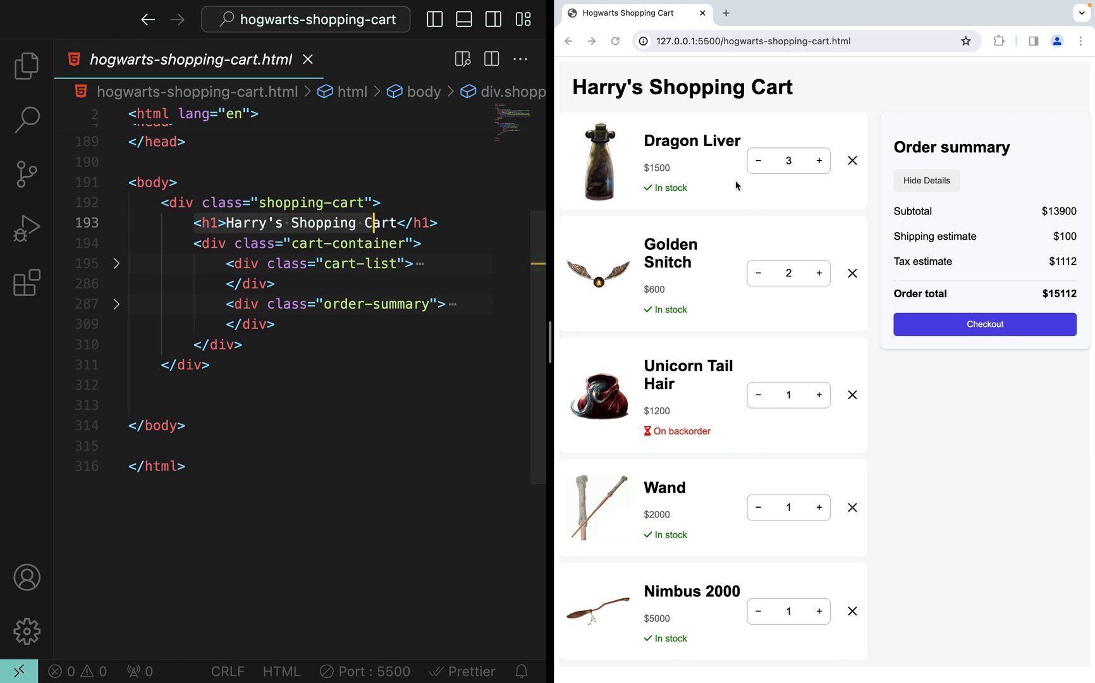
mouse_move(603, 397)
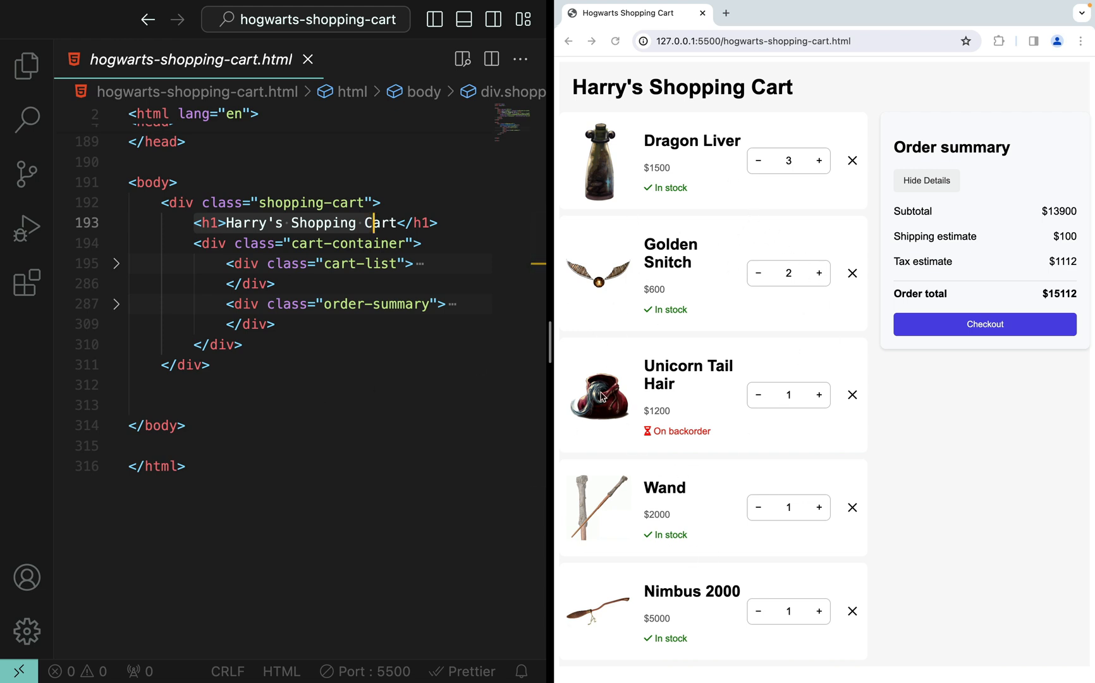
mouse_move(646, 351)
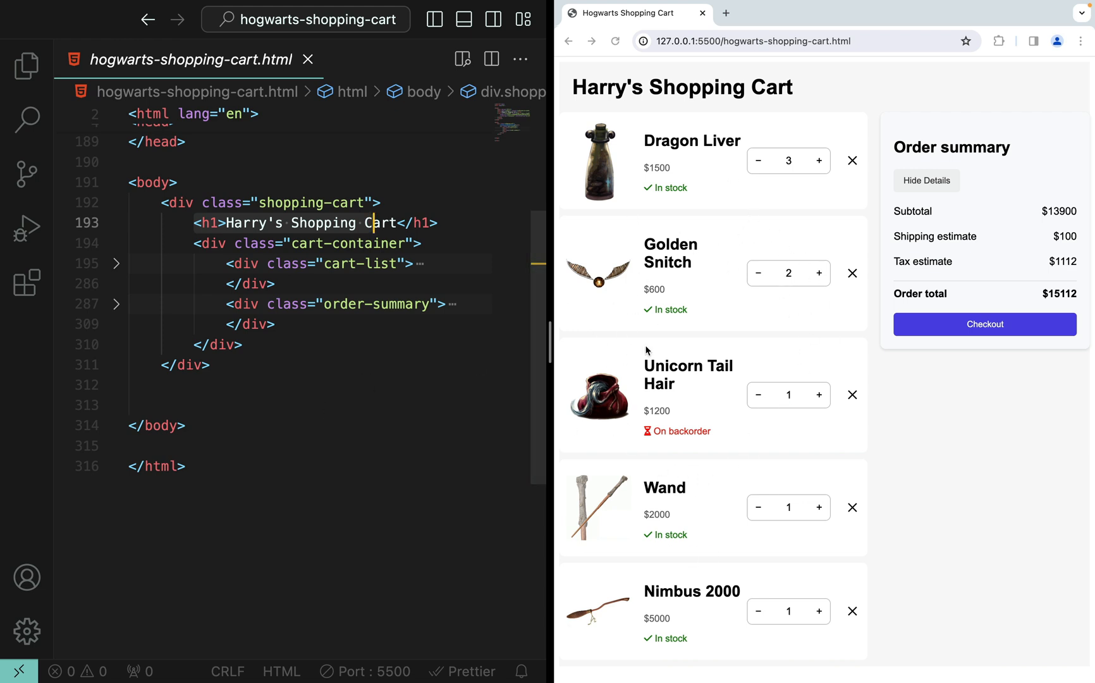
mouse_move(320, 388)
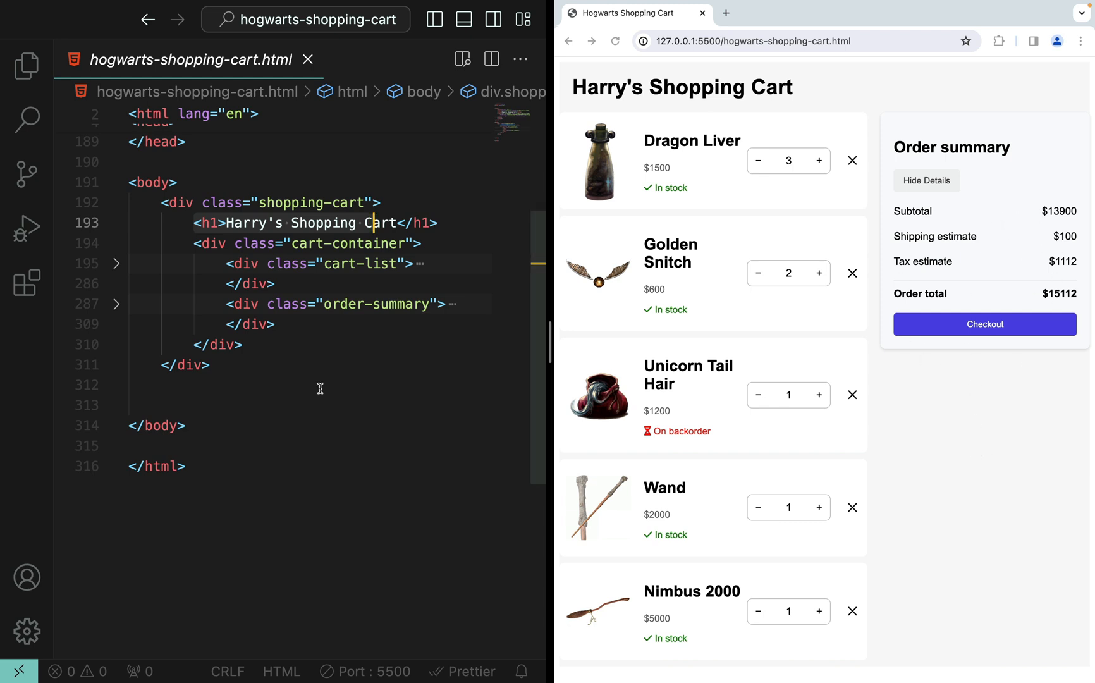
mouse_move(310, 458)
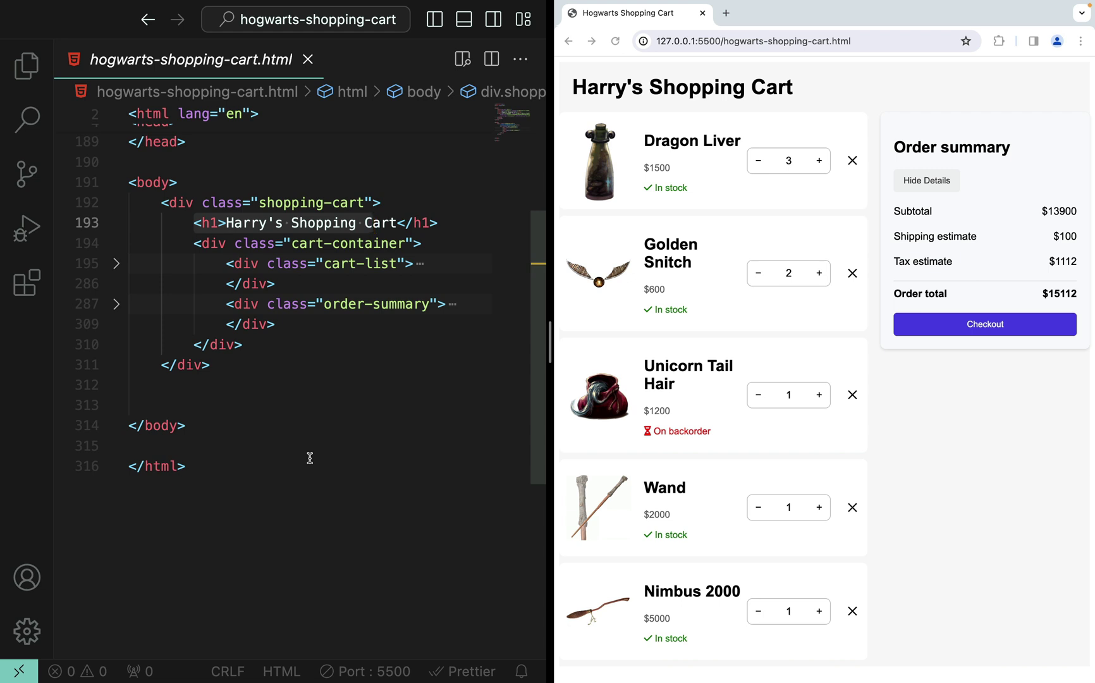
mouse_move(769, 252)
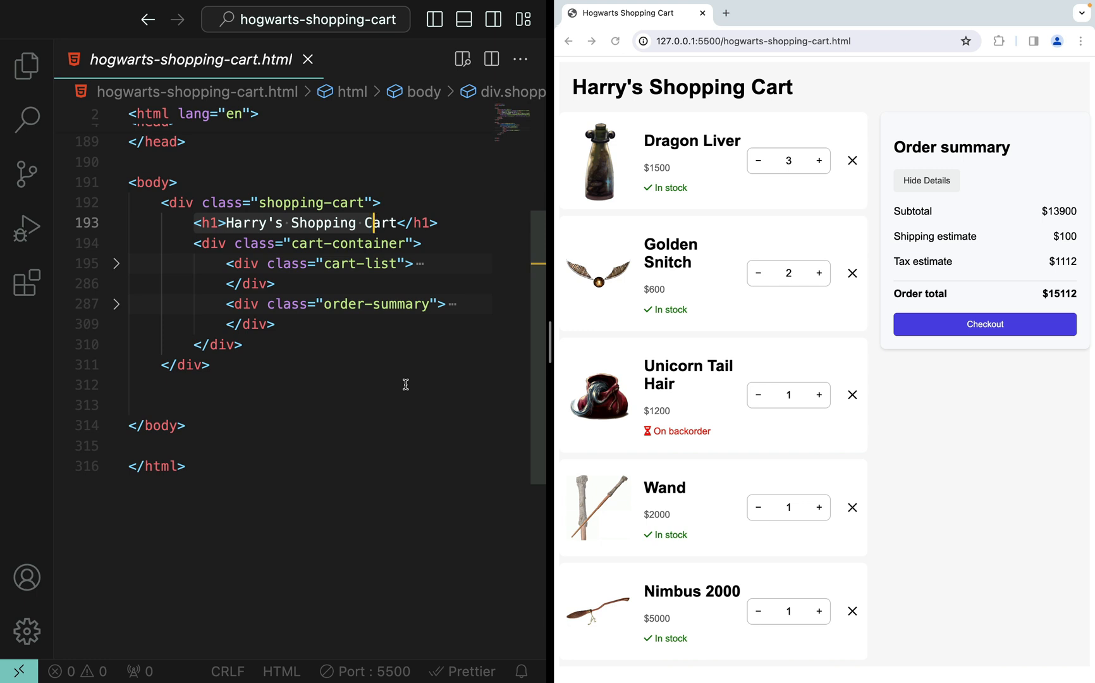
mouse_move(715, 344)
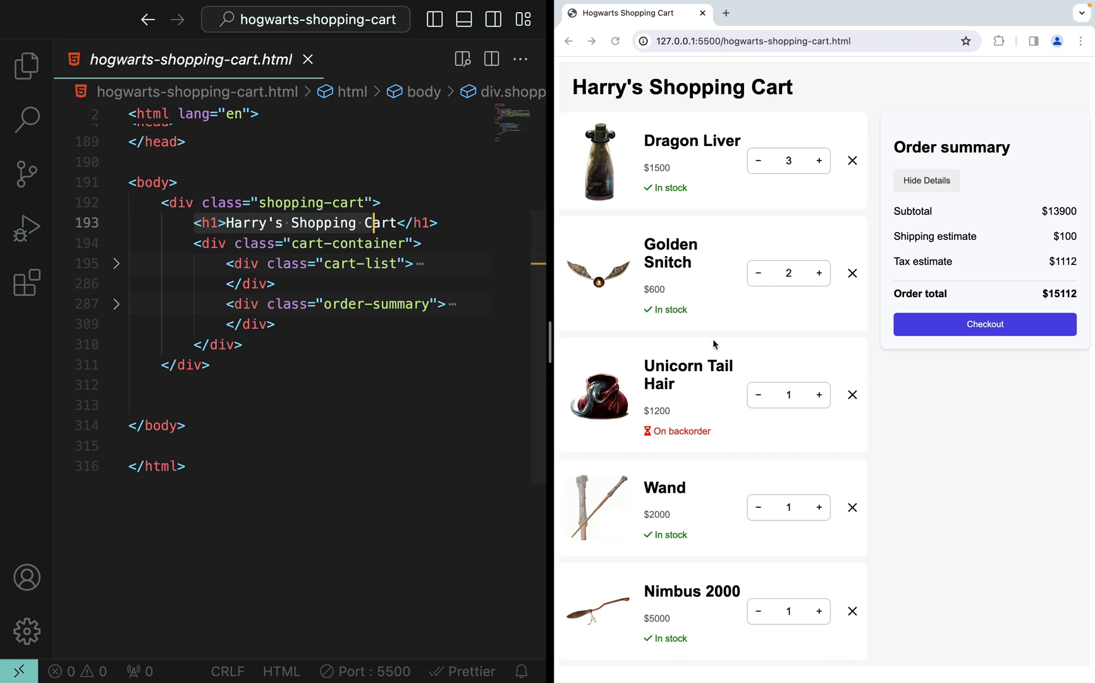
mouse_move(870, 374)
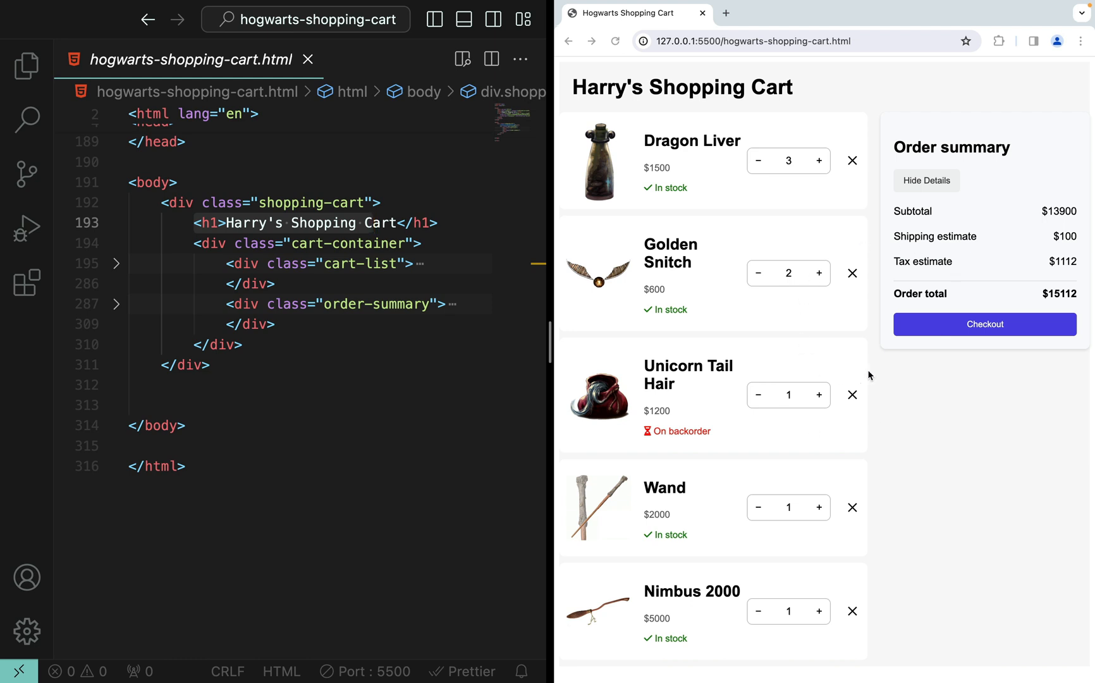
click(375, 223)
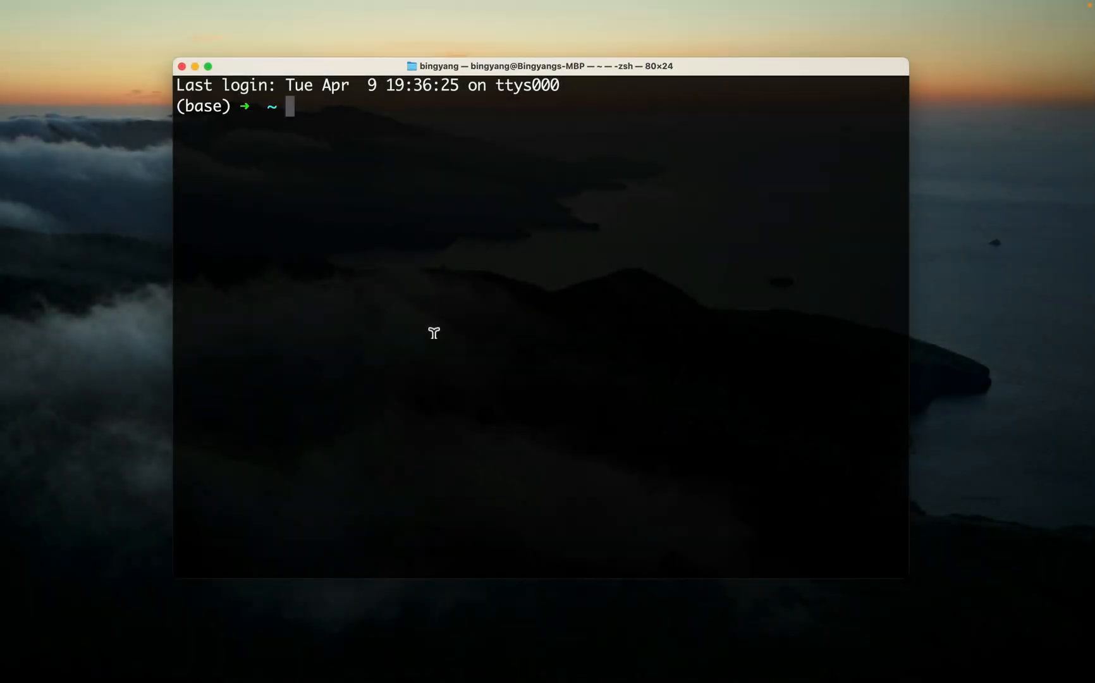
- Scaffold a Vue project named hogwarts-shopping-cart with npm create vue@latest, declining every optional feature
text(npm)
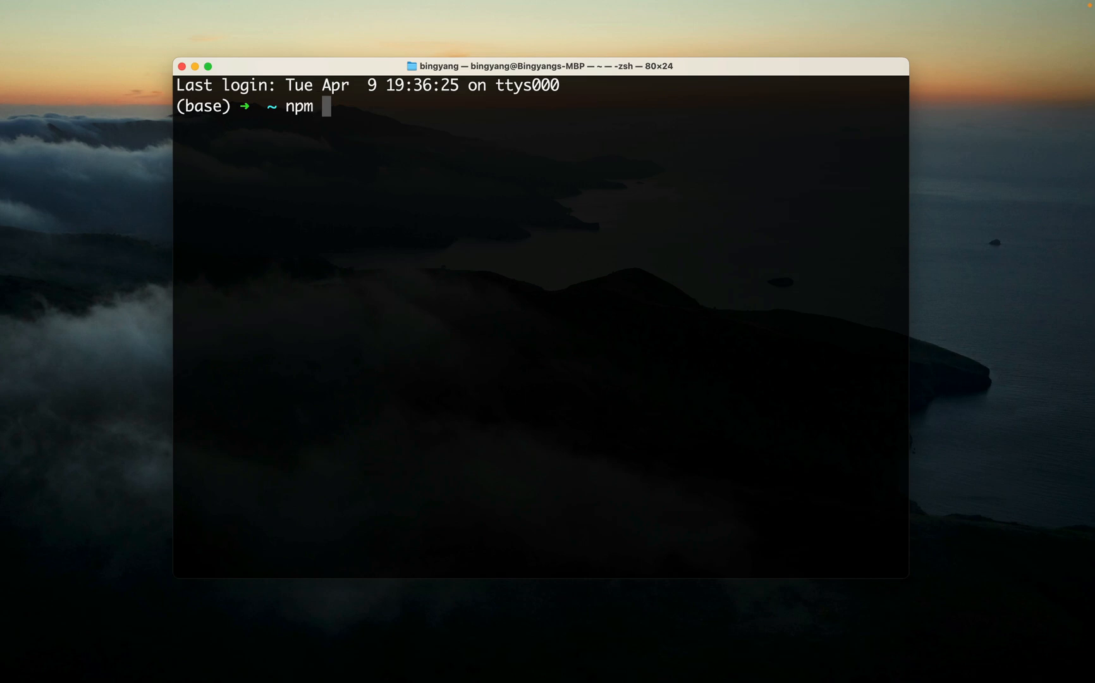
text(create)
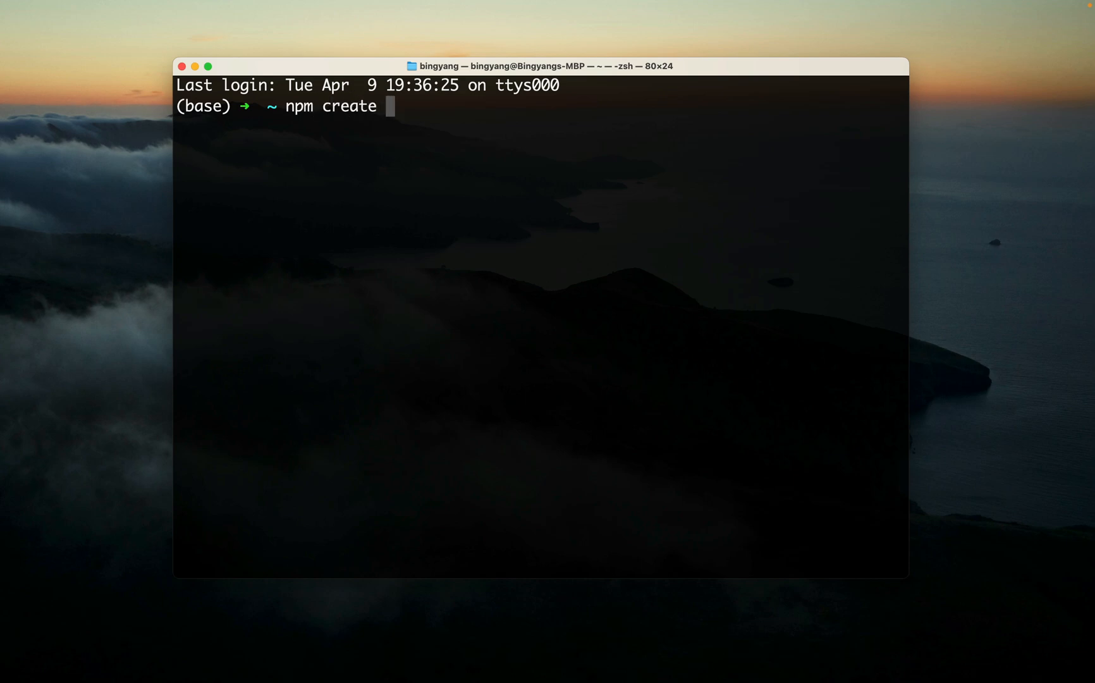
text(vue@latest)
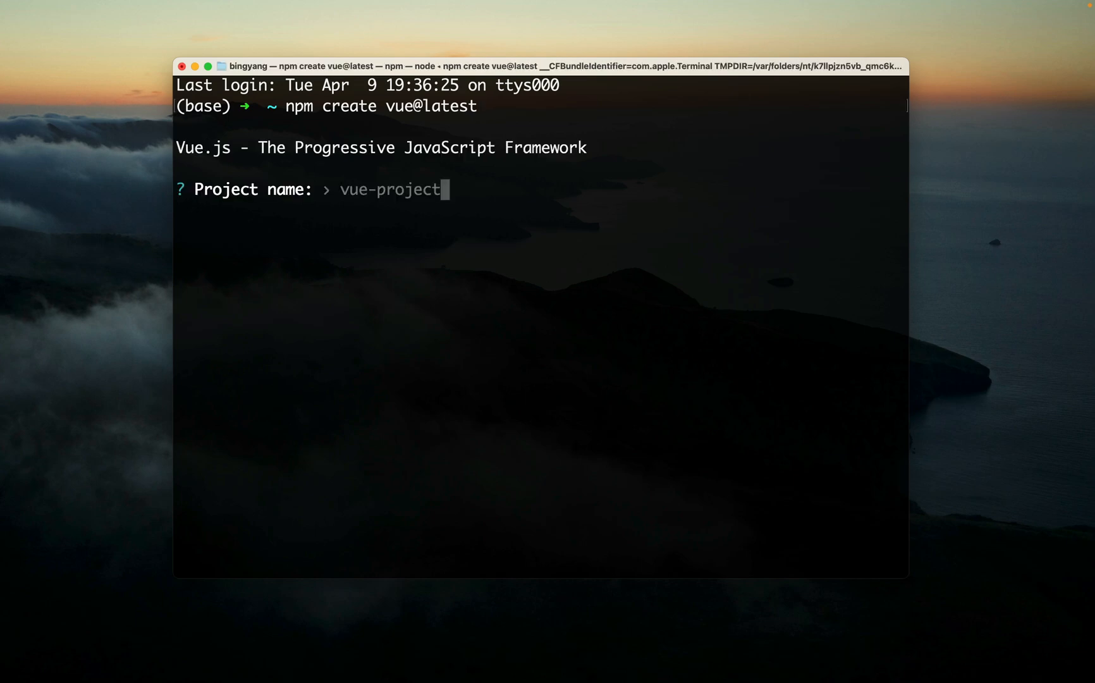
text(hogwarts)
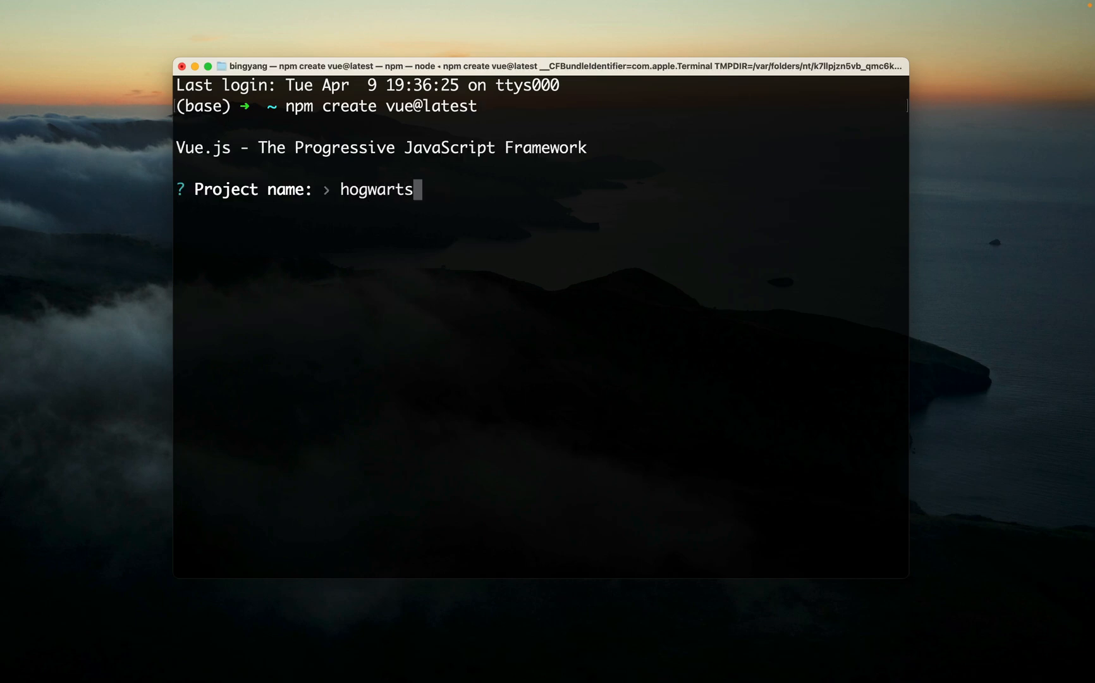
text(-shopp)
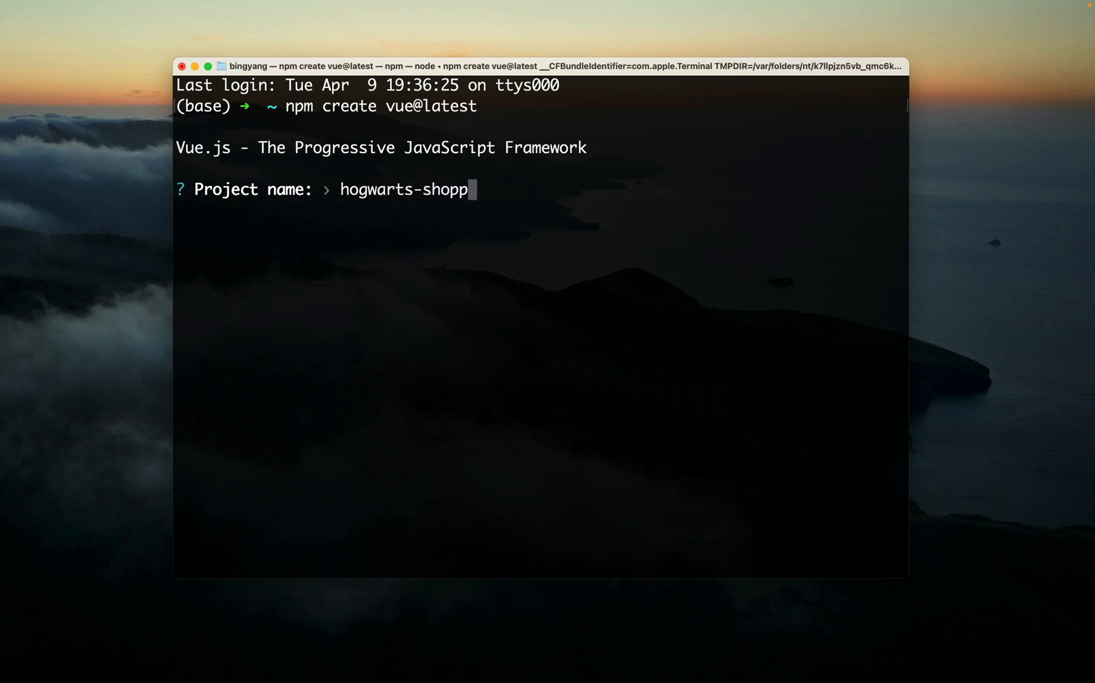
text(ing-cart)
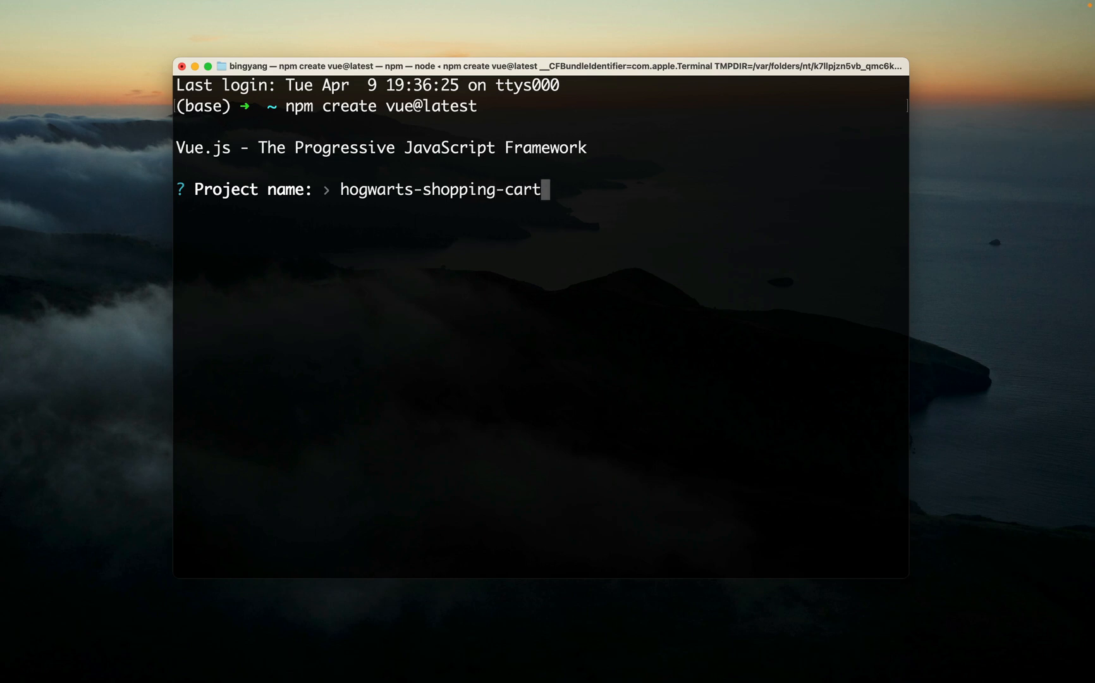
key(enter)
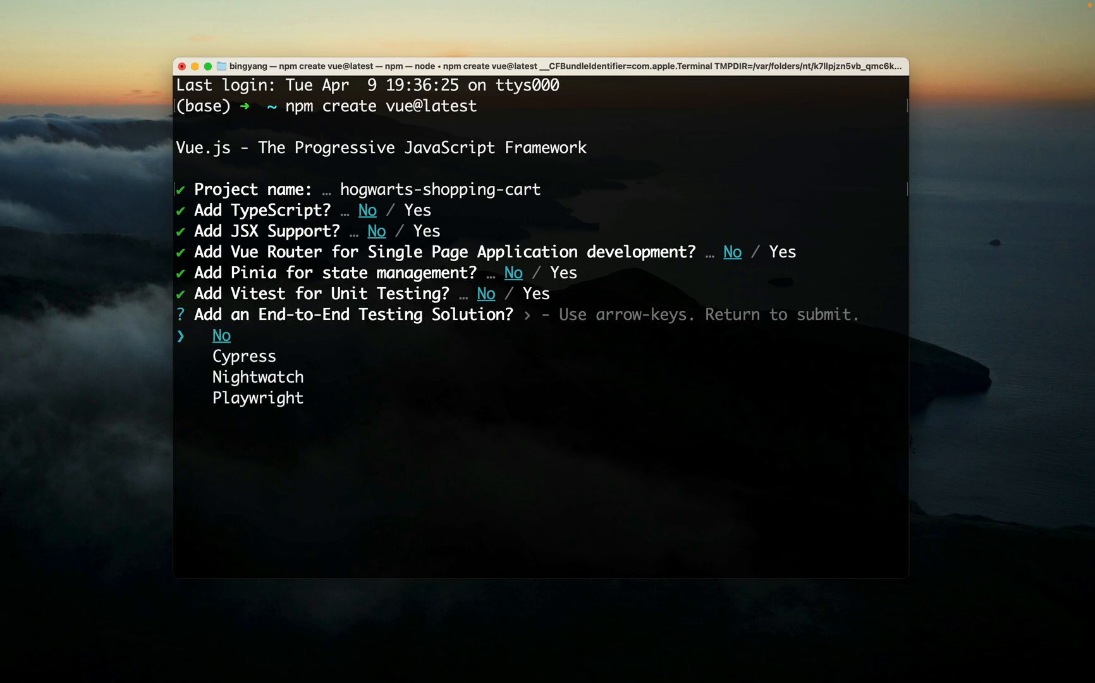
key(Return)
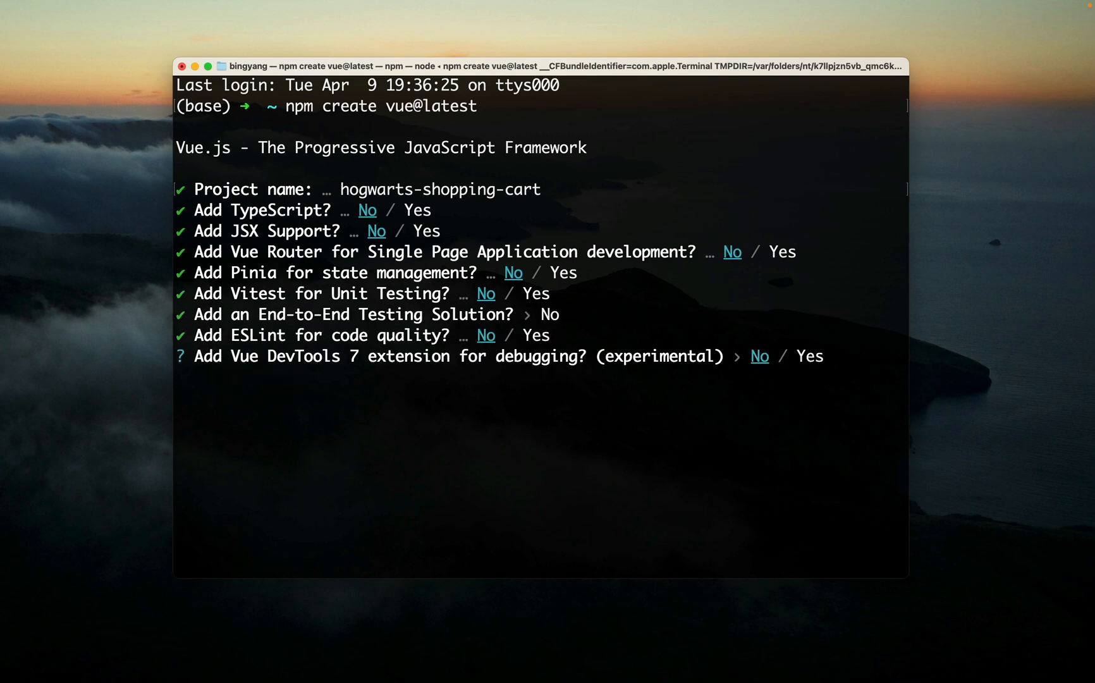
- Move into the hogwarts-shopping-cart folder and launch it in the editor with code
text(cd hogwarts-shopping-cart/)
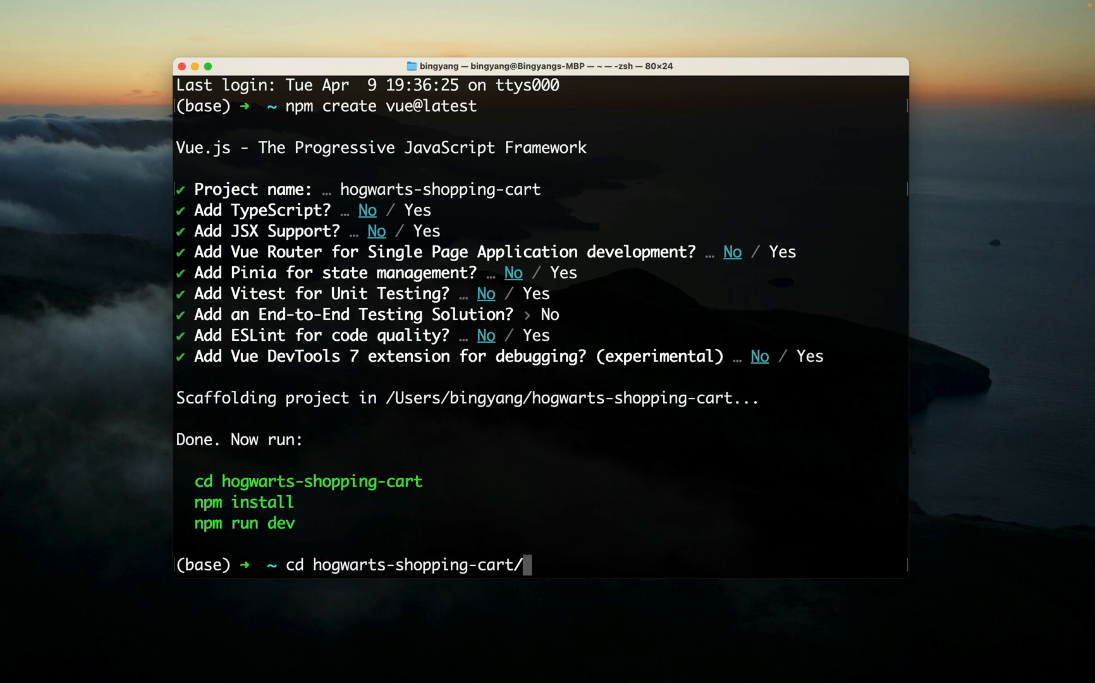
text(code)
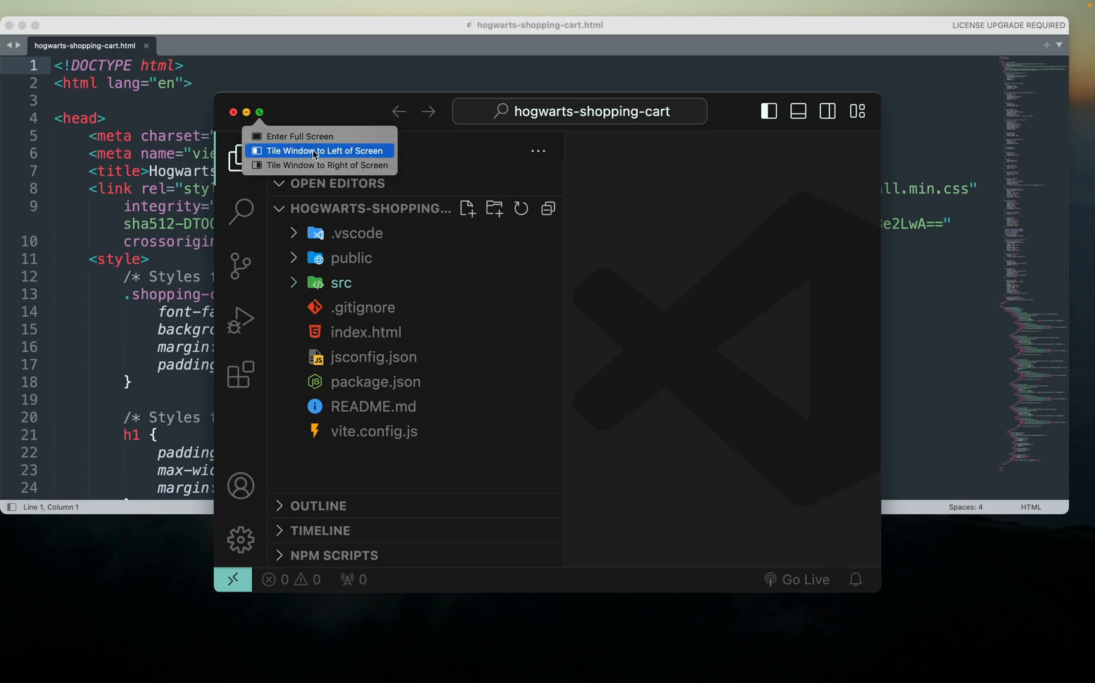
- Tile the project window left and remove the starter components folder and base.css, logo.svg, main.css from src
click(327, 150)
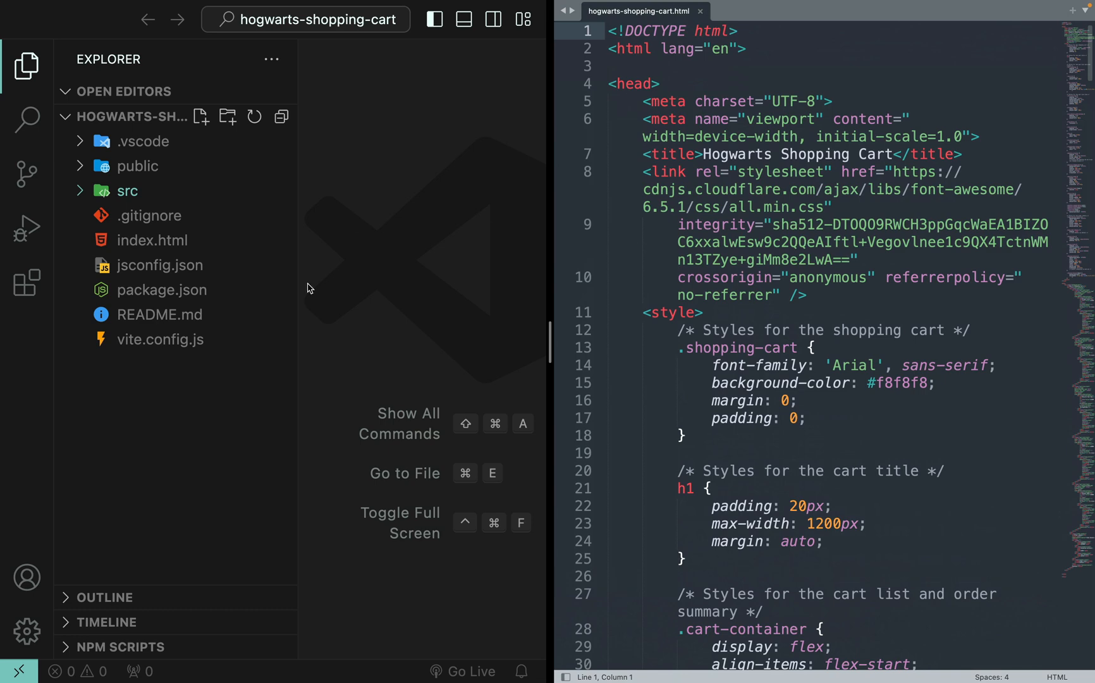
drag(295, 271, 269, 272)
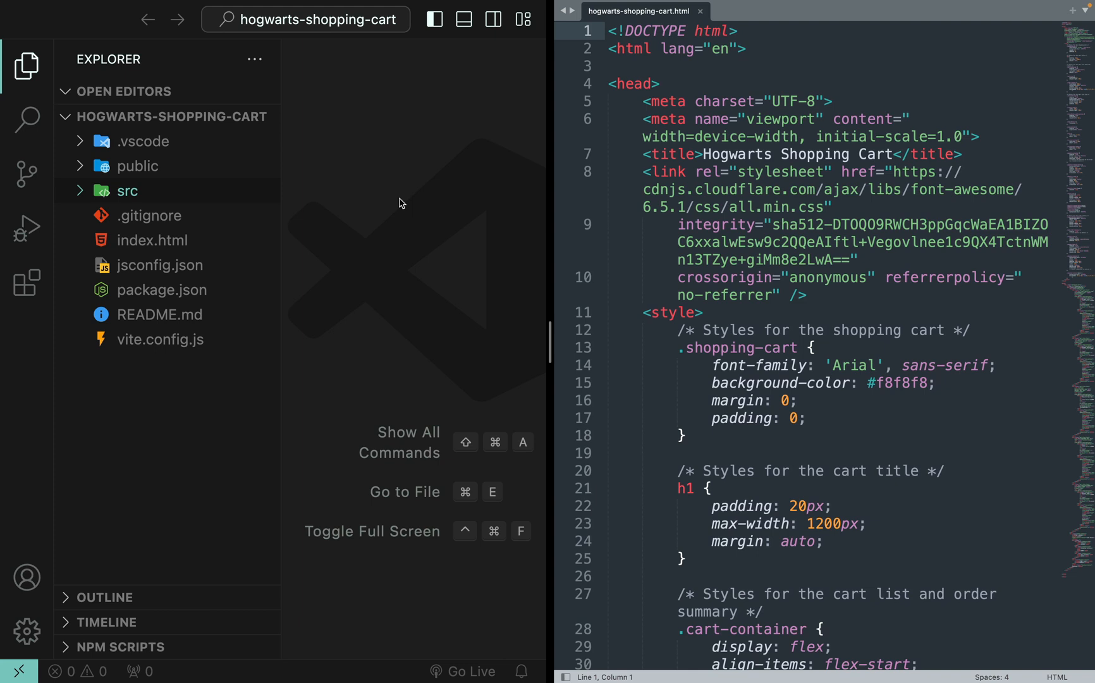
click(126, 190)
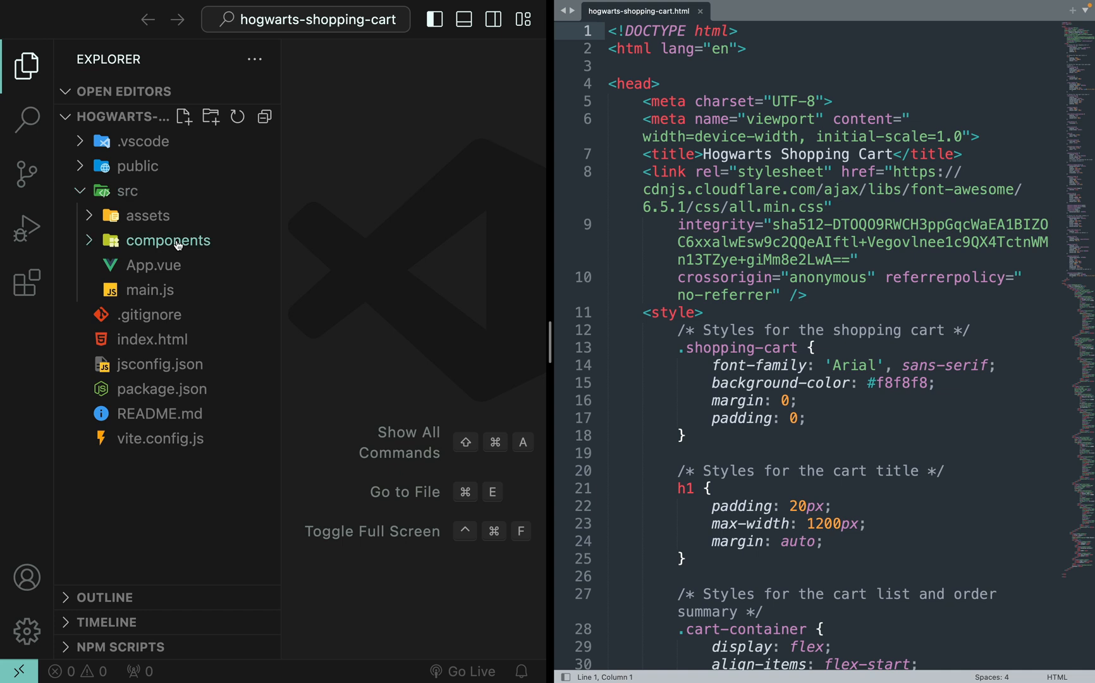
click(167, 240)
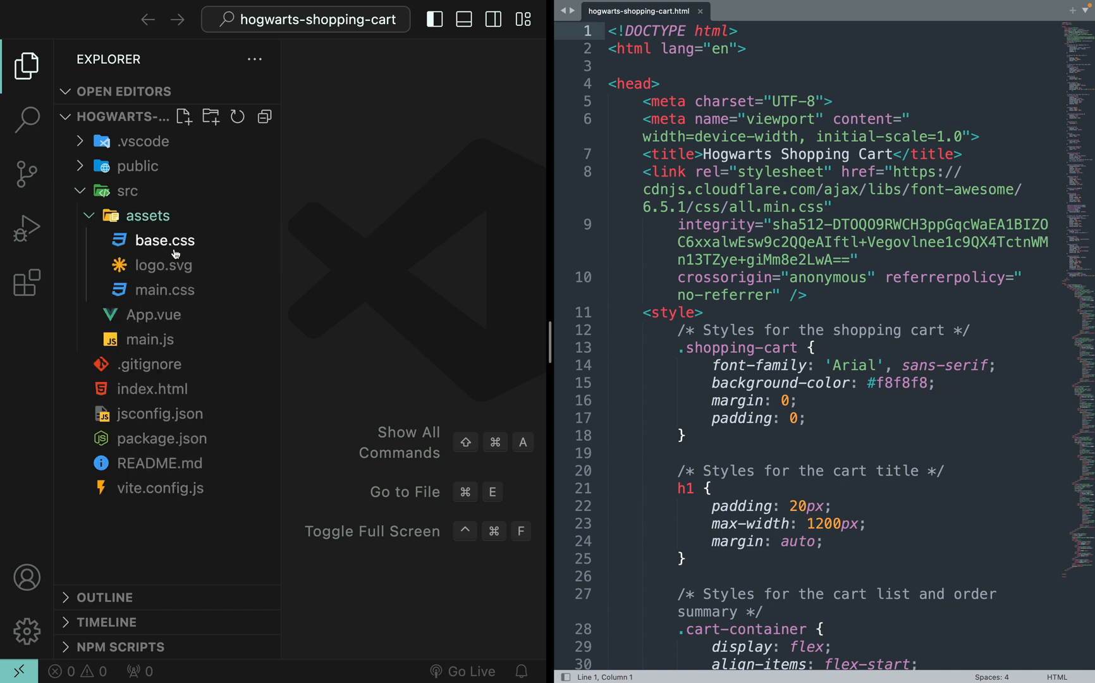
double_click(165, 241)
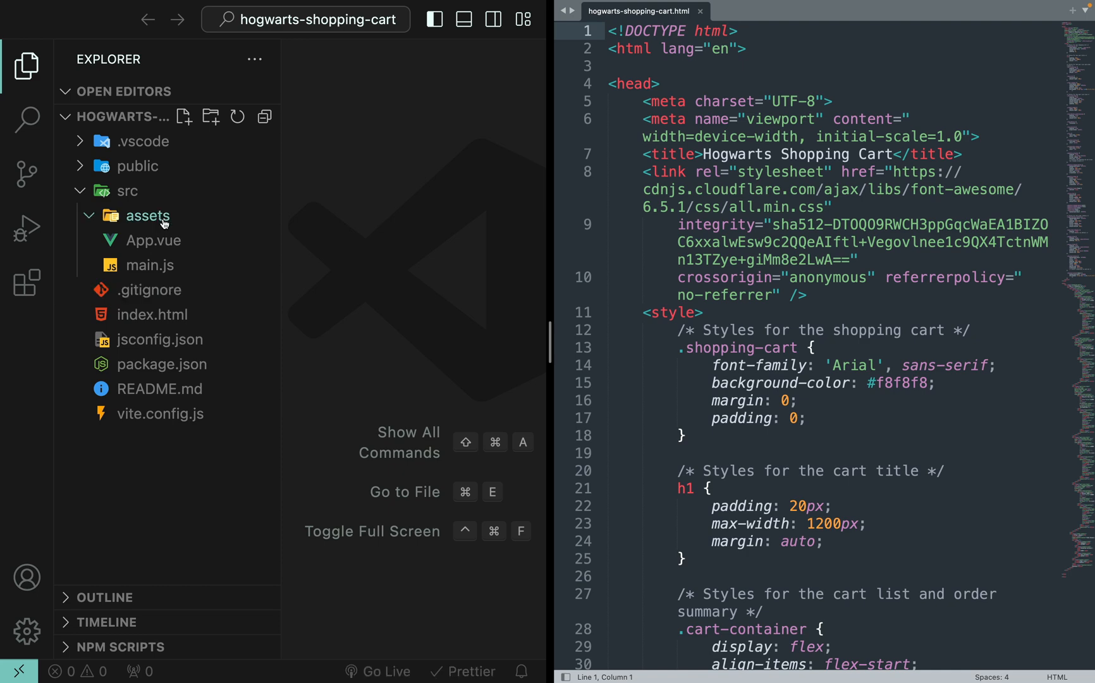
- Reveal the six product images in src/assets/img and preview the Golden Snitch image
click(147, 215)
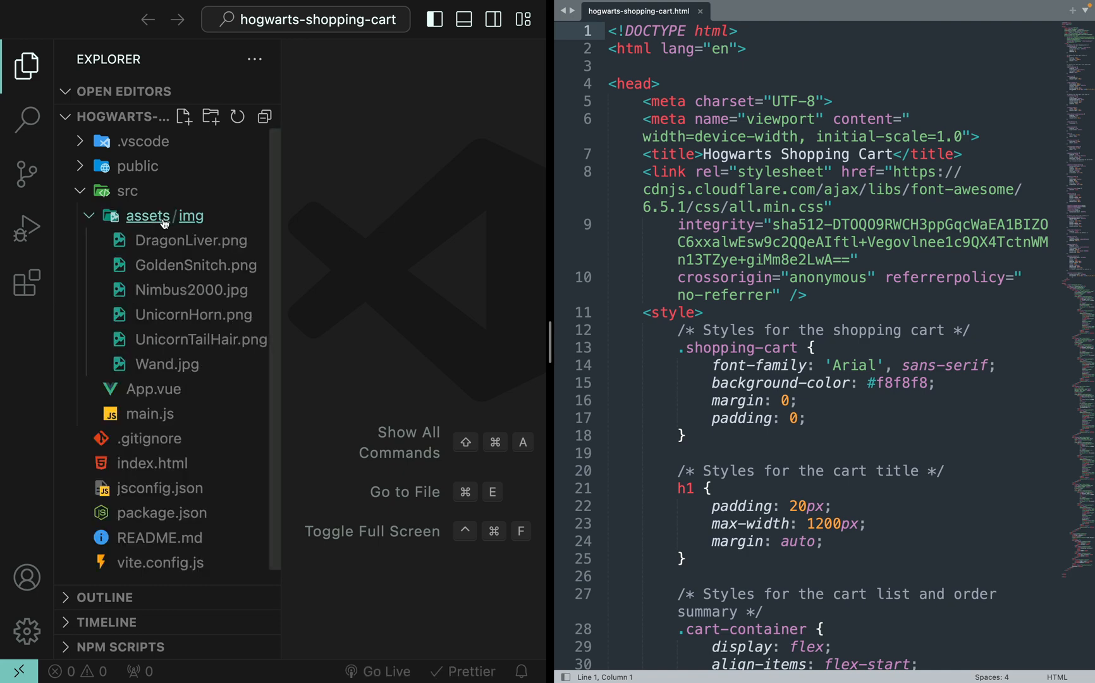
mouse_move(550, 342)
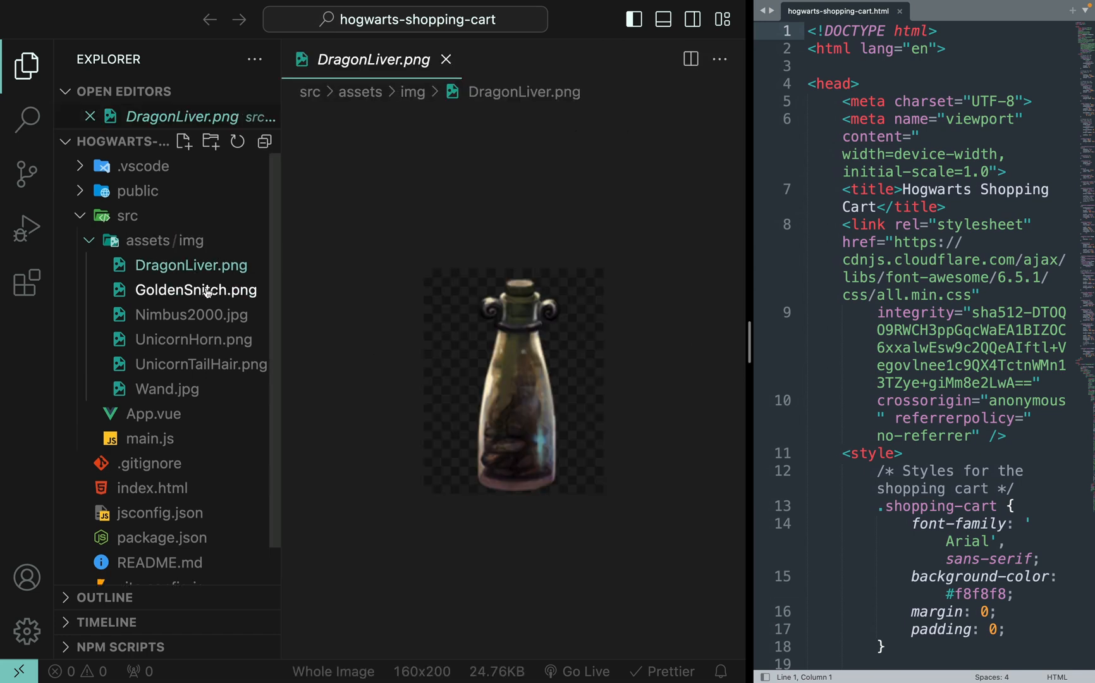
click(192, 314)
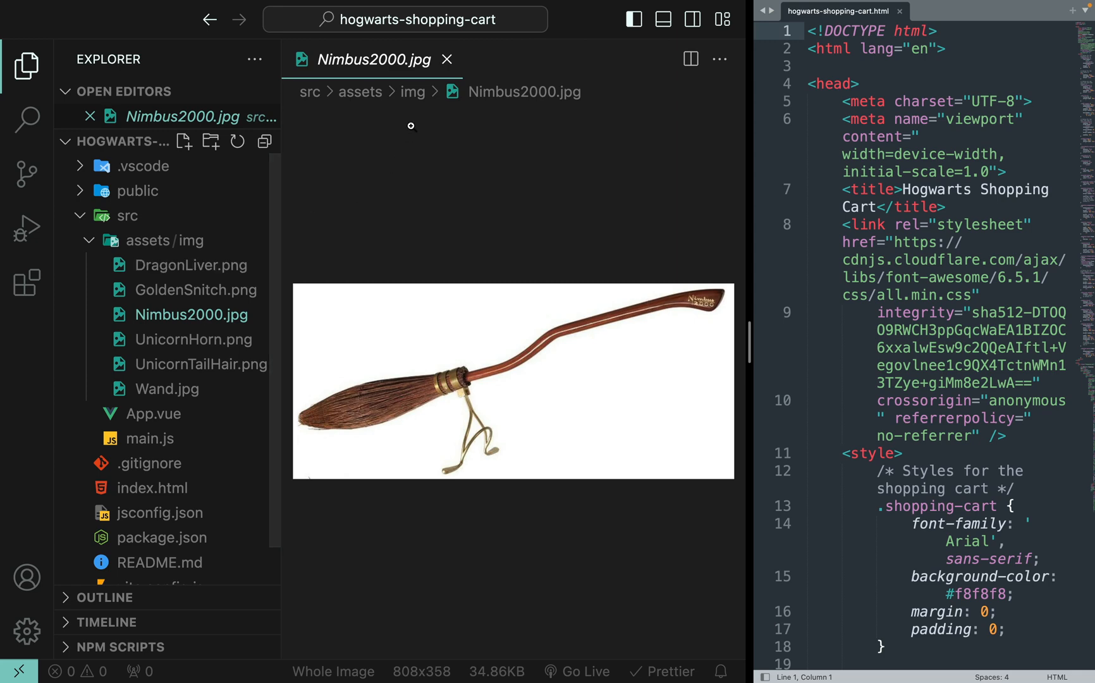
click(450, 58)
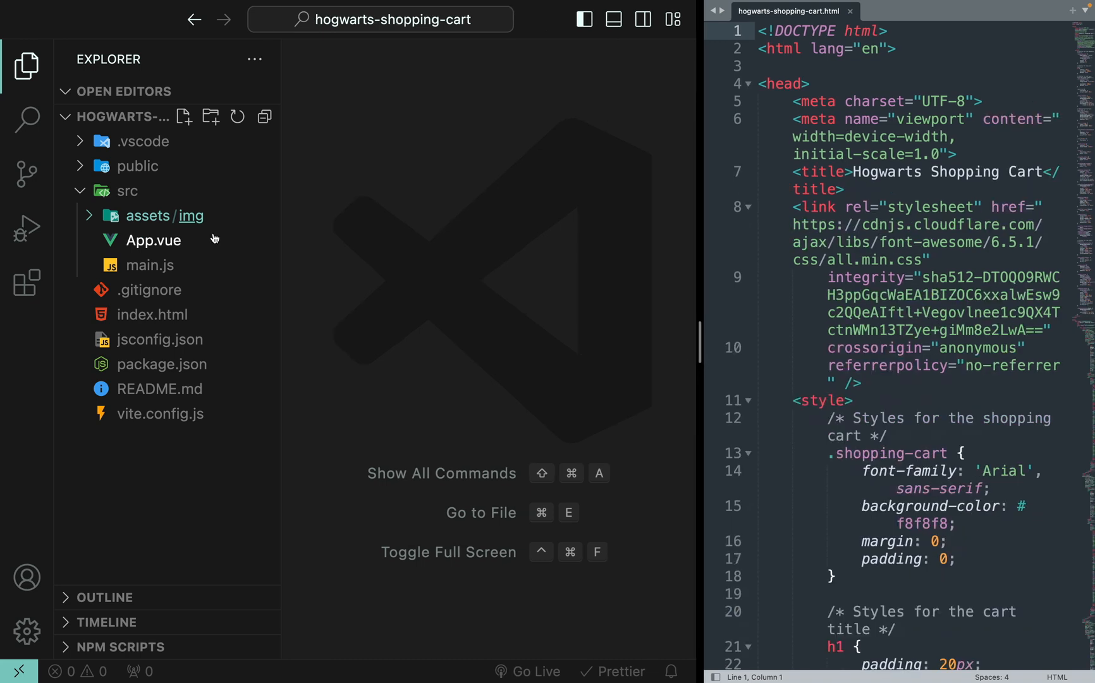
mouse_move(175, 243)
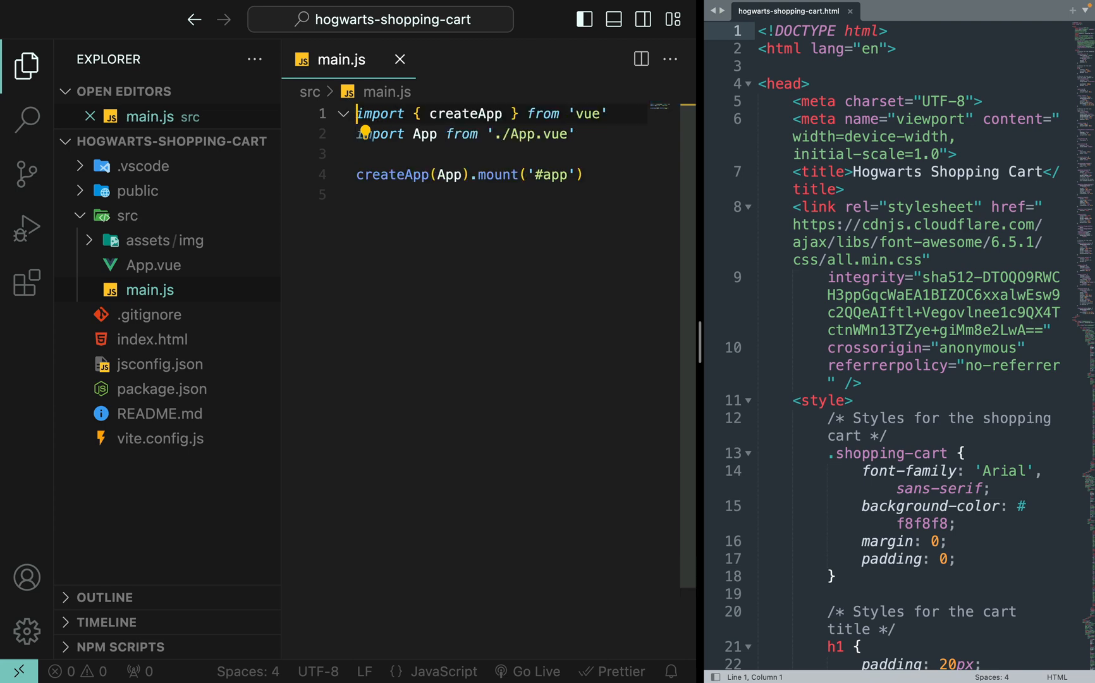
click(400, 59)
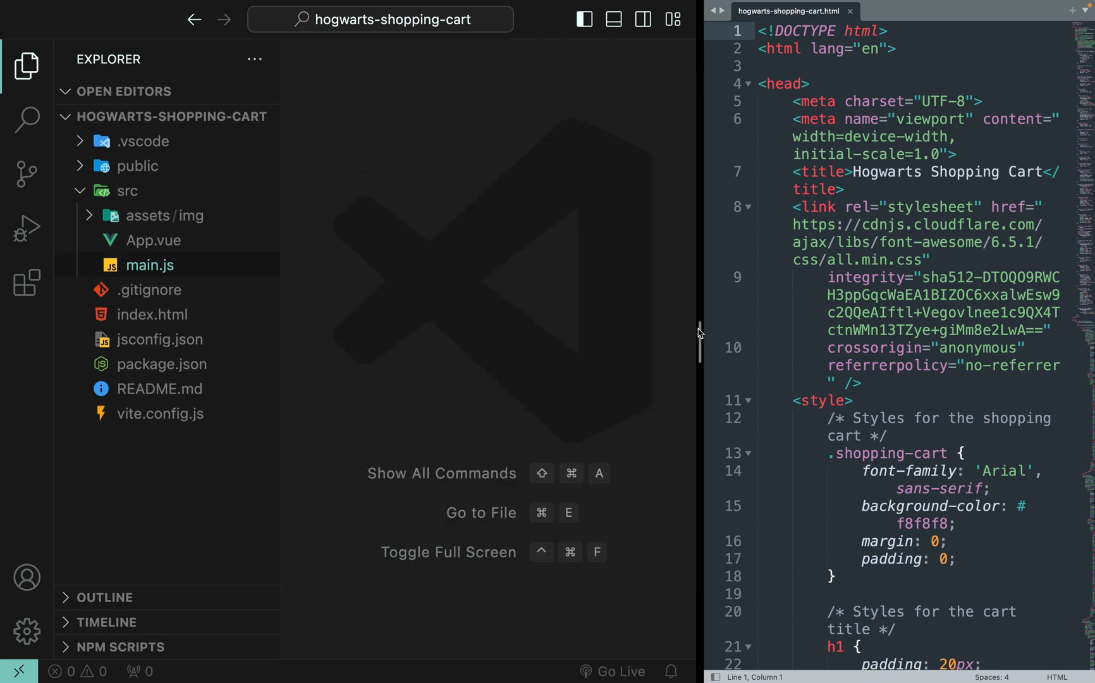
drag(698, 334, 603, 345)
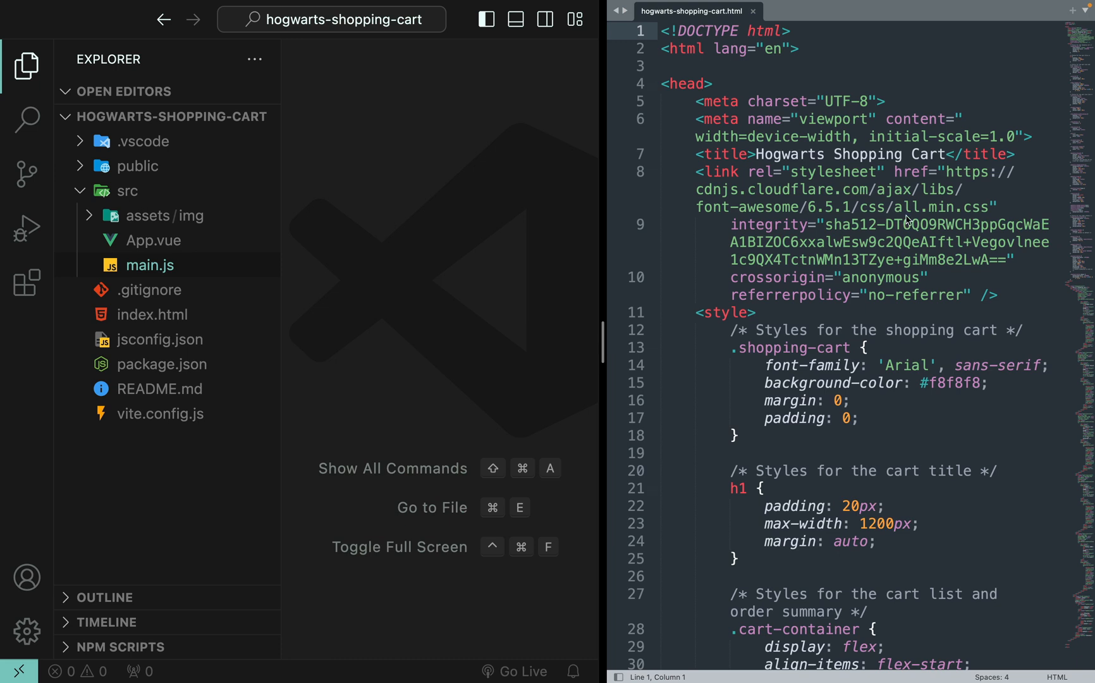
mouse_move(863, 206)
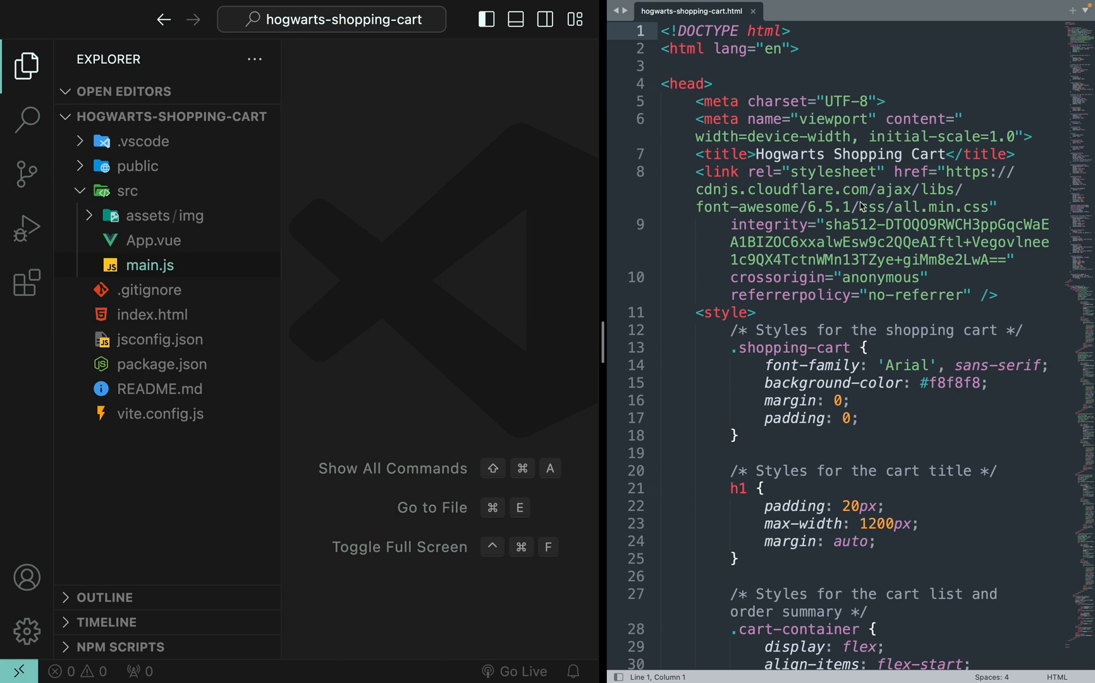
mouse_move(406, 270)
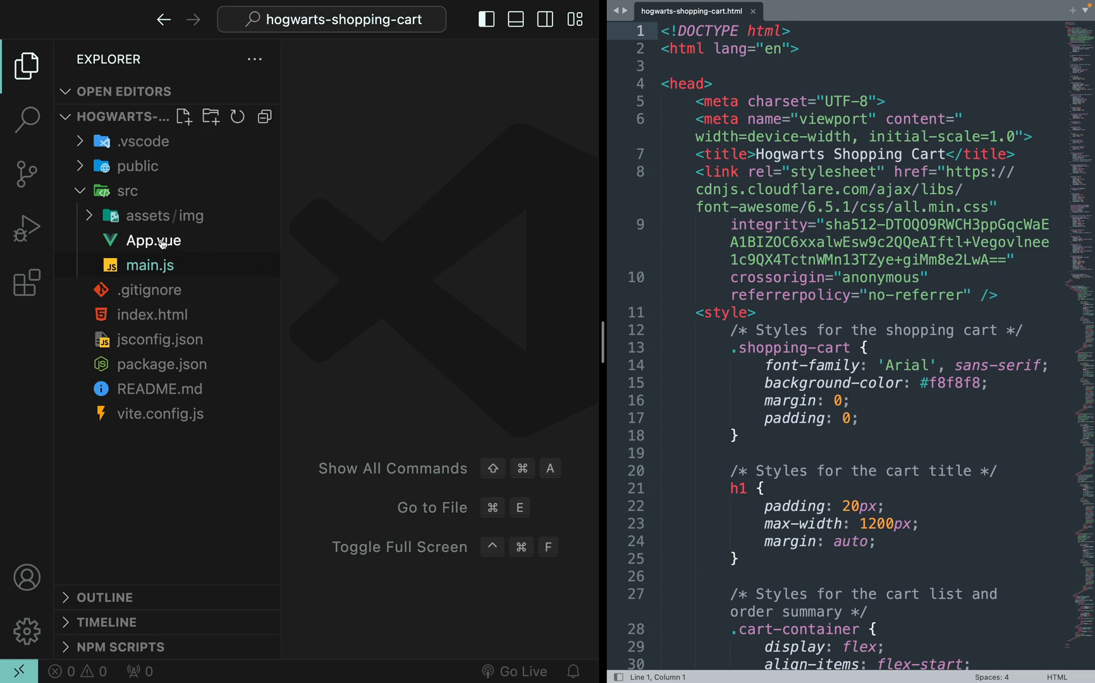
- Replace App.vue's starter content with the vbase snippet: empty div template, script setup, scoped style
double_click(154, 240)
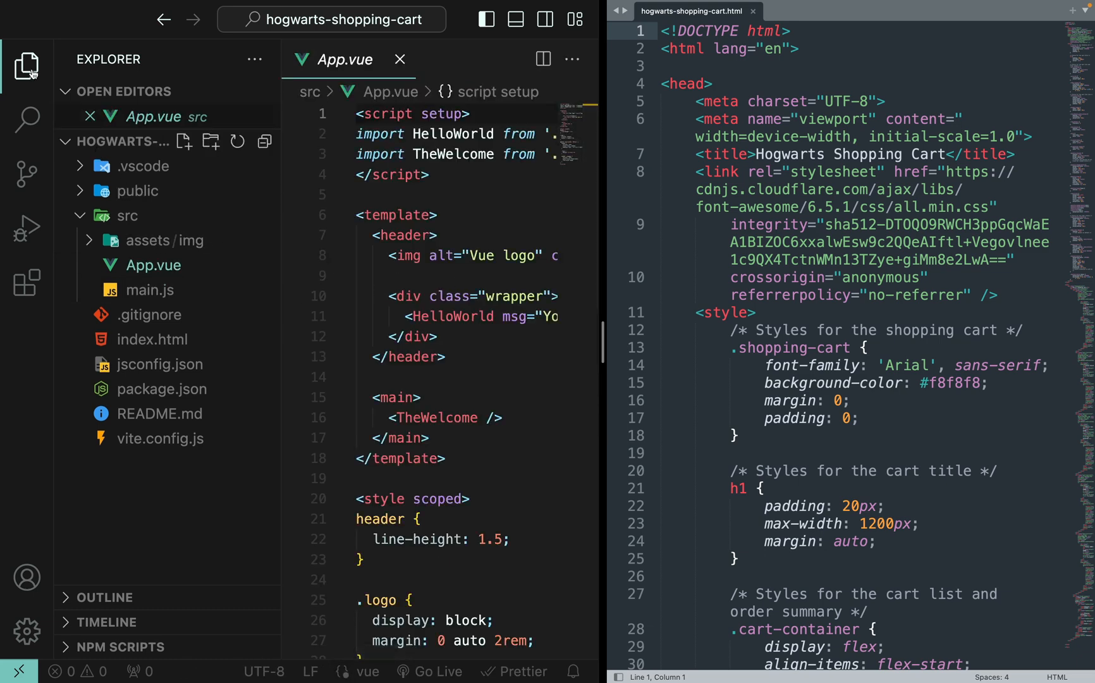
click(28, 60)
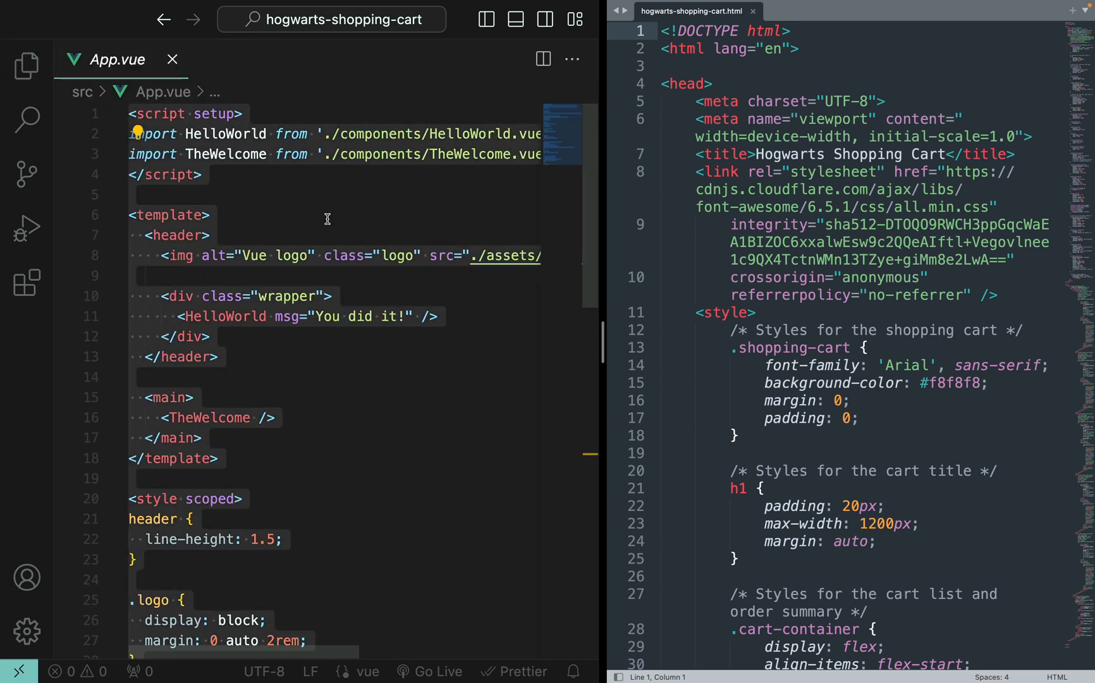
text(vba)
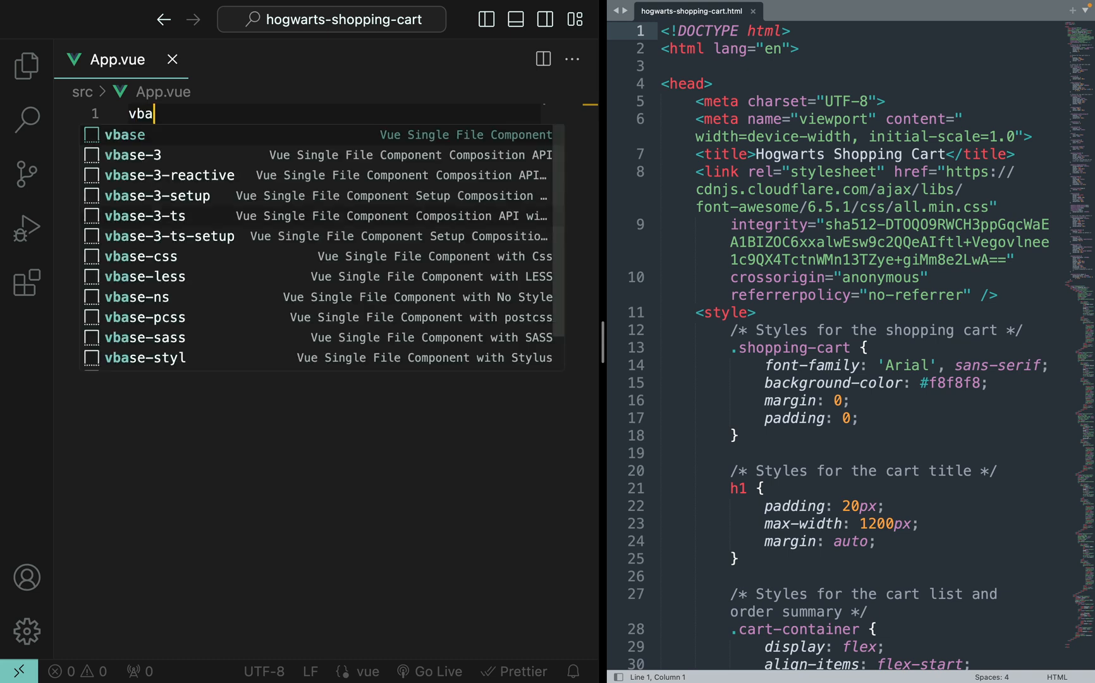
text(se)
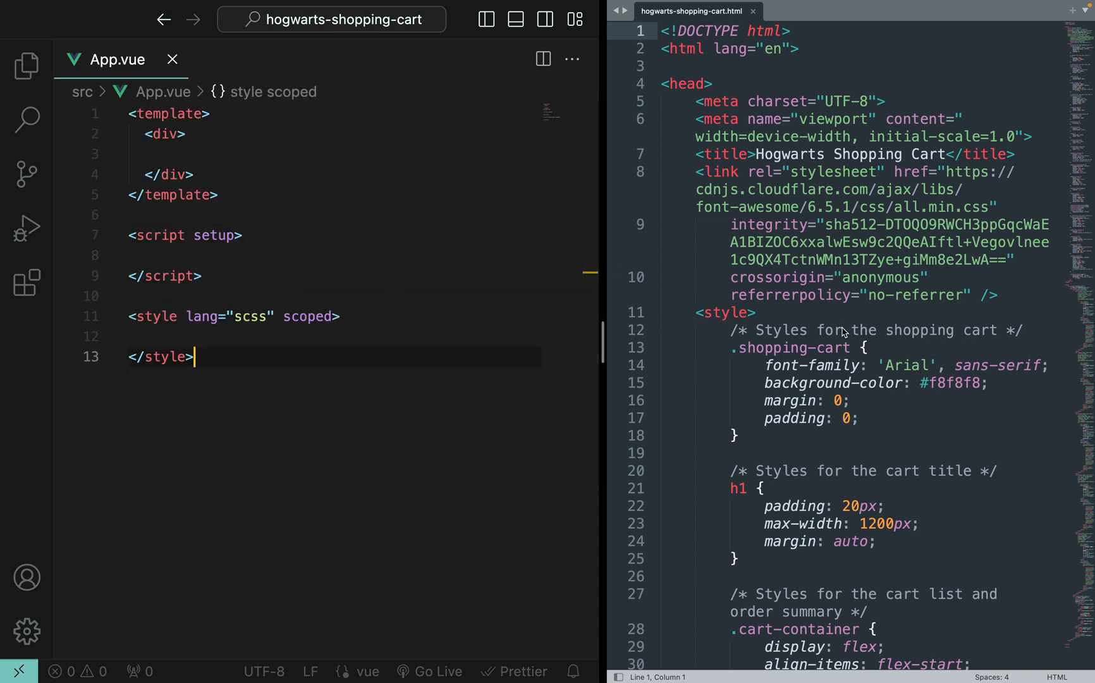
mouse_move(473, 182)
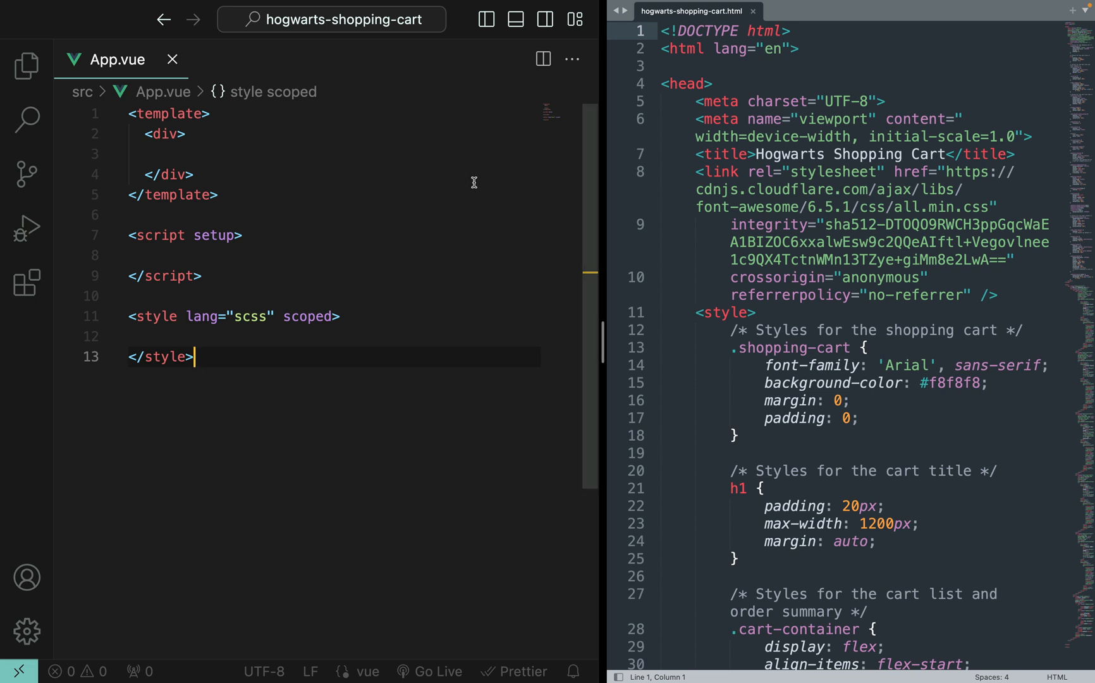
mouse_move(774, 255)
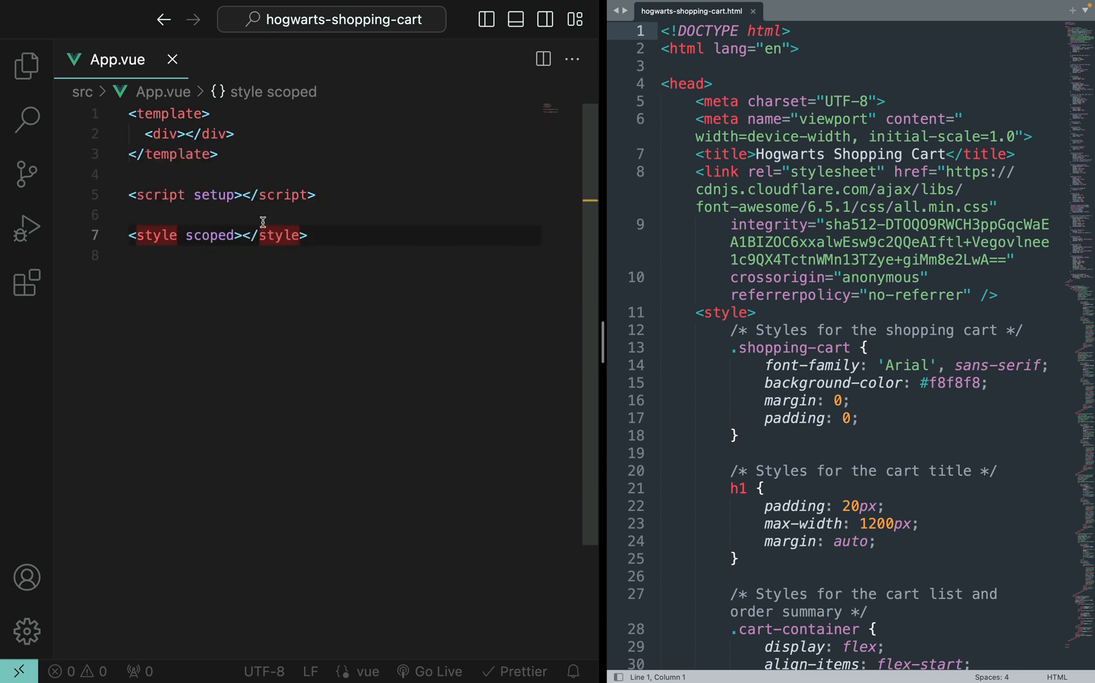
- Paste the cart page CSS, starting with .shopping-cart and h1, into App.vue's scoped style block
key(Enter)
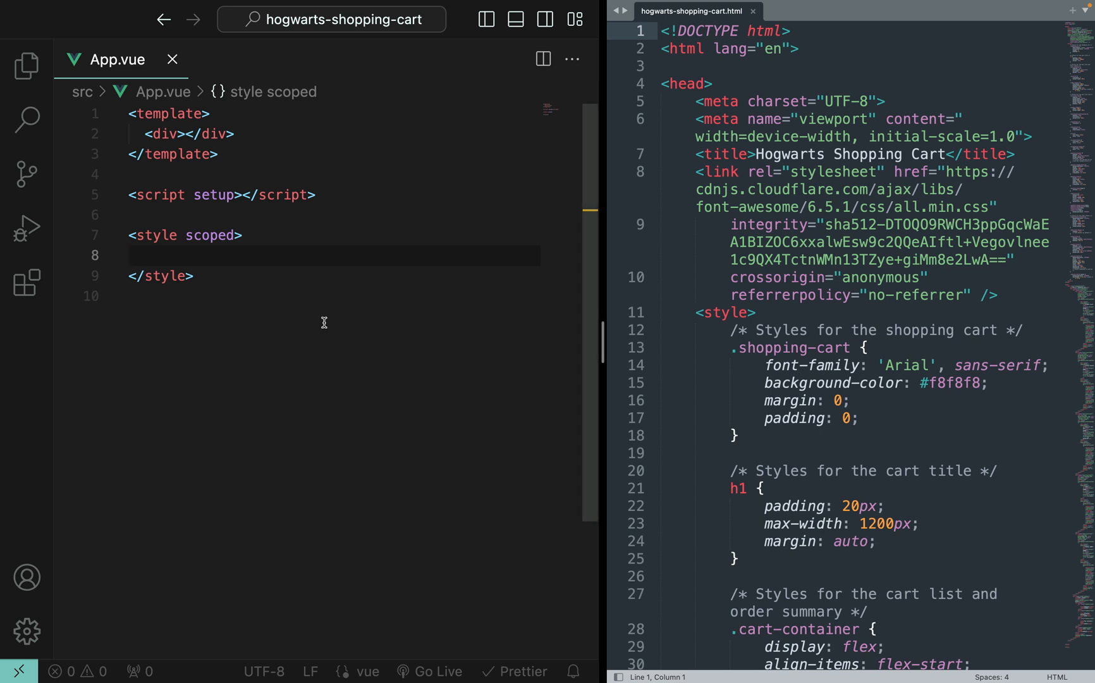
mouse_move(761, 273)
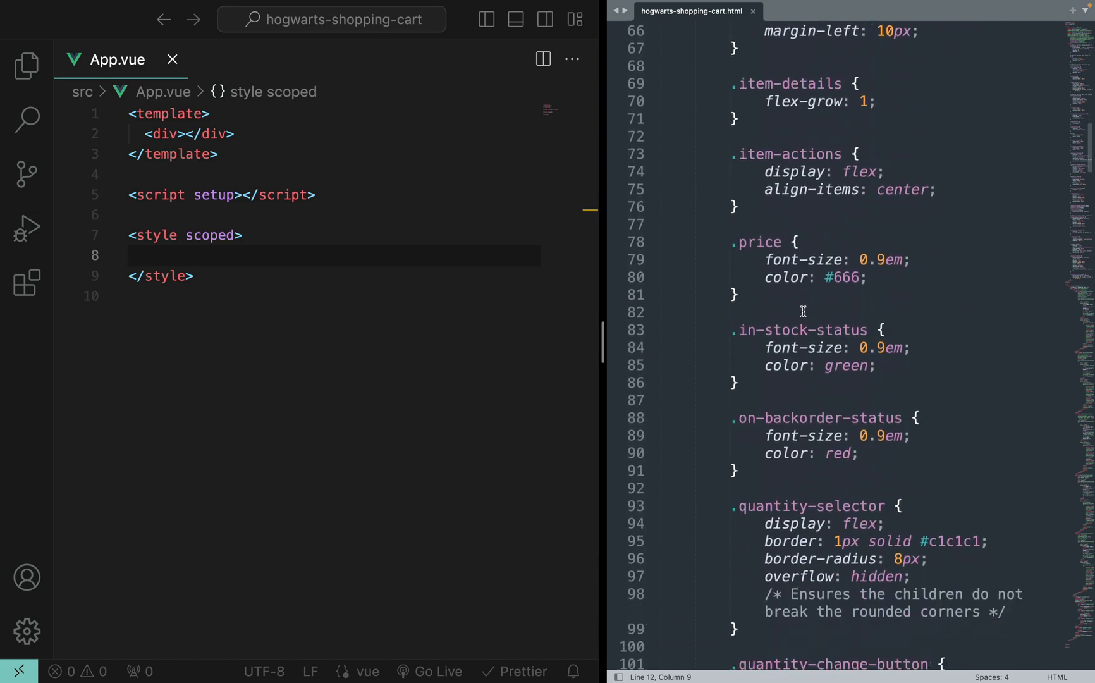
scroll(down, 3)
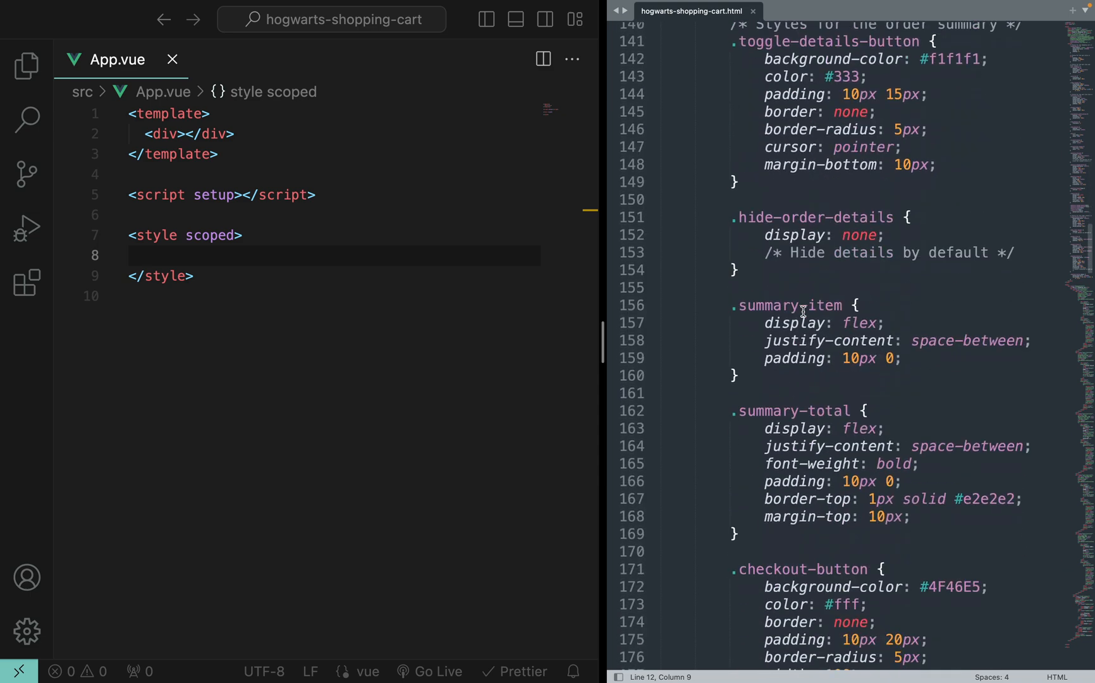
scroll(down, 3)
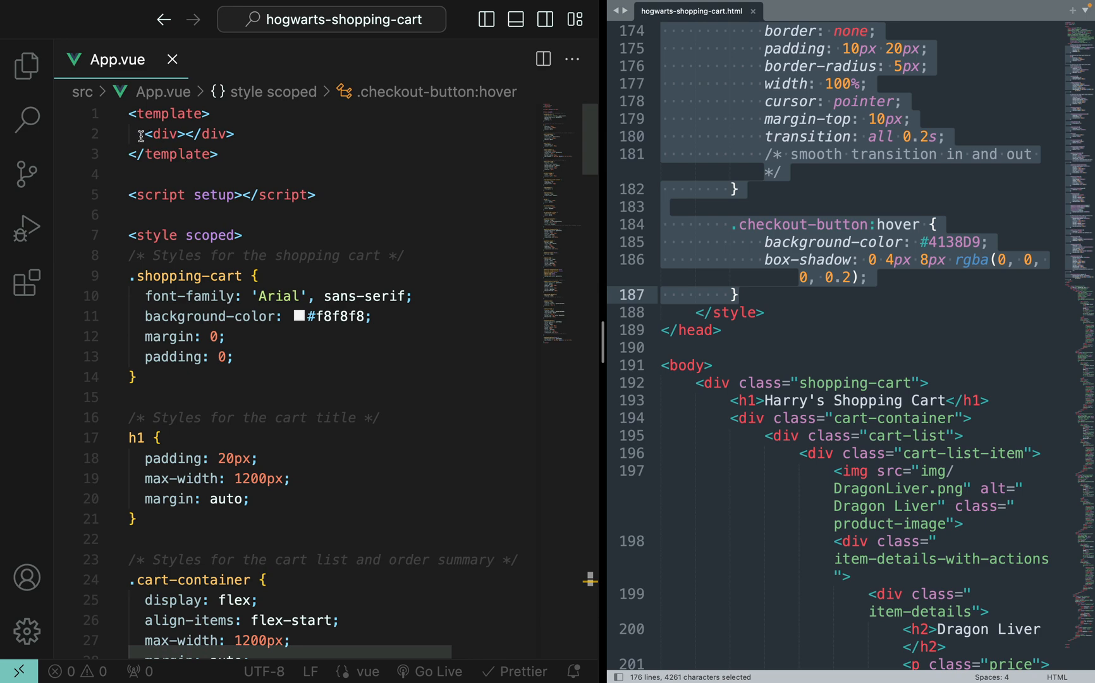
- Replace the empty div in App.vue's template with the body's shopping-cart markup down to the checkout button
key(Backspace)
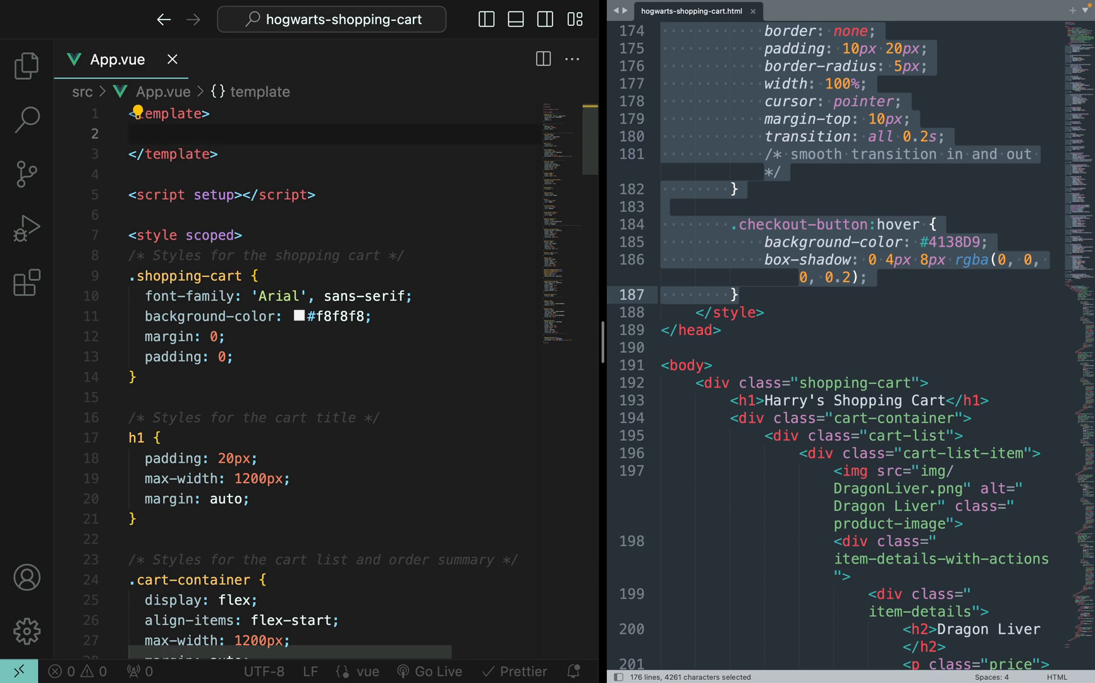
scroll(down, 3)
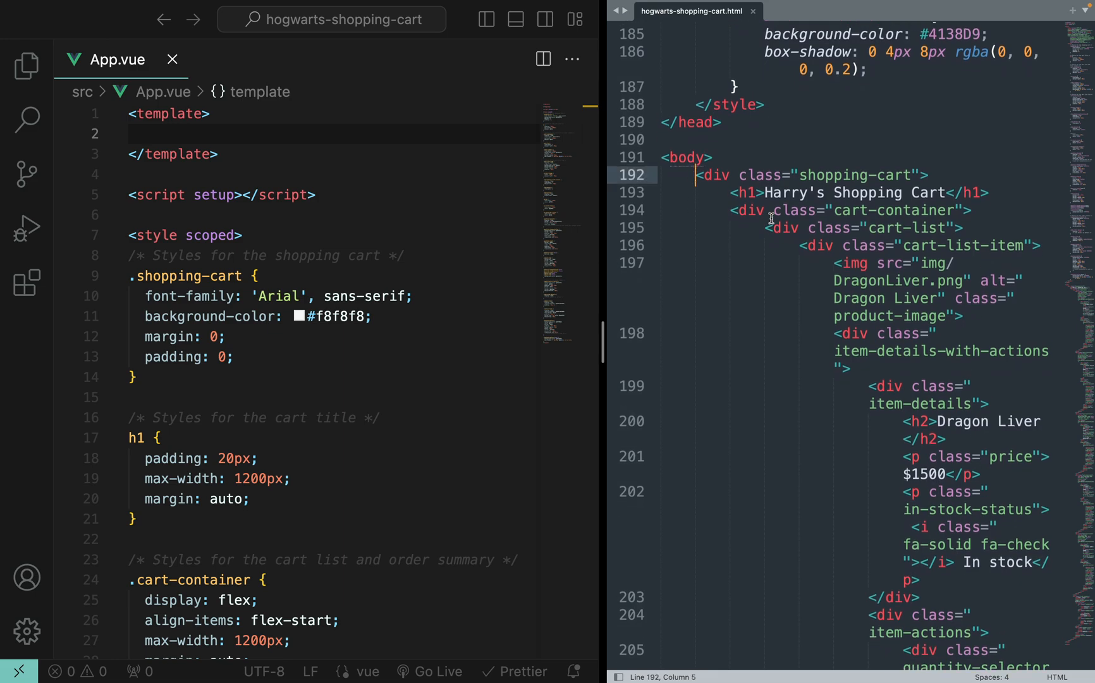
scroll(down, 3)
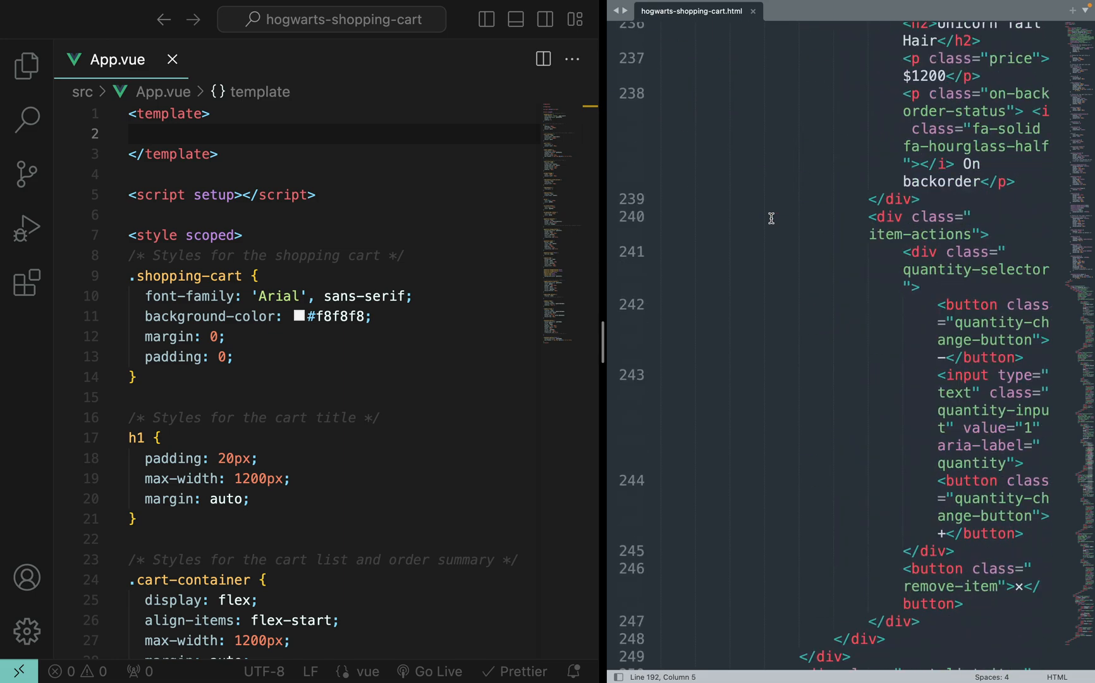
scroll(down, 3)
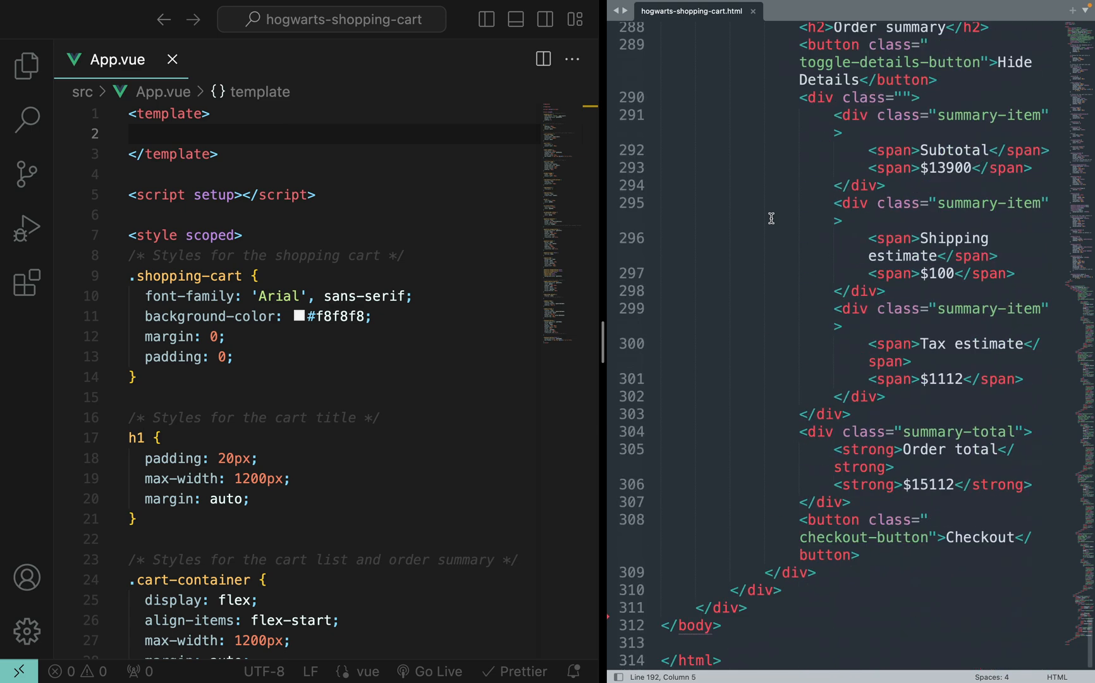
mouse_move(763, 607)
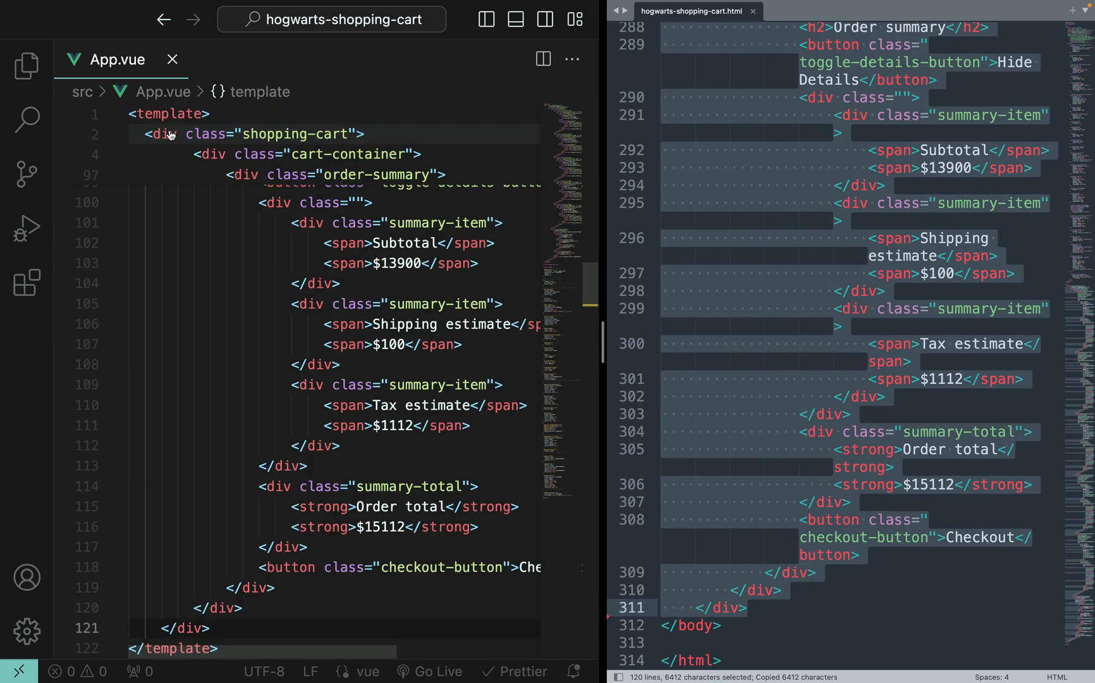
click(258, 243)
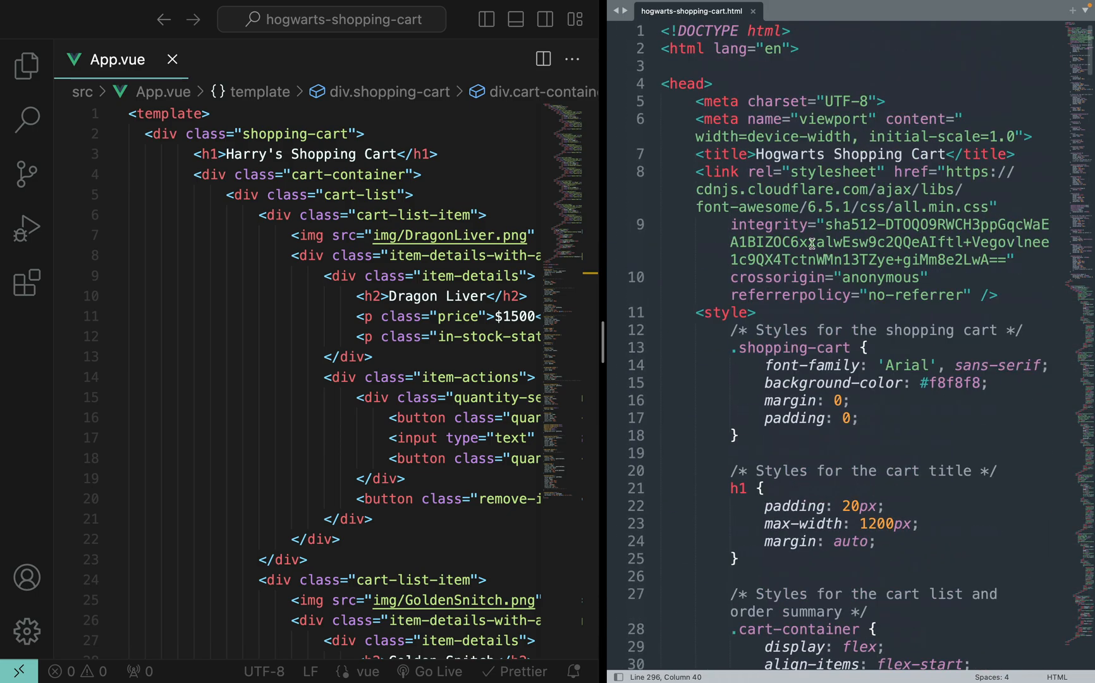
- Select and copy the Font Awesome stylesheet link from the cart HTML head
click(698, 170)
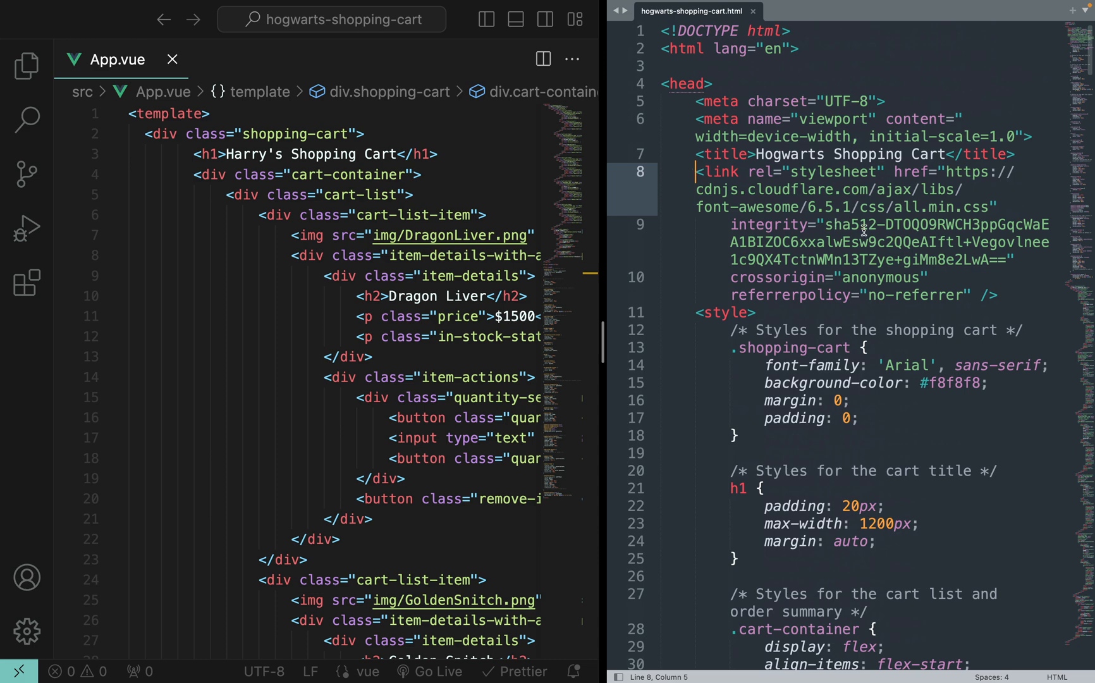
drag(695, 172, 1000, 295)
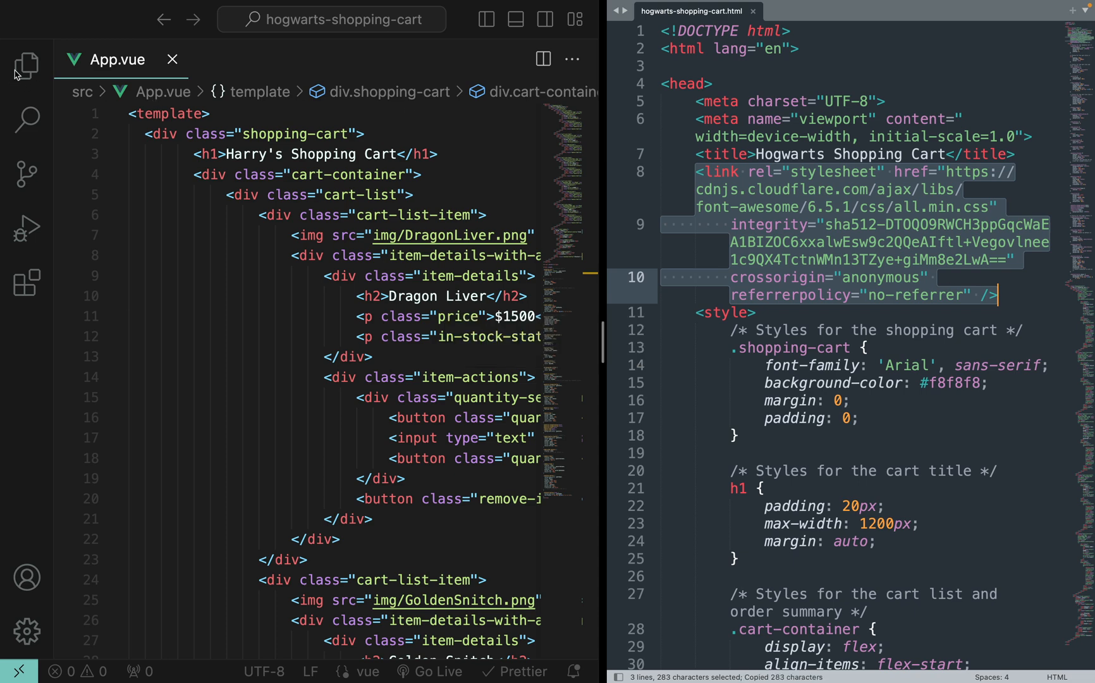
- Add the Font Awesome link to index.html's head, save, and close it so only App.vue stays open
click(24, 61)
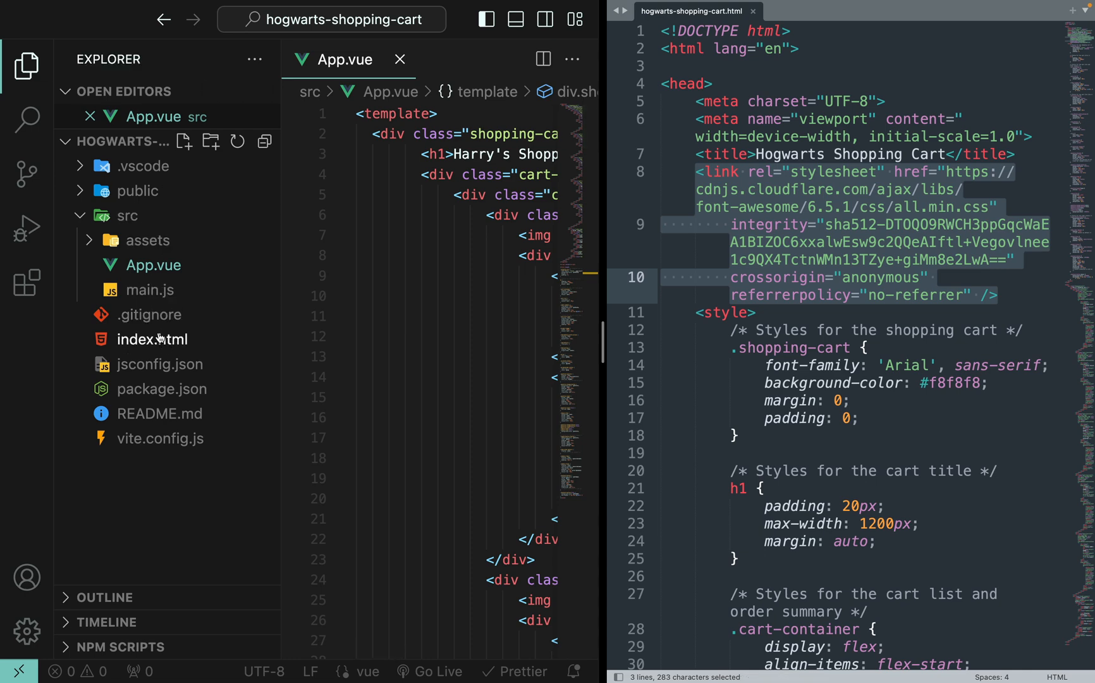
click(151, 339)
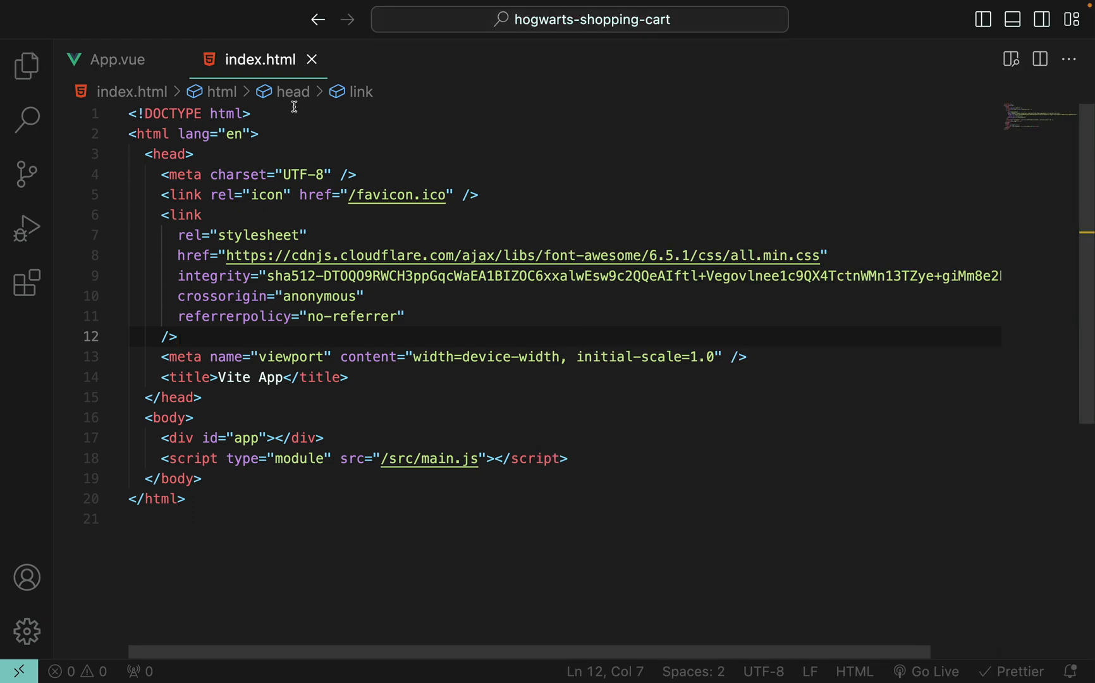
mouse_move(312, 60)
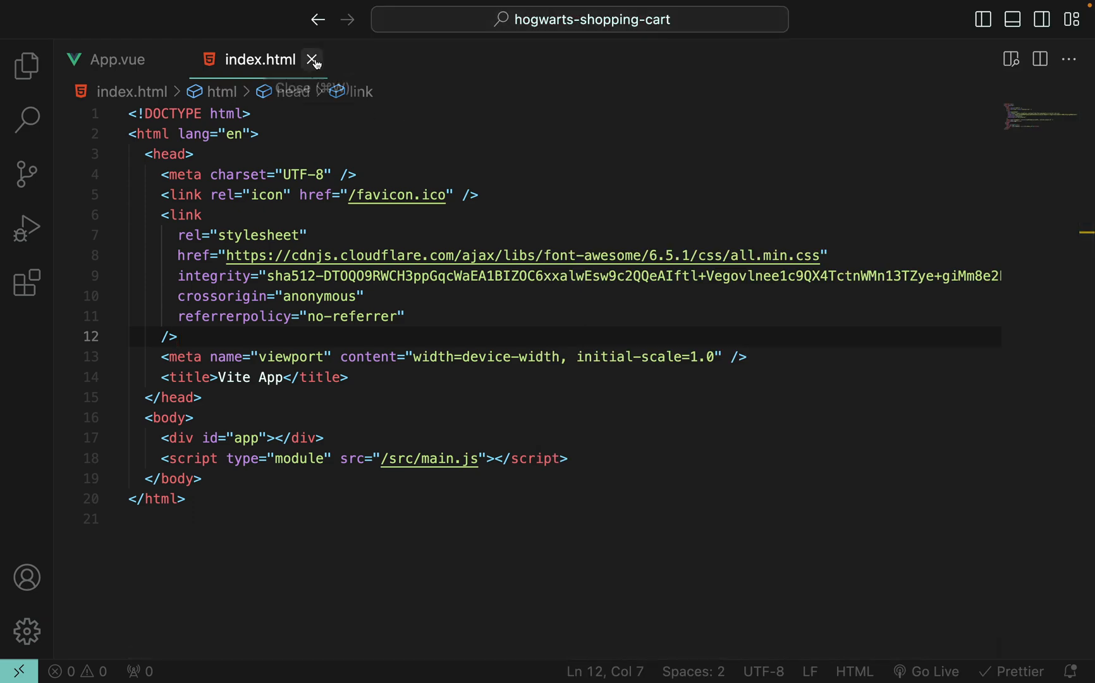
click(311, 59)
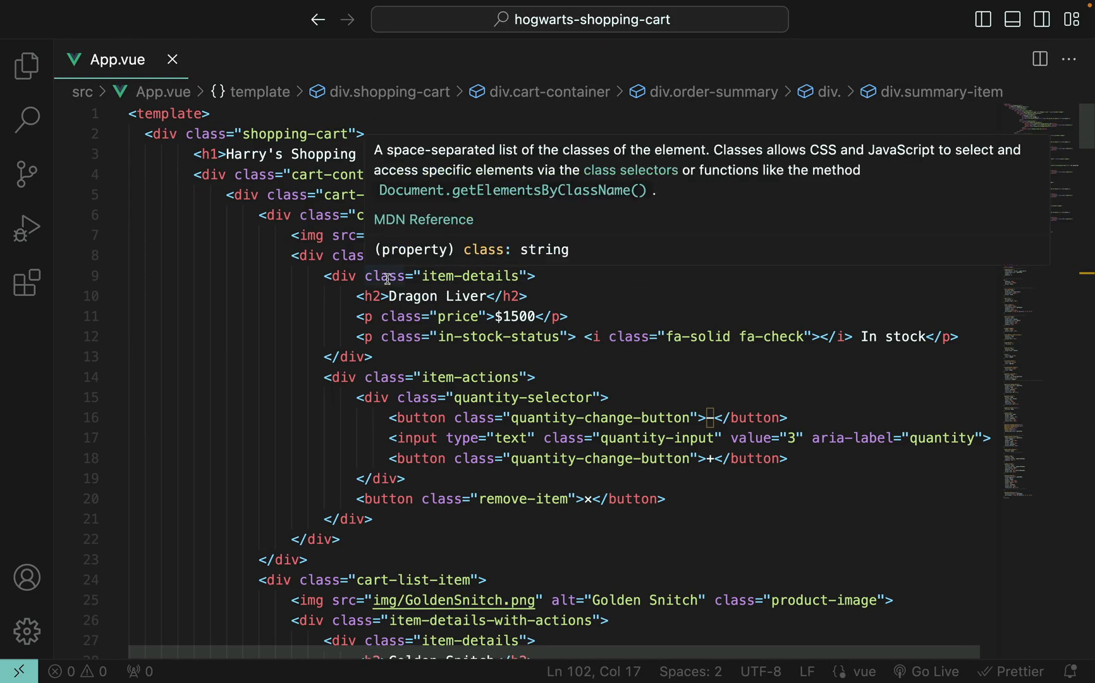
mouse_move(627, 396)
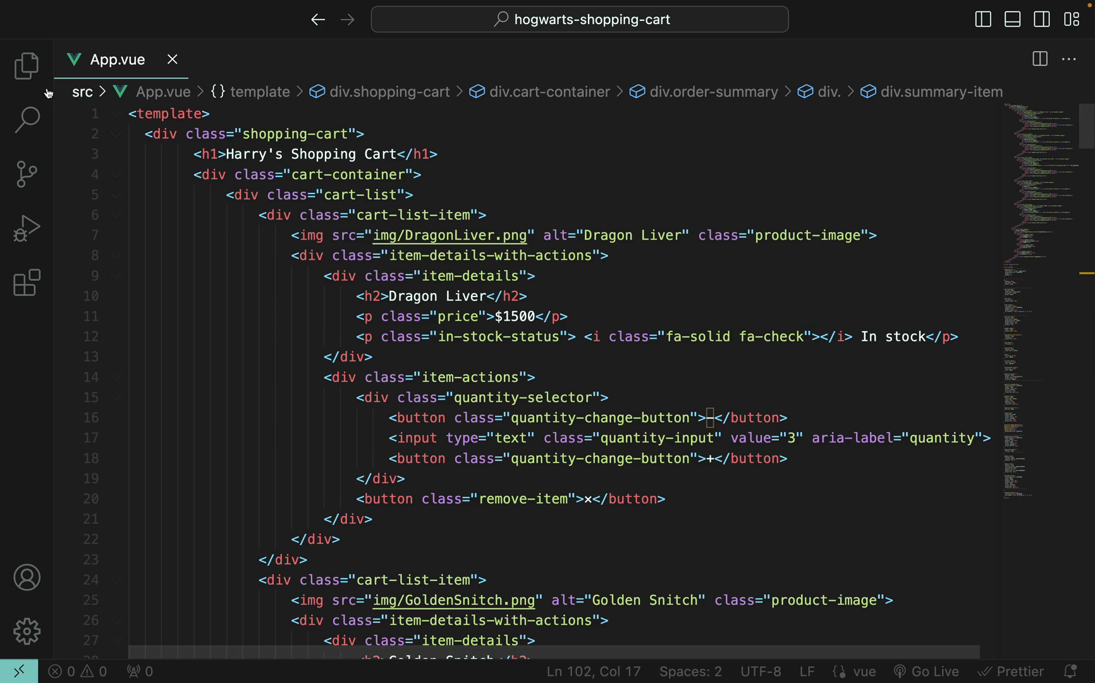
- Expand src/assets/img in the Explorer to list the six product images beside App.vue's img/ paths
click(26, 61)
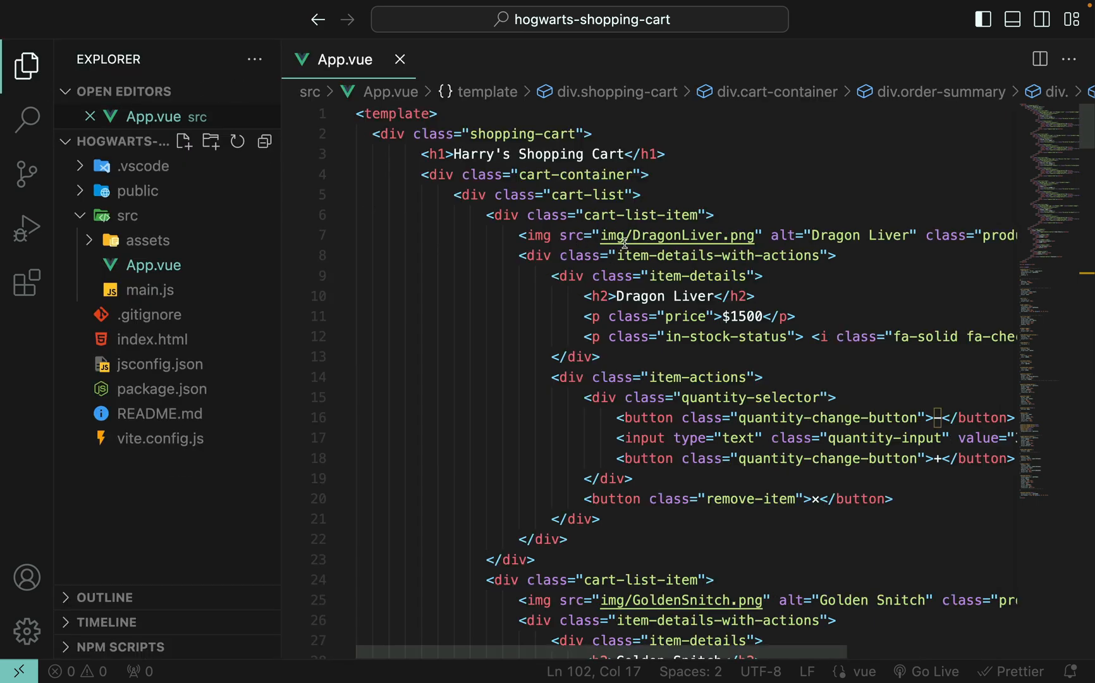
mouse_move(631, 336)
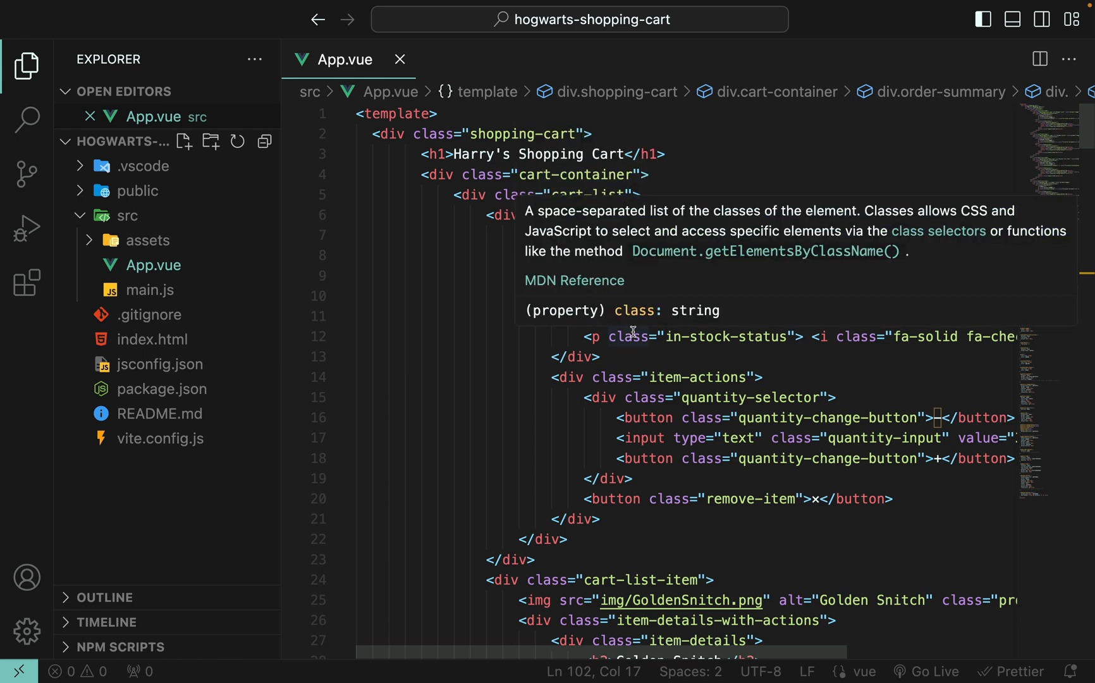
mouse_move(825, 179)
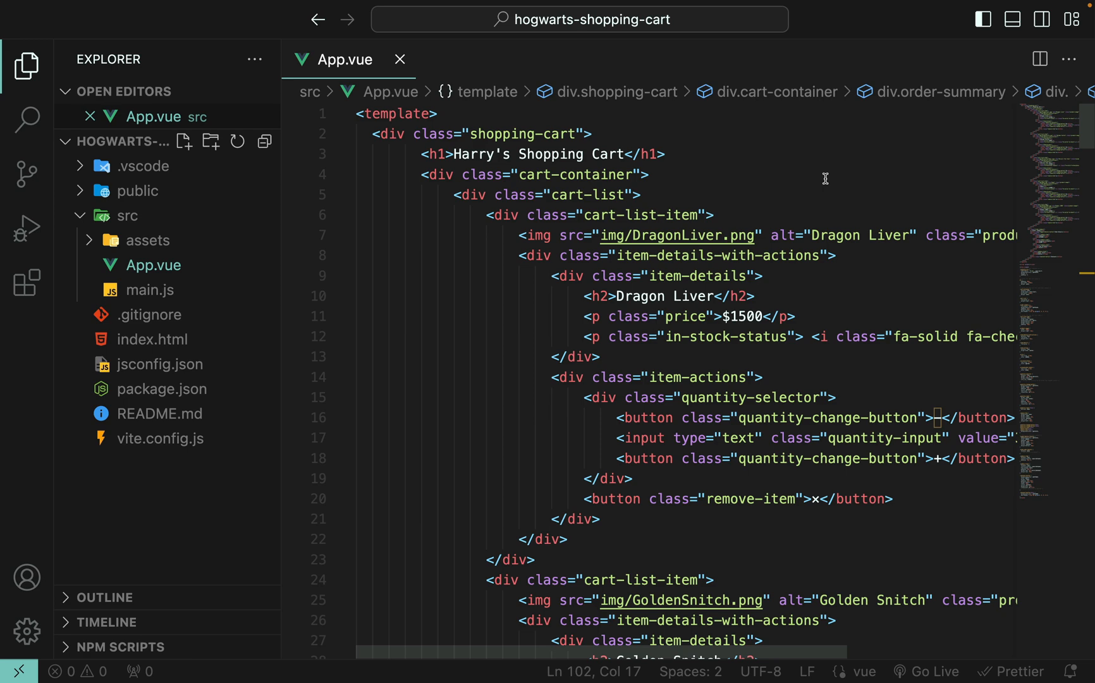
mouse_move(557, 186)
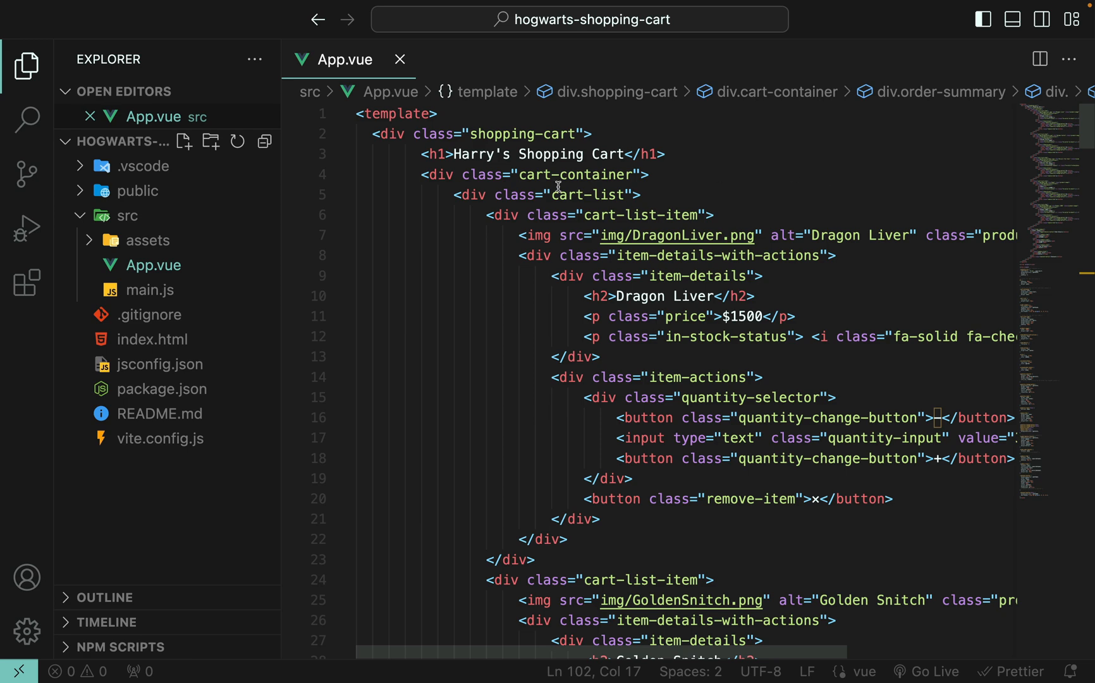
click(148, 239)
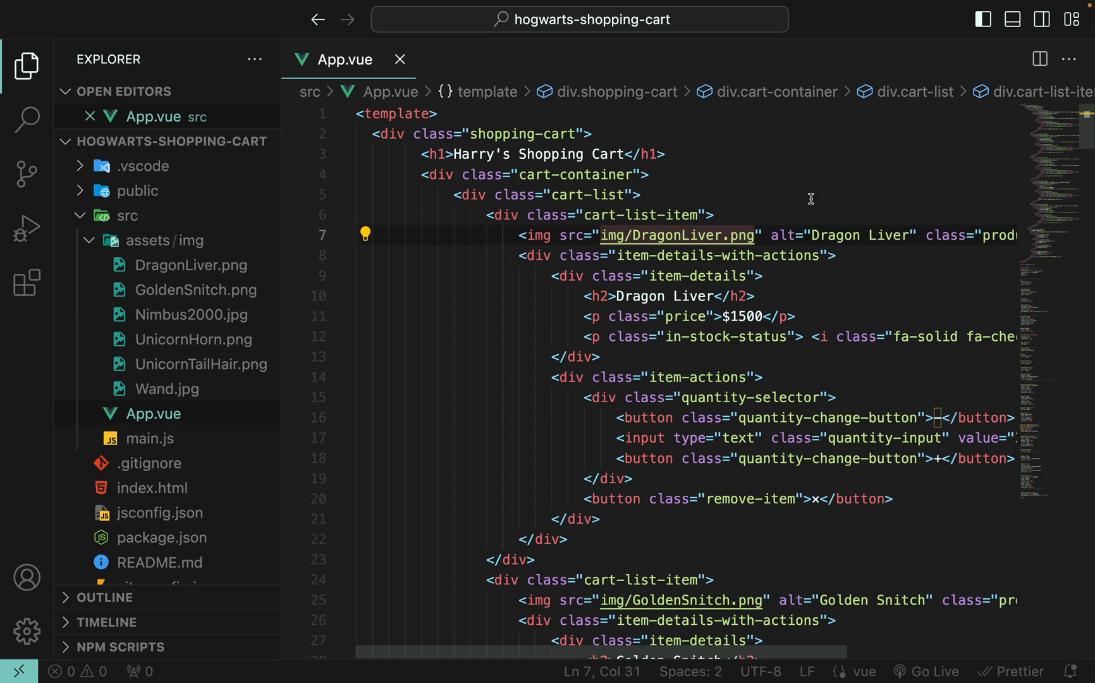
scroll(down, 3)
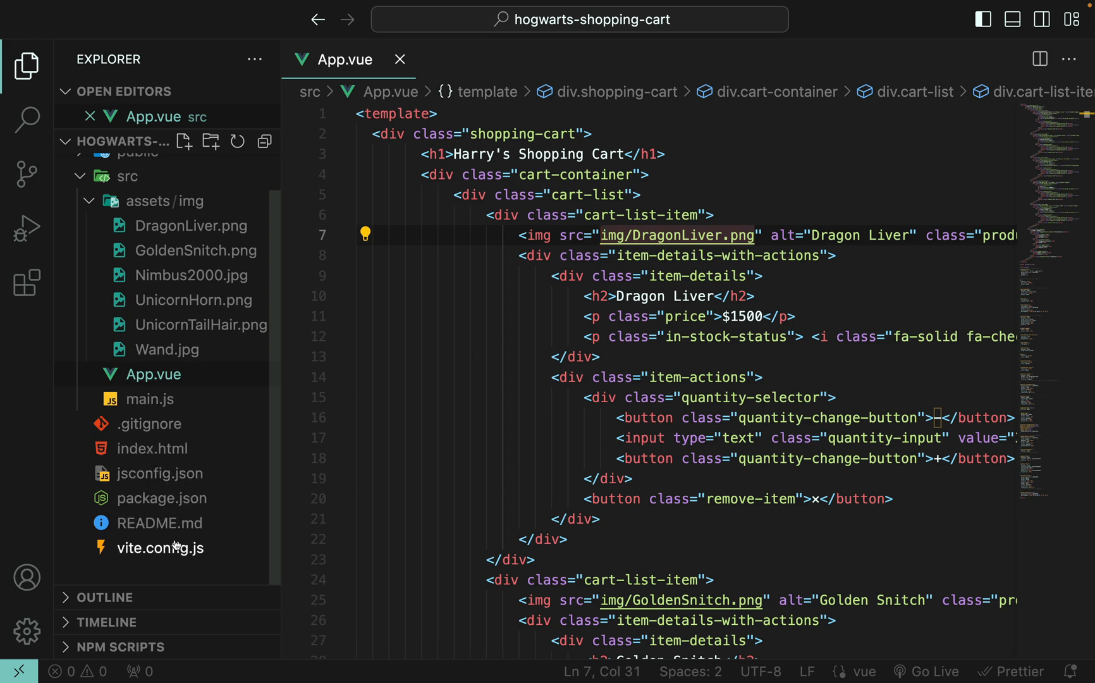
click(160, 547)
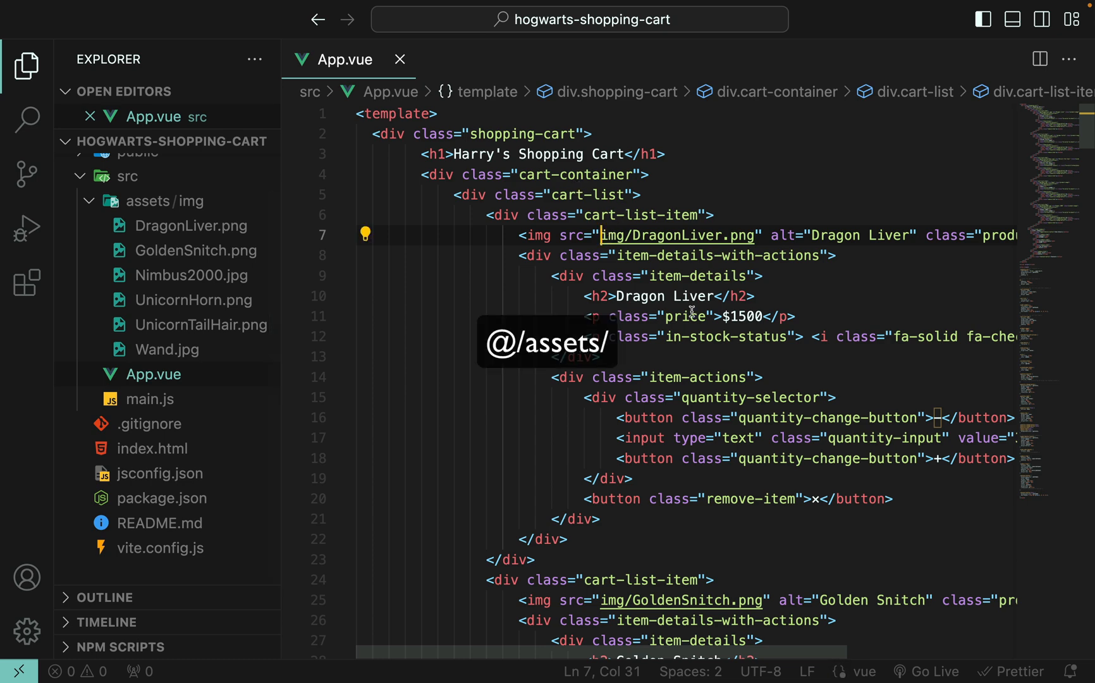
mouse_move(693, 312)
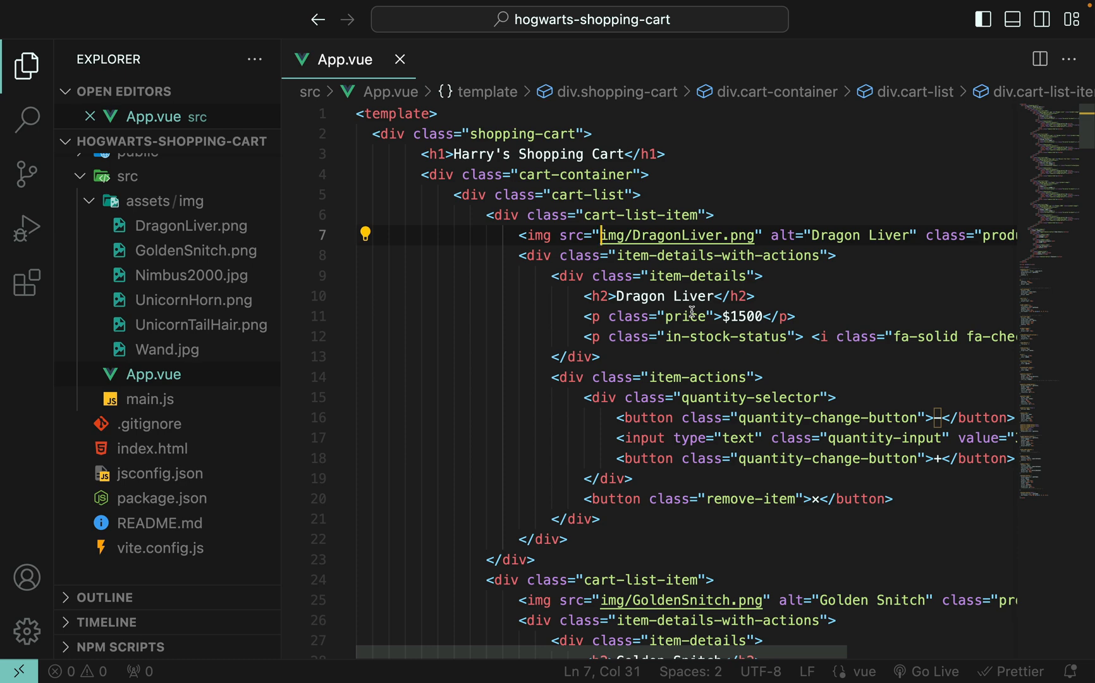
mouse_move(737, 256)
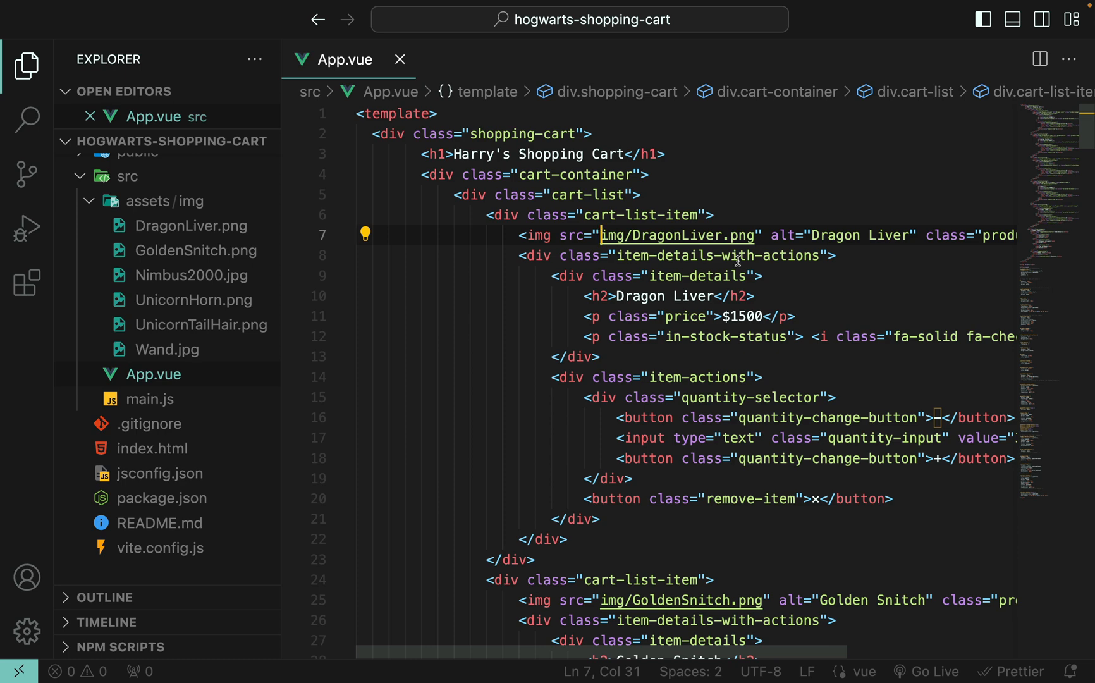
mouse_move(750, 265)
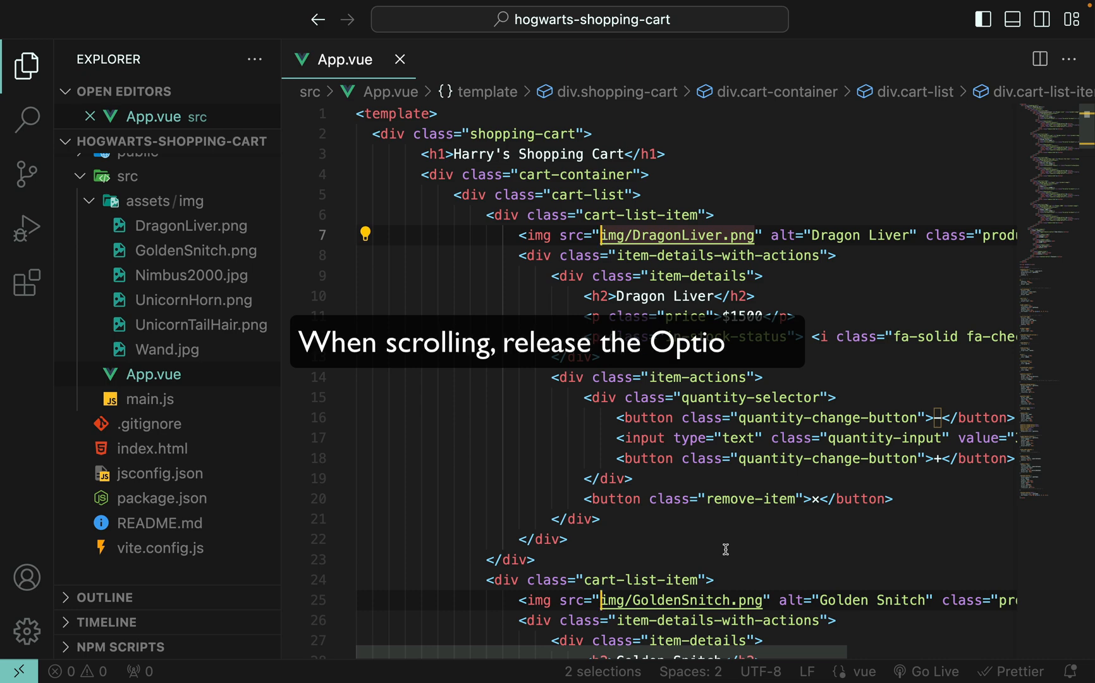
- Scroll down through App.vue to review the reformatted template and @/assets/img/ paths
scroll(down, 3)
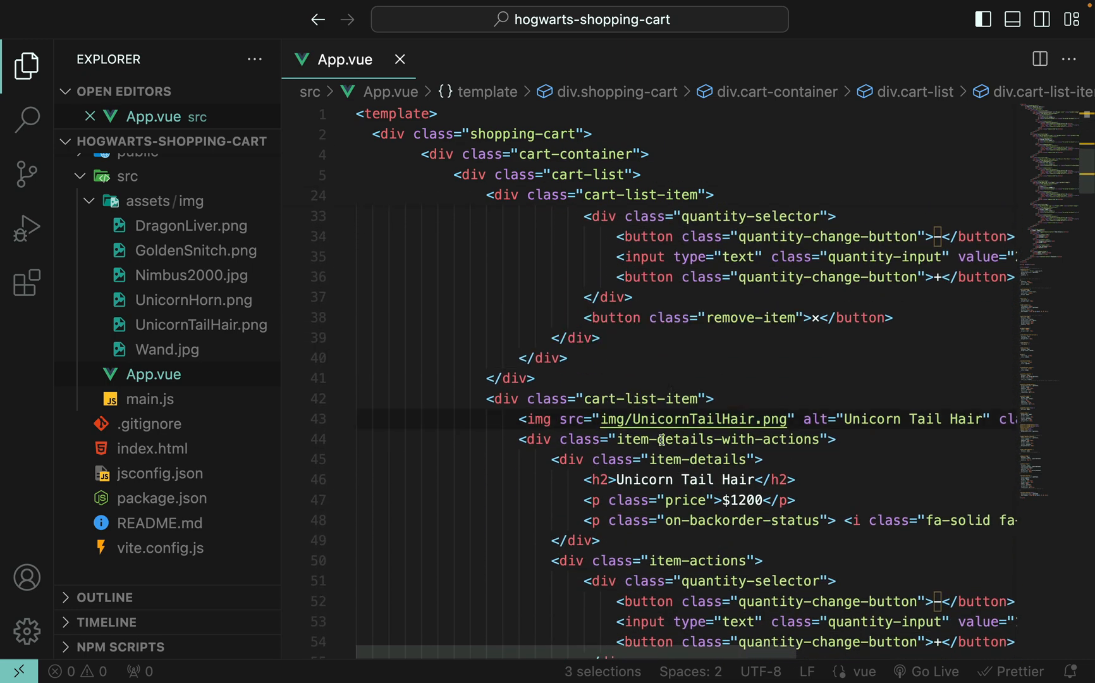
scroll(down, 3)
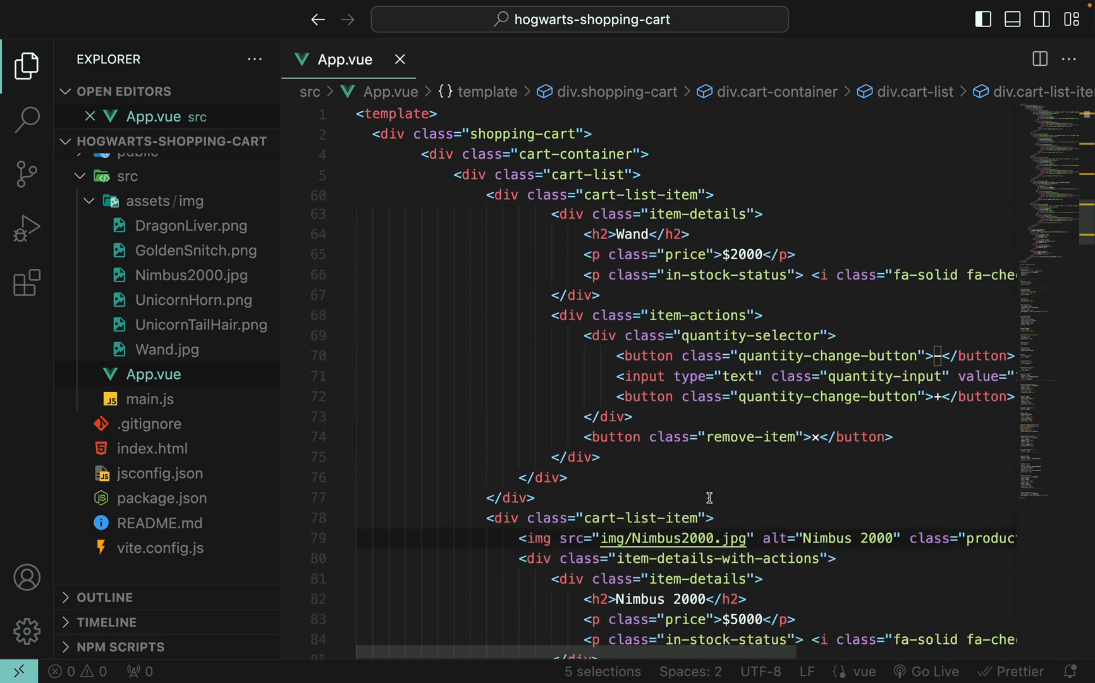
scroll(down, 3)
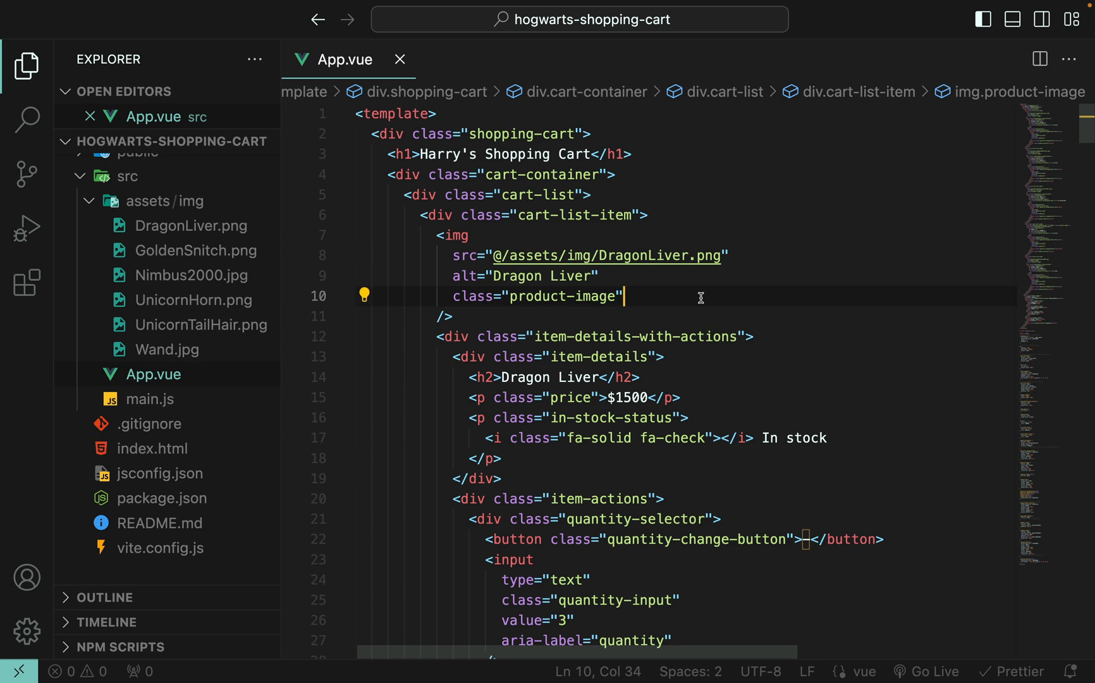
mouse_move(628, 379)
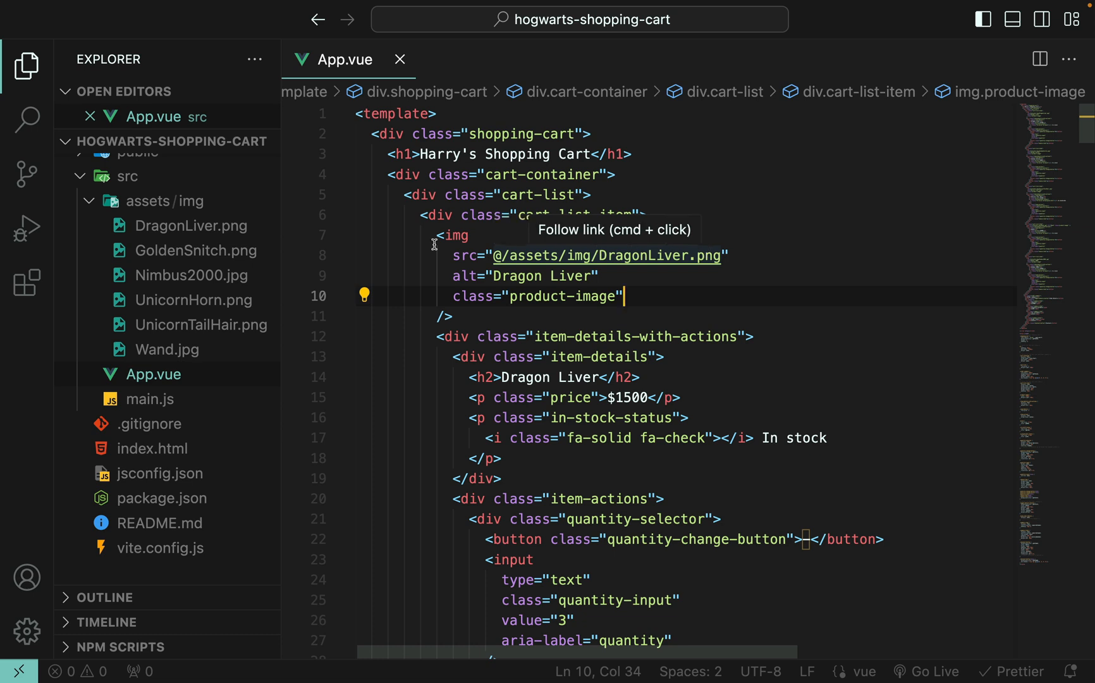
mouse_move(794, 306)
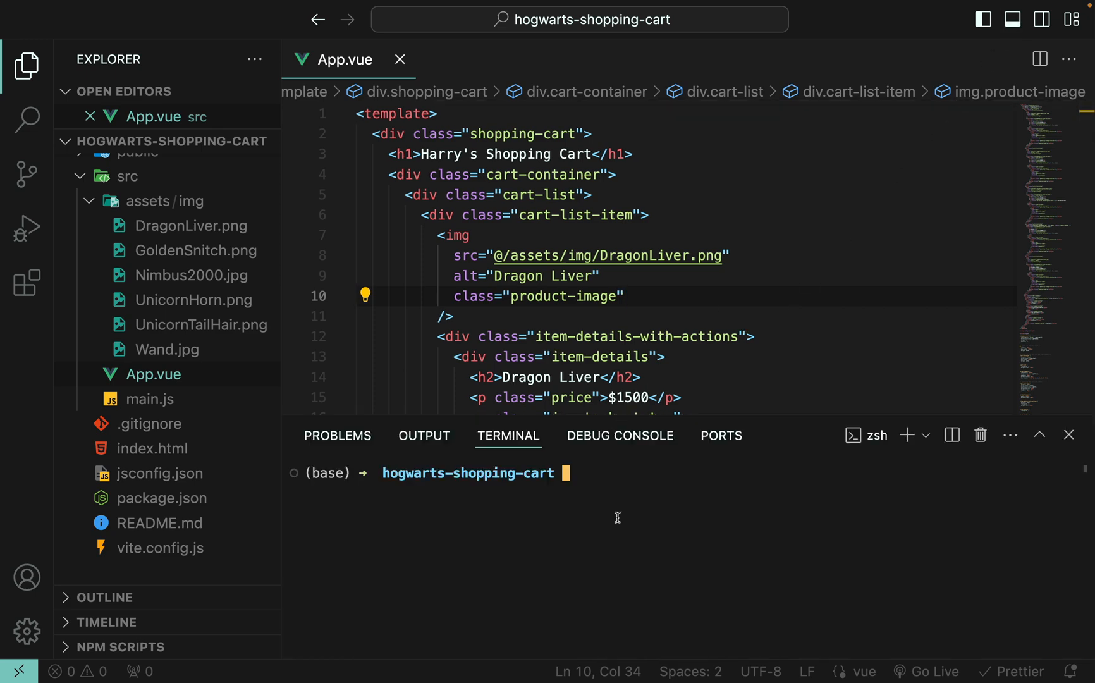
- Run npm install, then npm run dev to start the Vite server at localhost:5174
text(npm install)
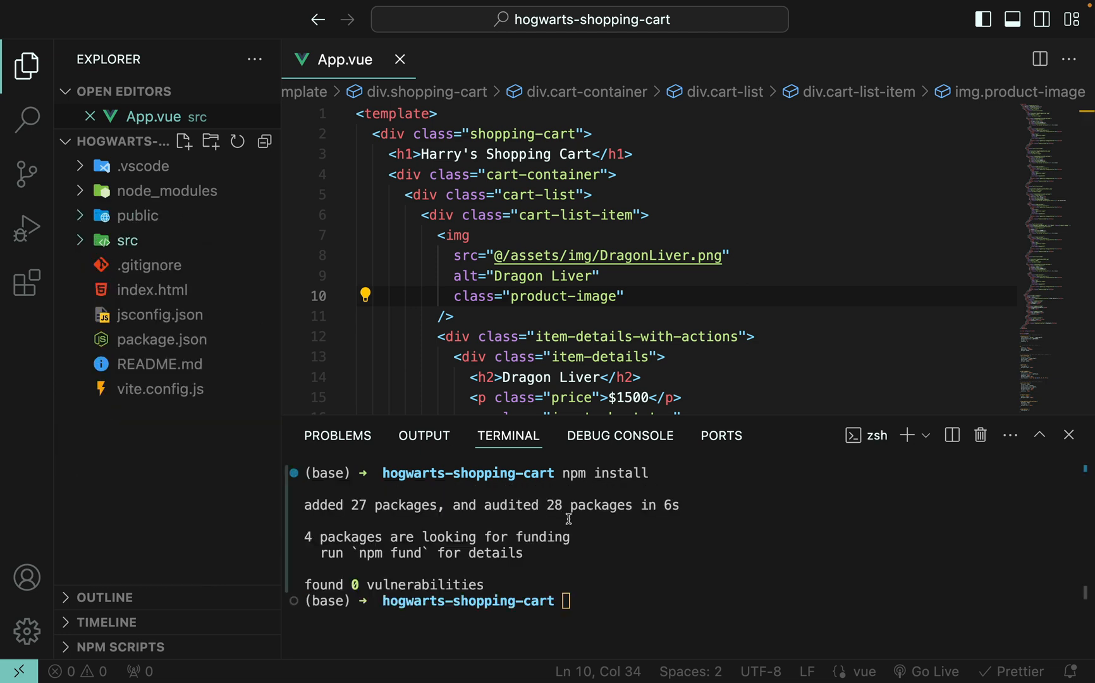
text(npm)
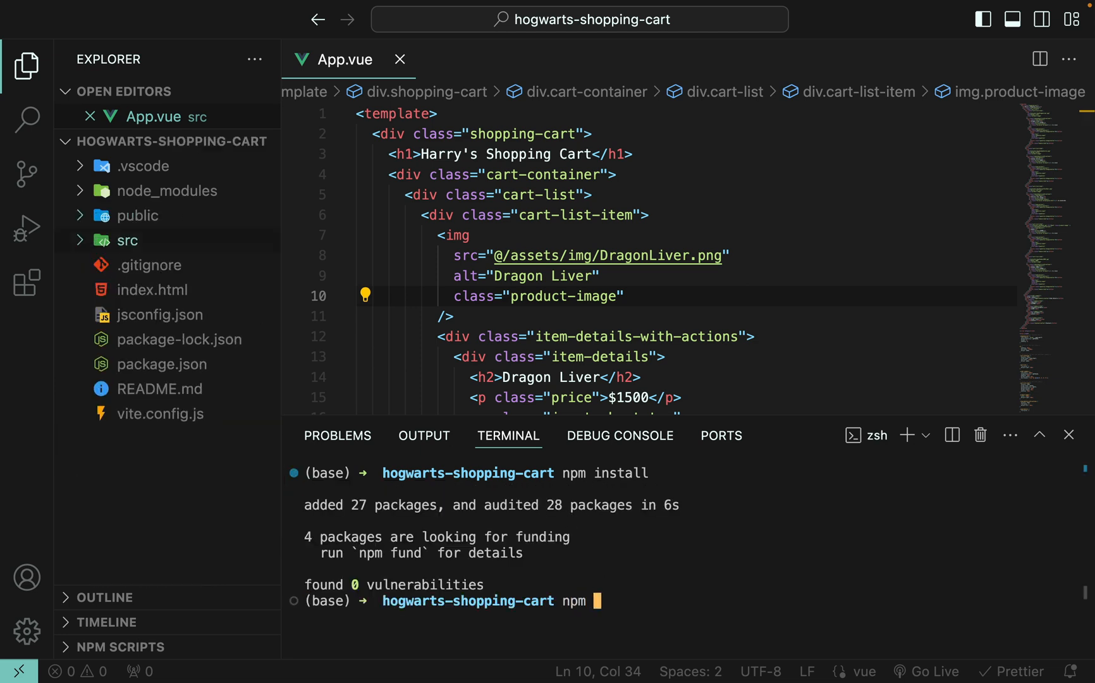
text(run dev)
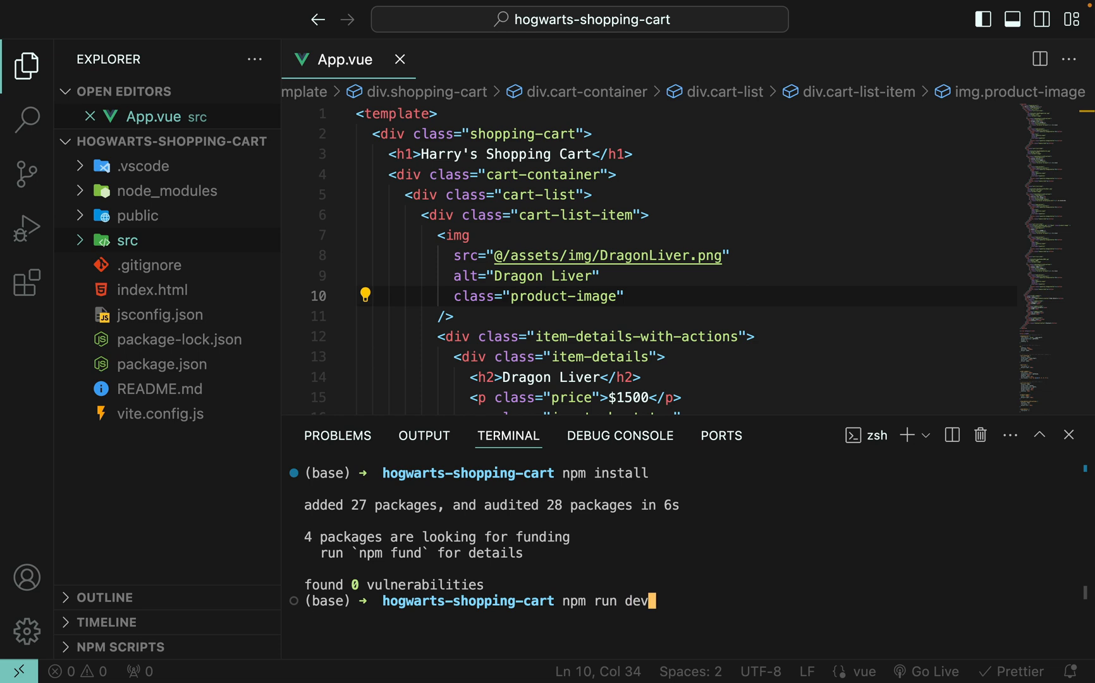
key(Enter)
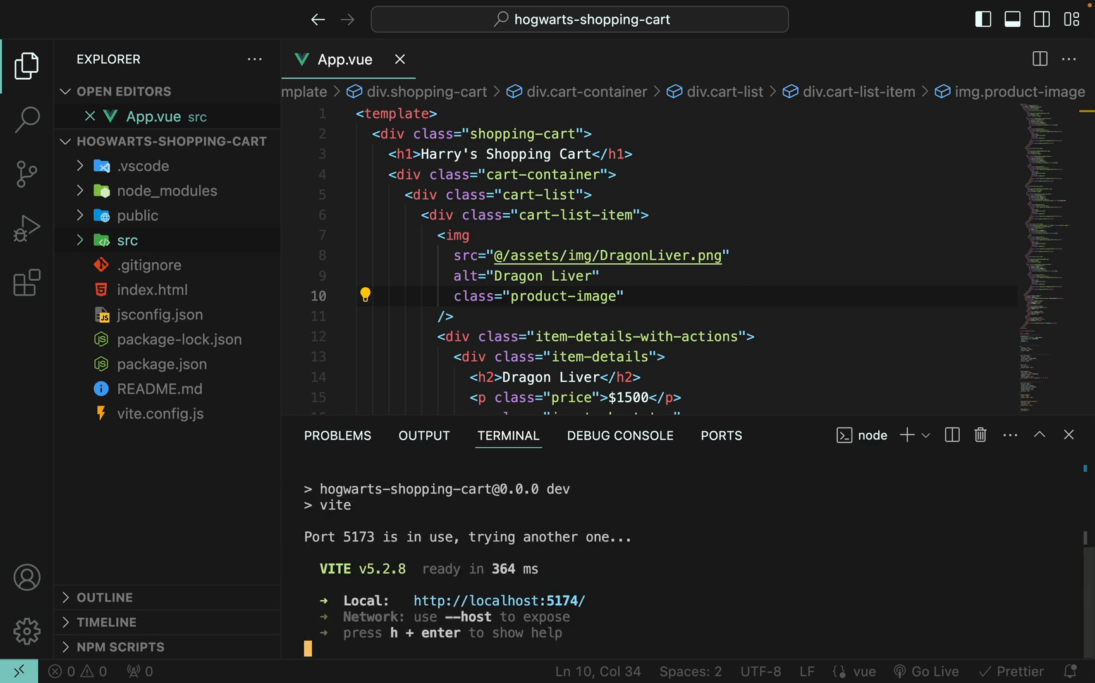
mouse_move(600, 583)
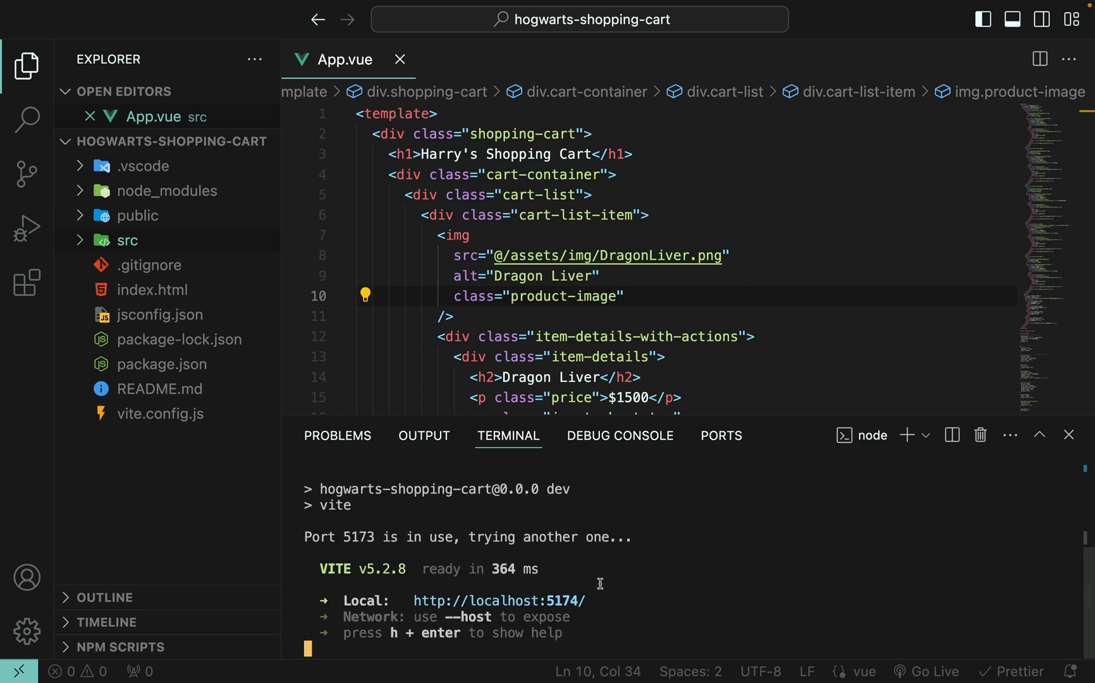
mouse_move(536, 601)
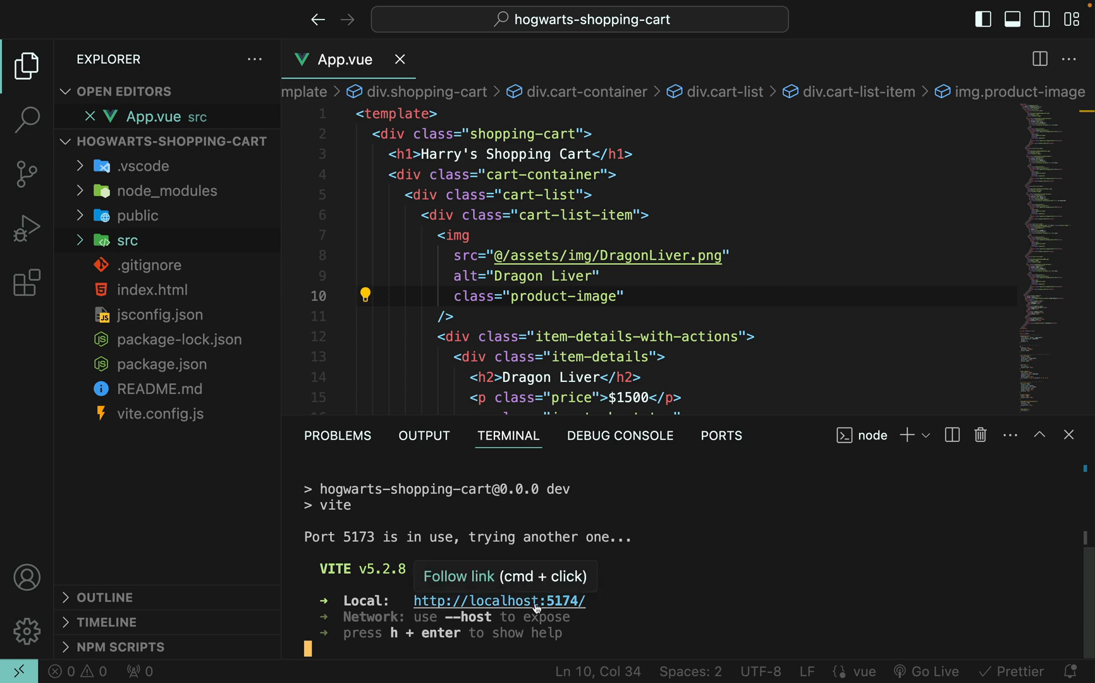
- Follow the terminal's localhost:5174 link to view Harry's Shopping Cart in Chrome
click(499, 601)
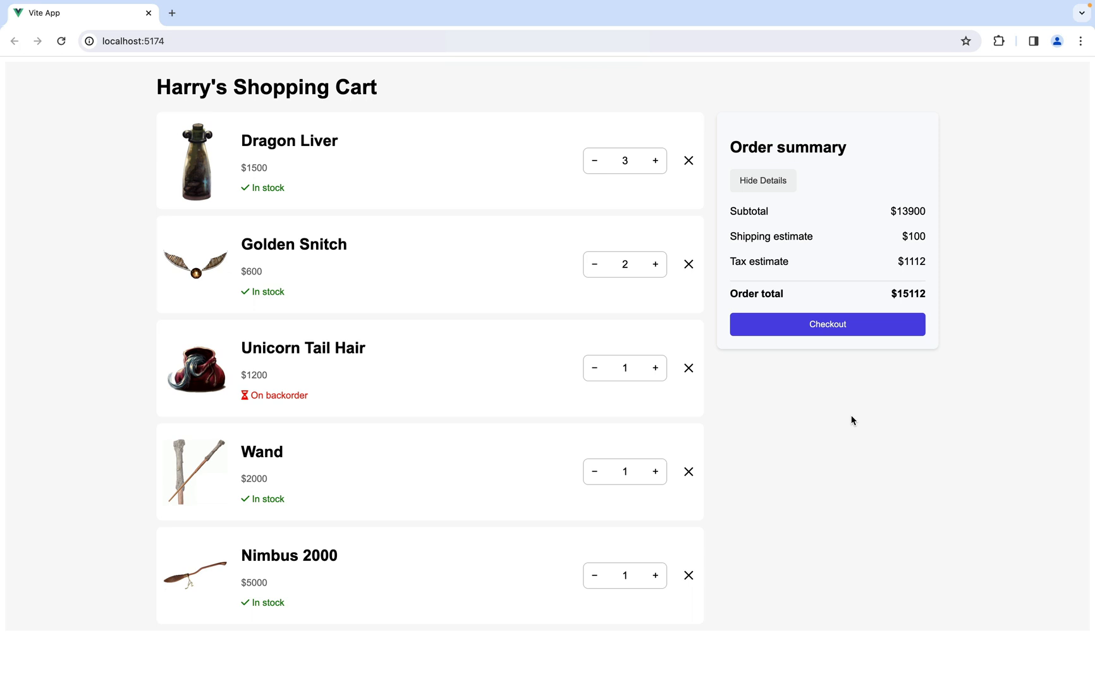
mouse_move(599, 471)
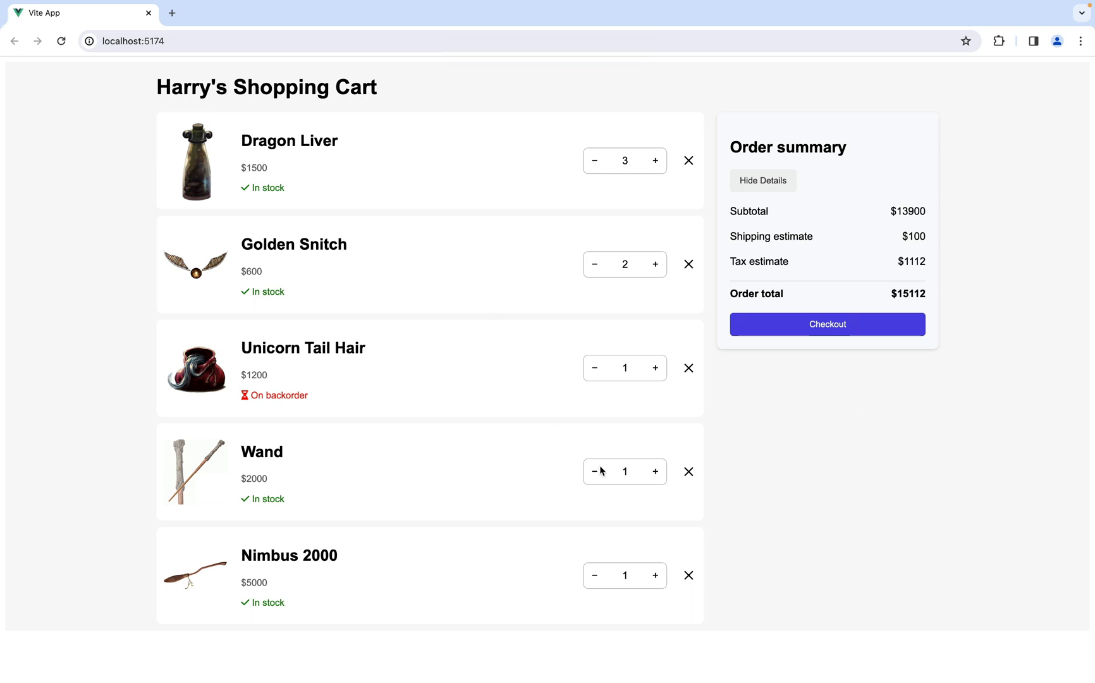
mouse_move(316, 92)
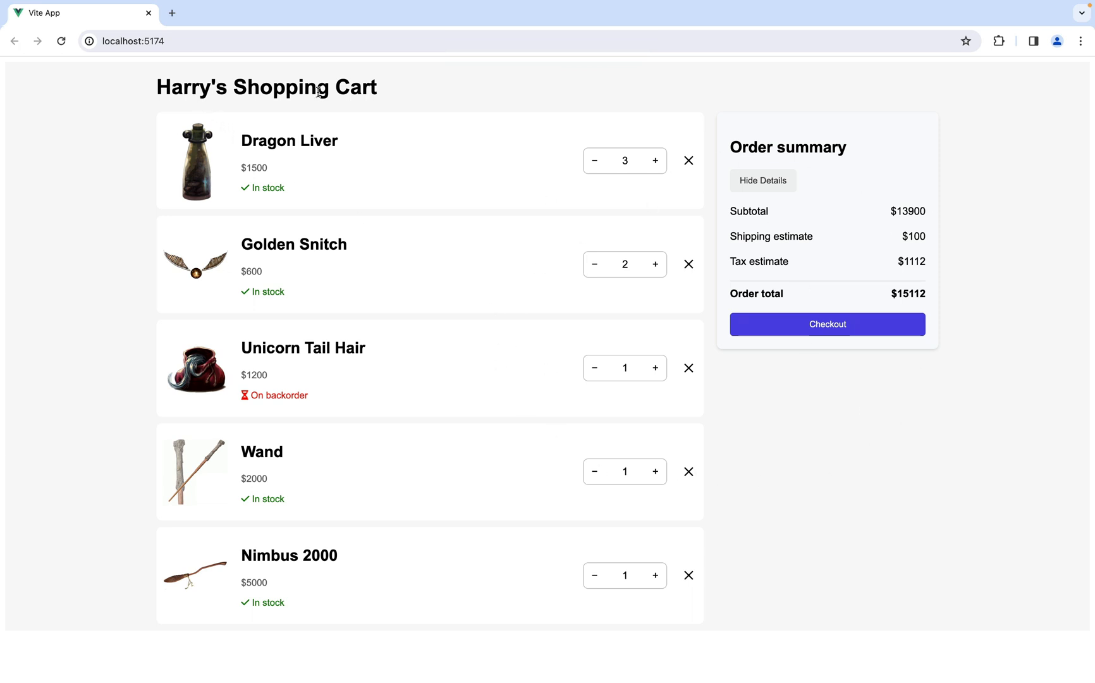
mouse_move(321, 142)
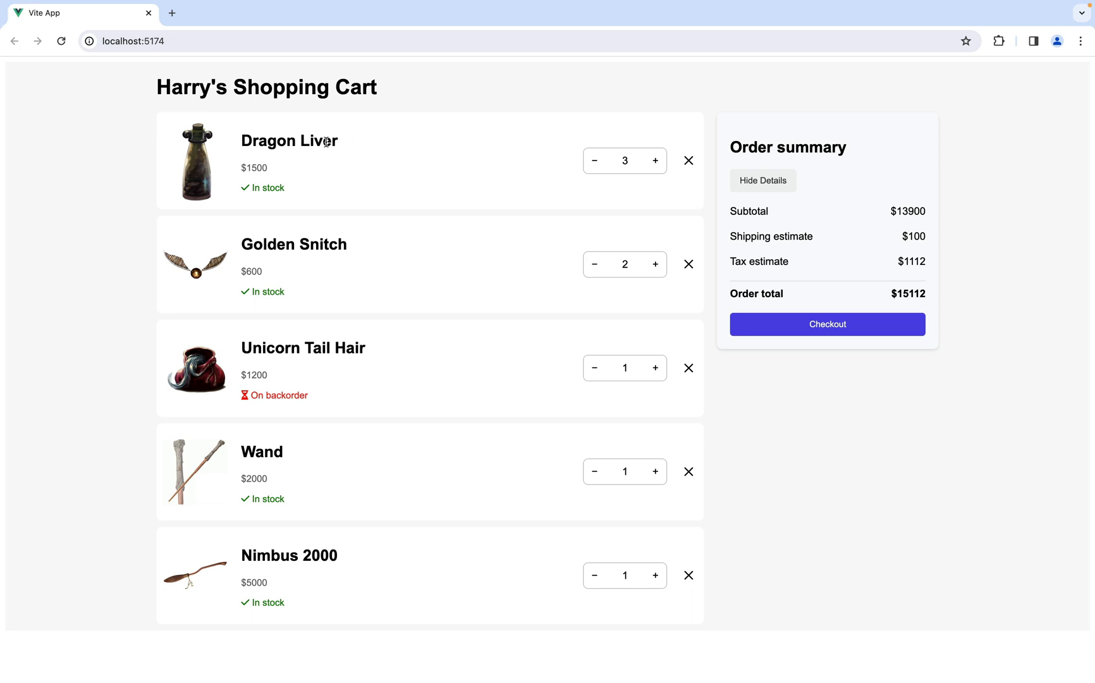
mouse_move(393, 306)
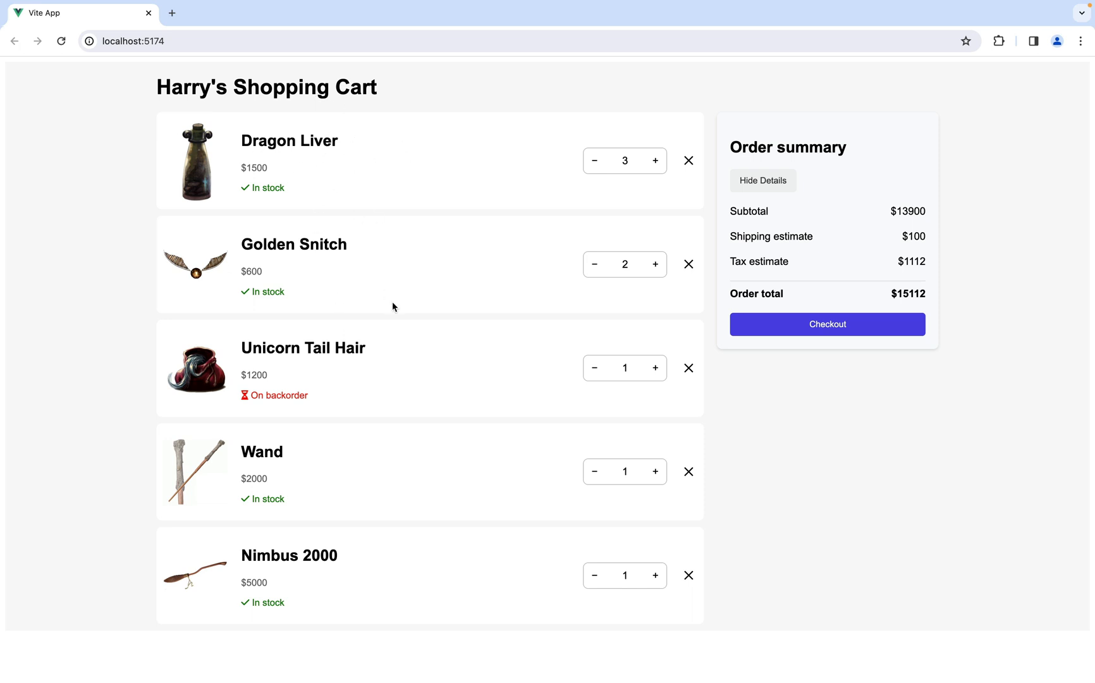